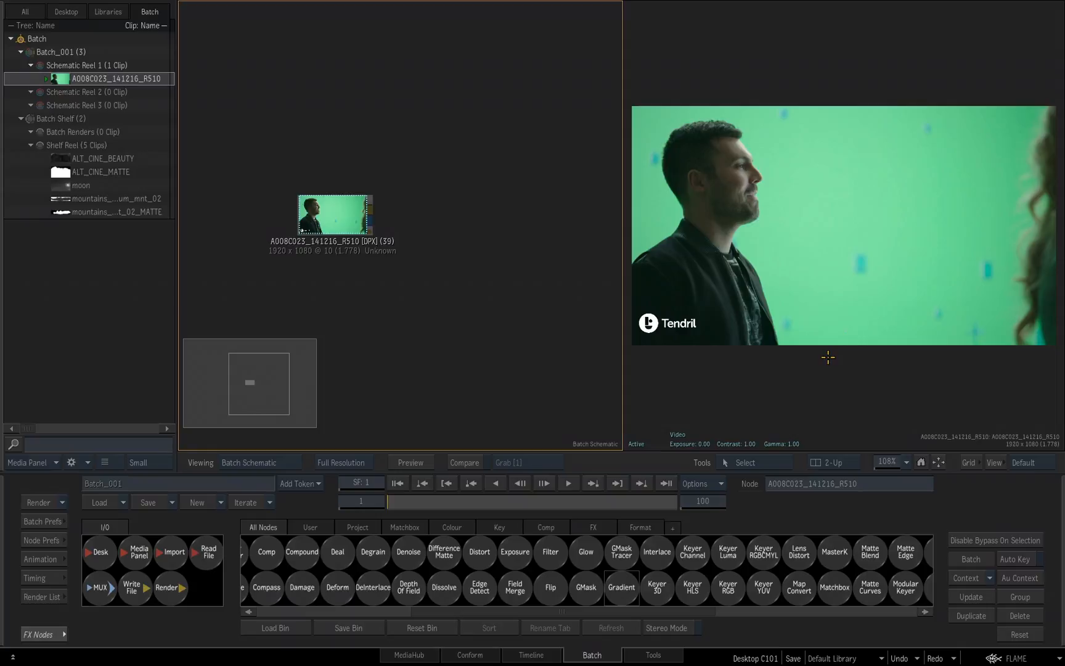
pyautogui.moveTo(619, 548)
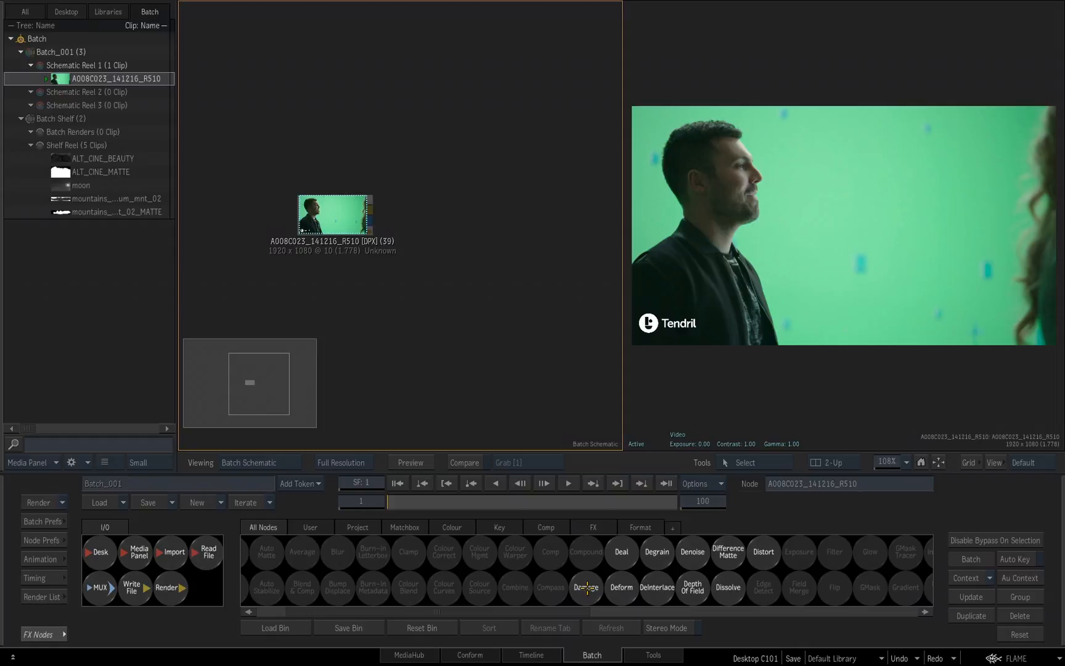
# - Place a Damage node on the schematic fed by the green-screen clip's output
pyautogui.click(585, 588)
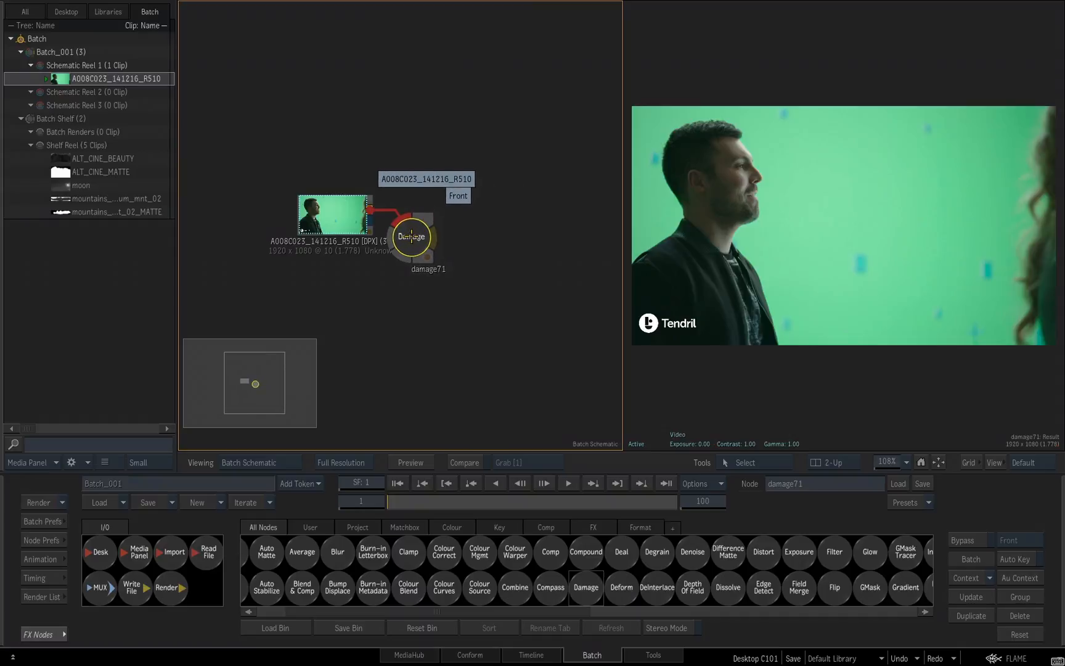
pyautogui.moveTo(412, 237); pyautogui.dragTo(452, 226)
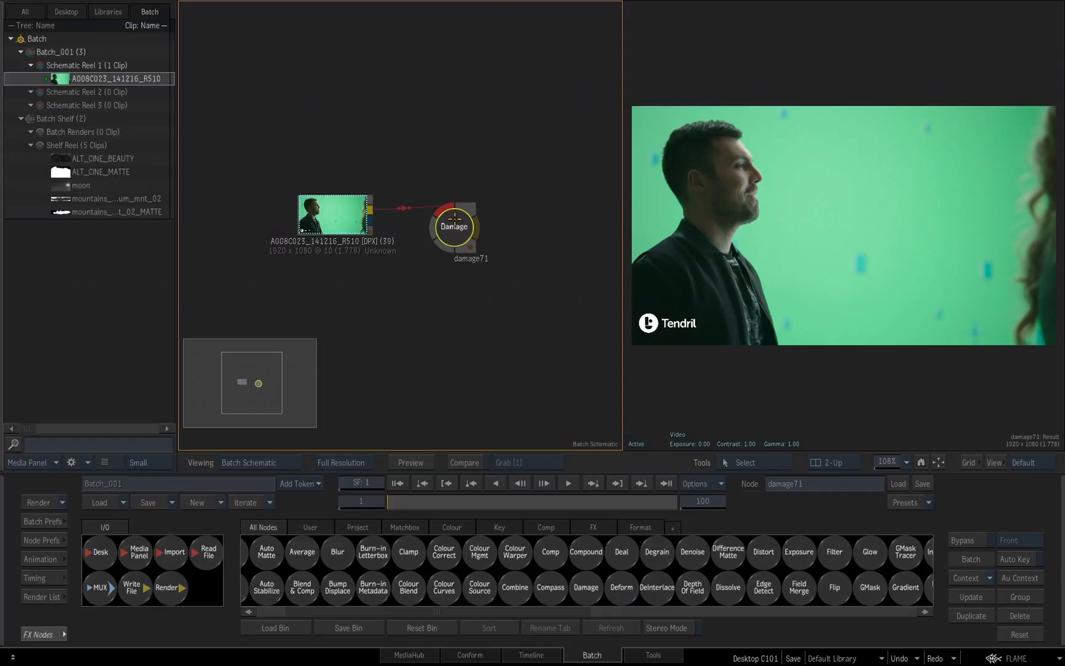
# - Keep Film damage type and set blotches amount 5.90 with 47% transparency, scratches 28.20
pyautogui.click(452, 226)
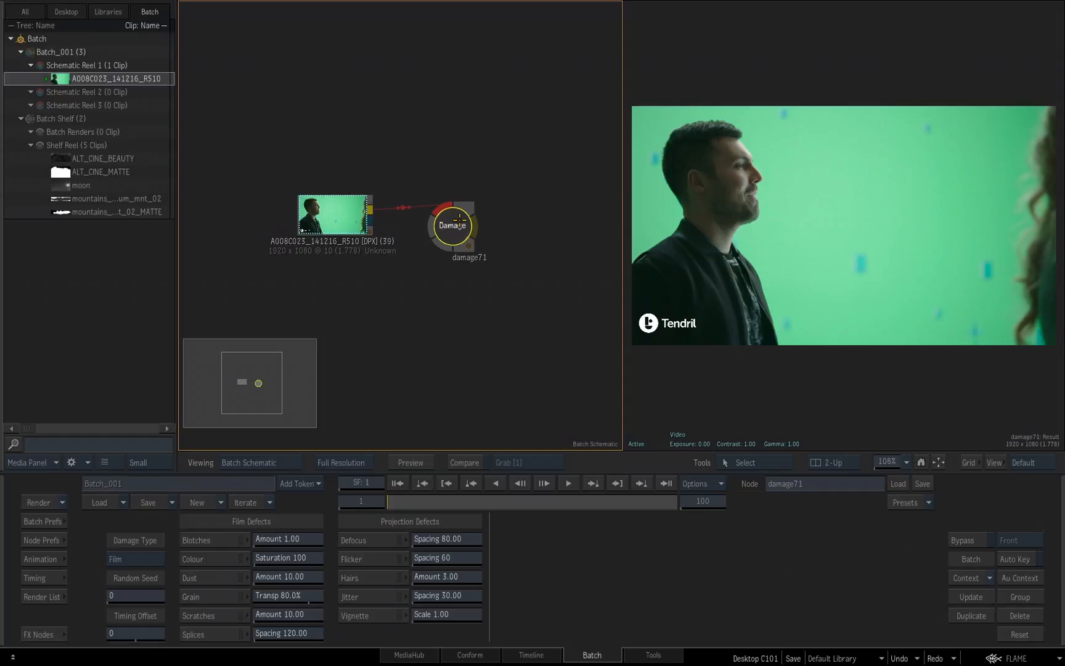
pyautogui.moveTo(412, 296)
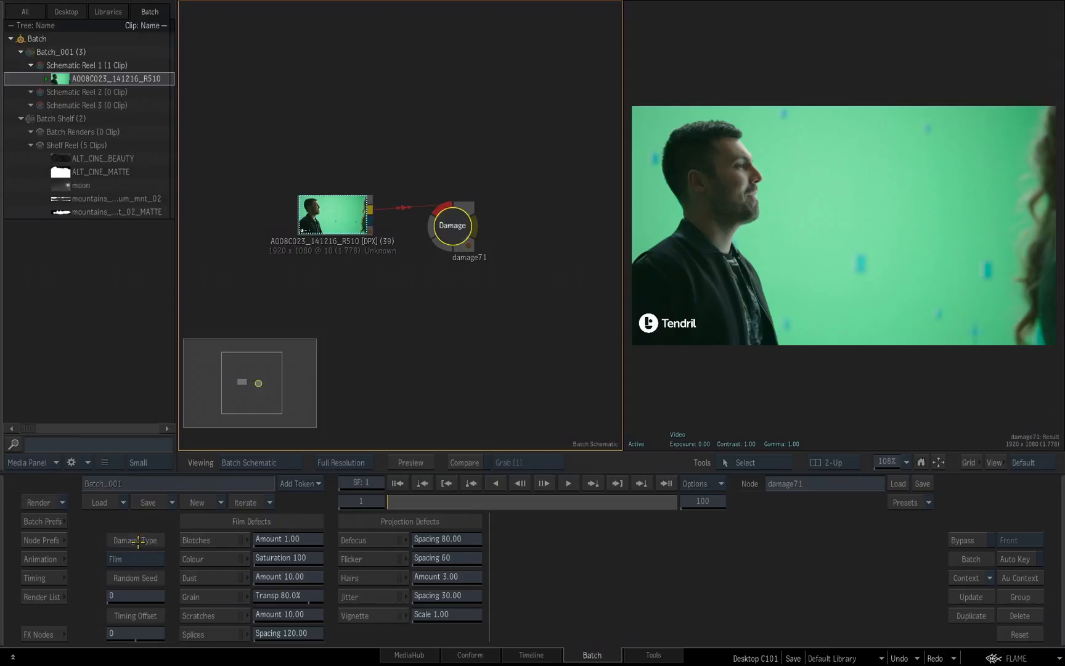
pyautogui.click(134, 539)
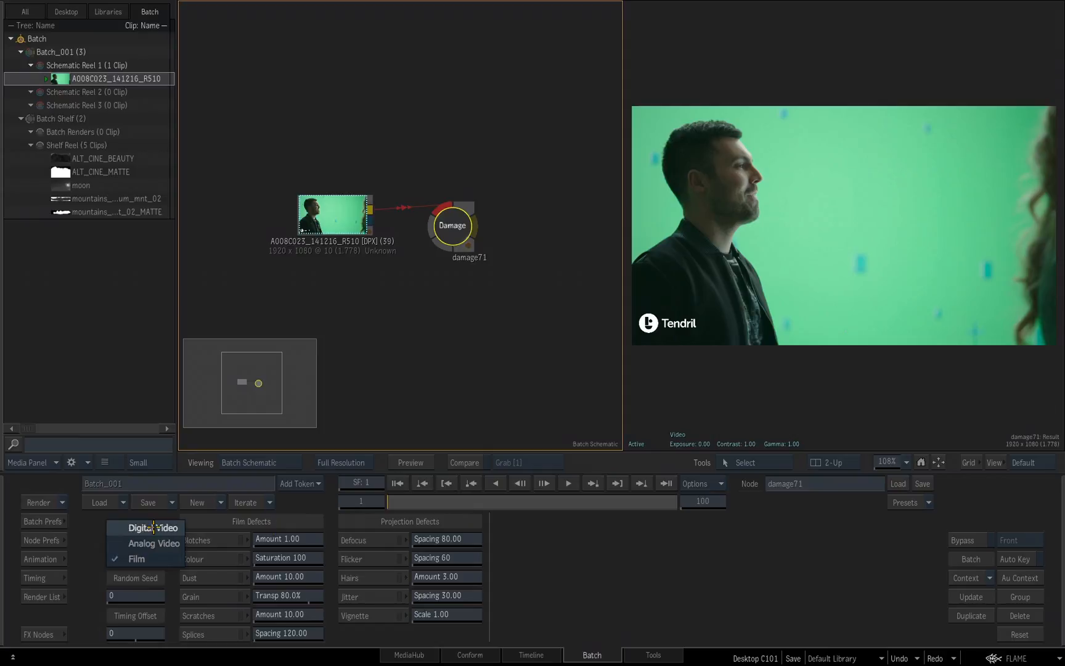
pyautogui.click(137, 559)
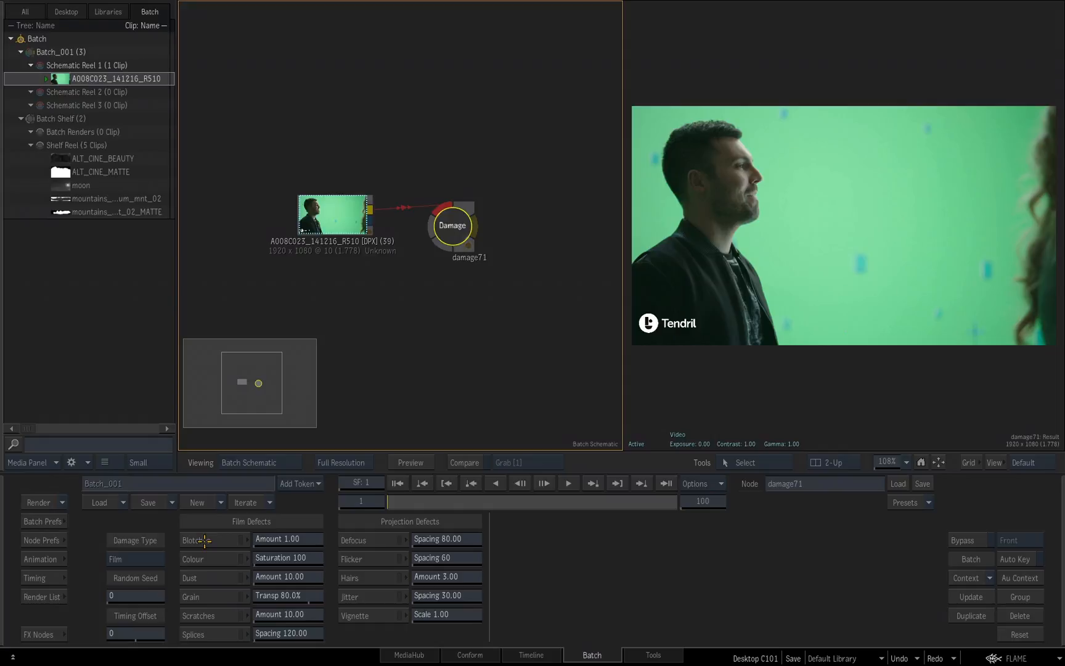
pyautogui.click(196, 539)
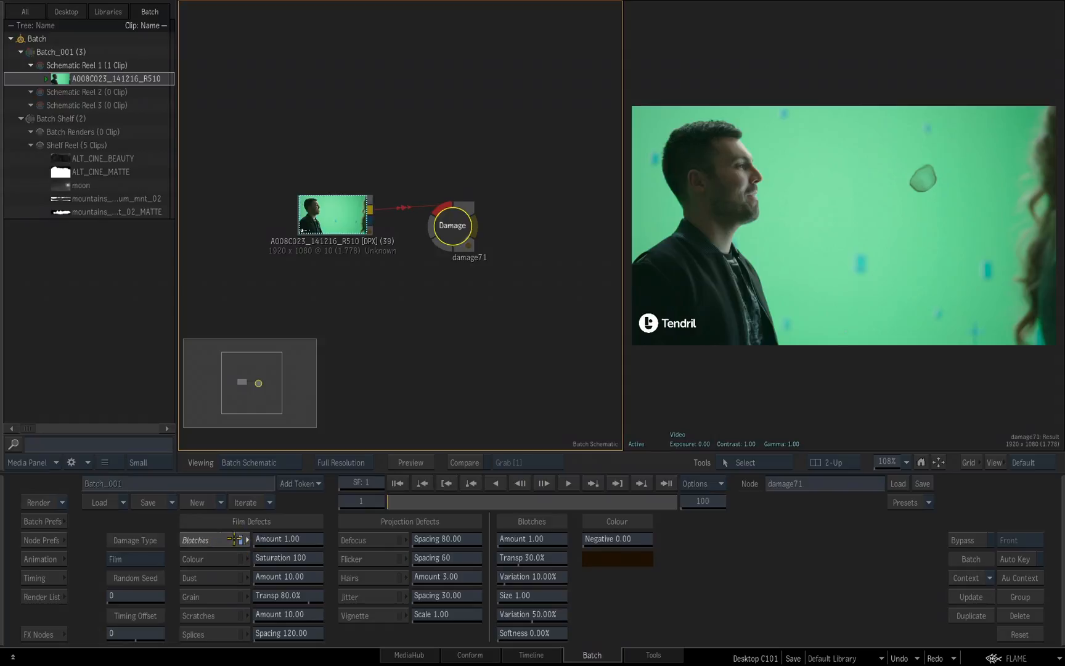
pyautogui.moveTo(238, 533)
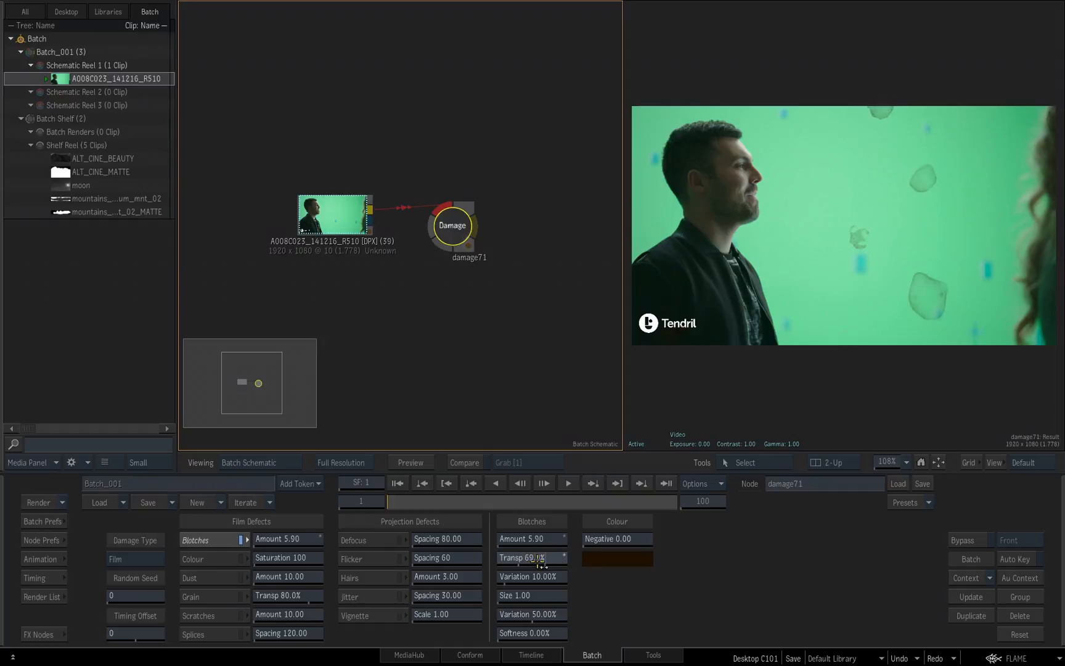
pyautogui.moveTo(533, 557); pyautogui.dragTo(534, 557)
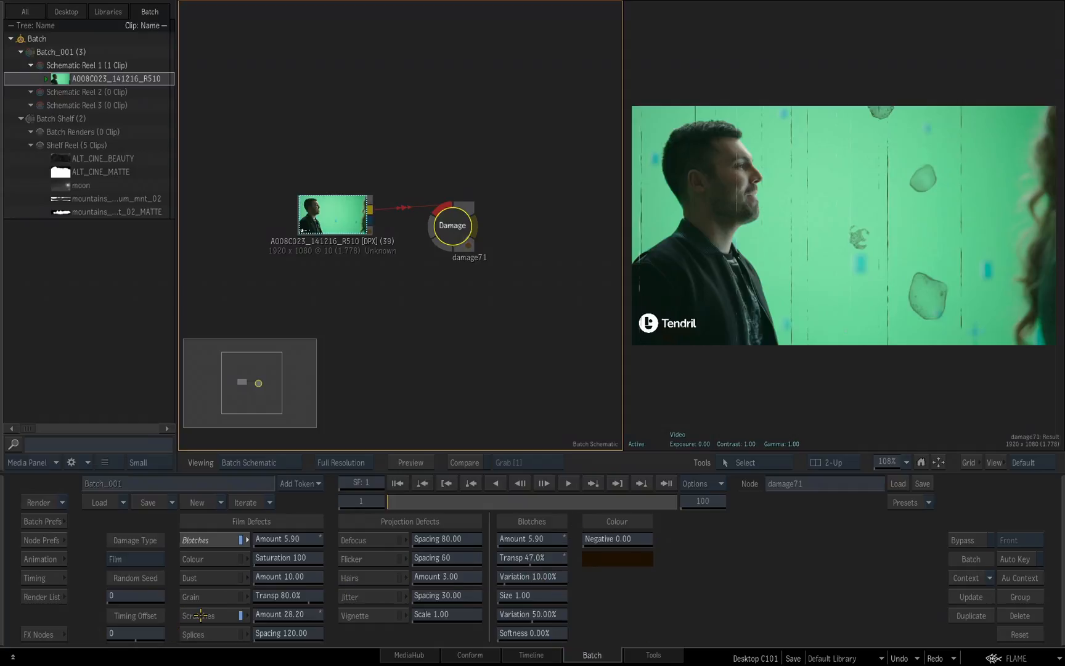
# - Set the scratches to width 3.20 and amount 26.30
pyautogui.click(199, 614)
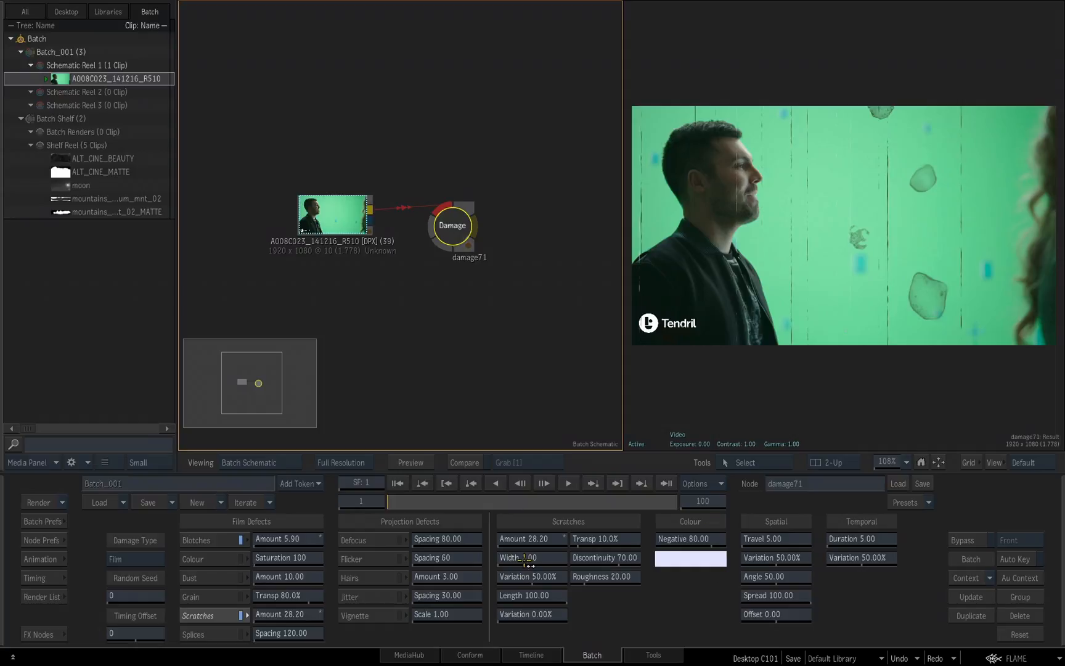
pyautogui.moveTo(524, 538); pyautogui.dragTo(557, 538)
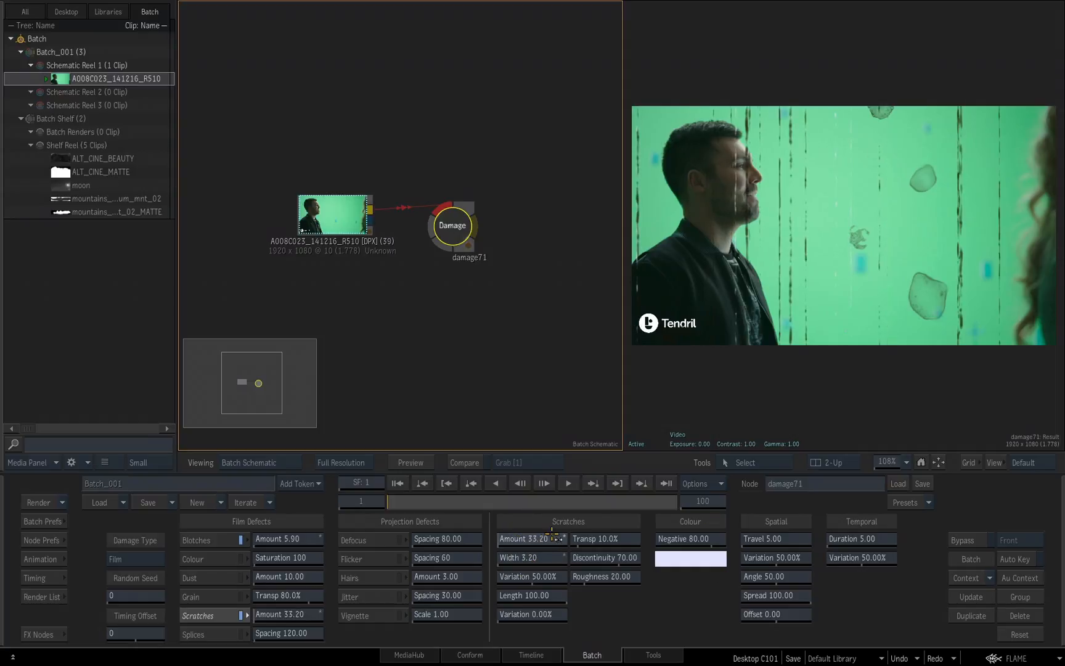
pyautogui.moveTo(551, 538); pyautogui.dragTo(531, 538)
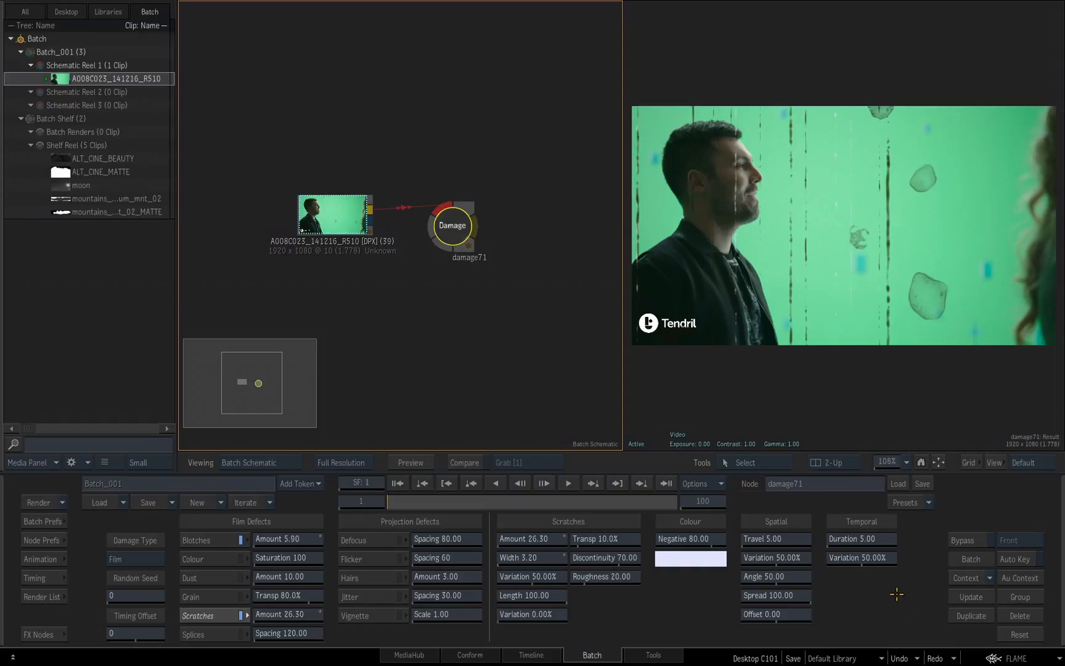
pyautogui.moveTo(712, 608)
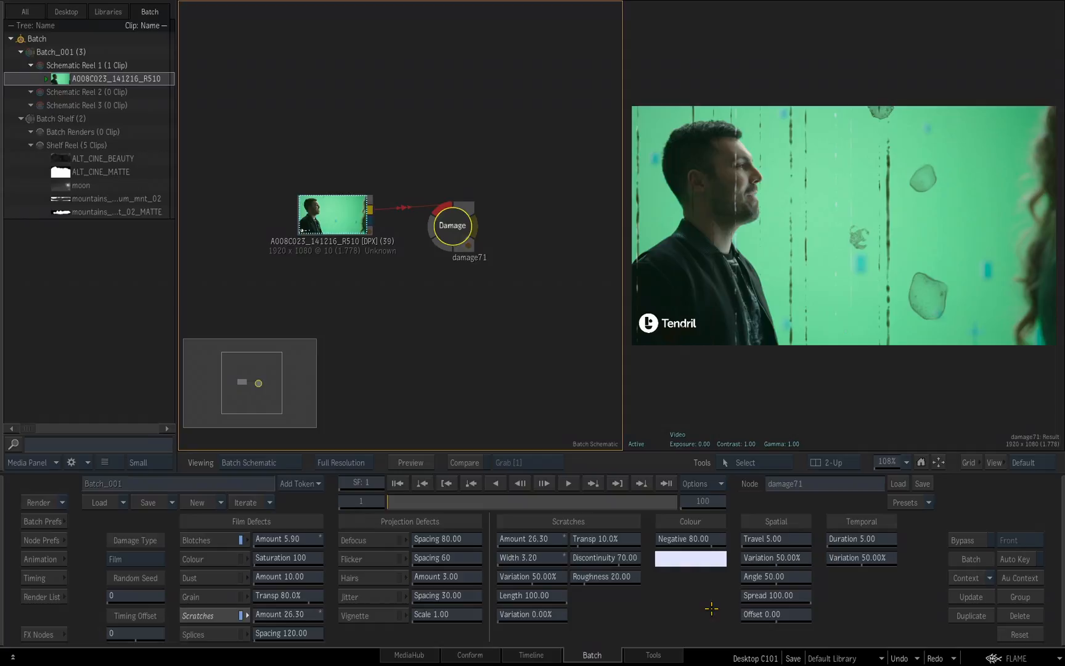
pyautogui.moveTo(905, 570)
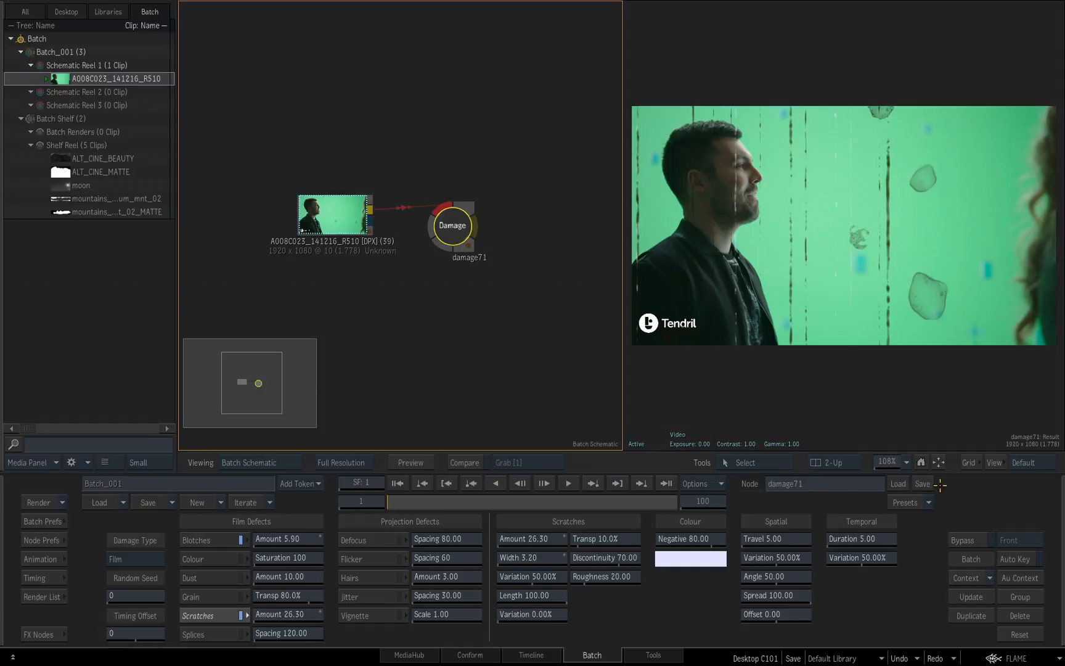
# - Choose an Analog damage preset, bringing up the replace-setup confirmation
pyautogui.click(906, 501)
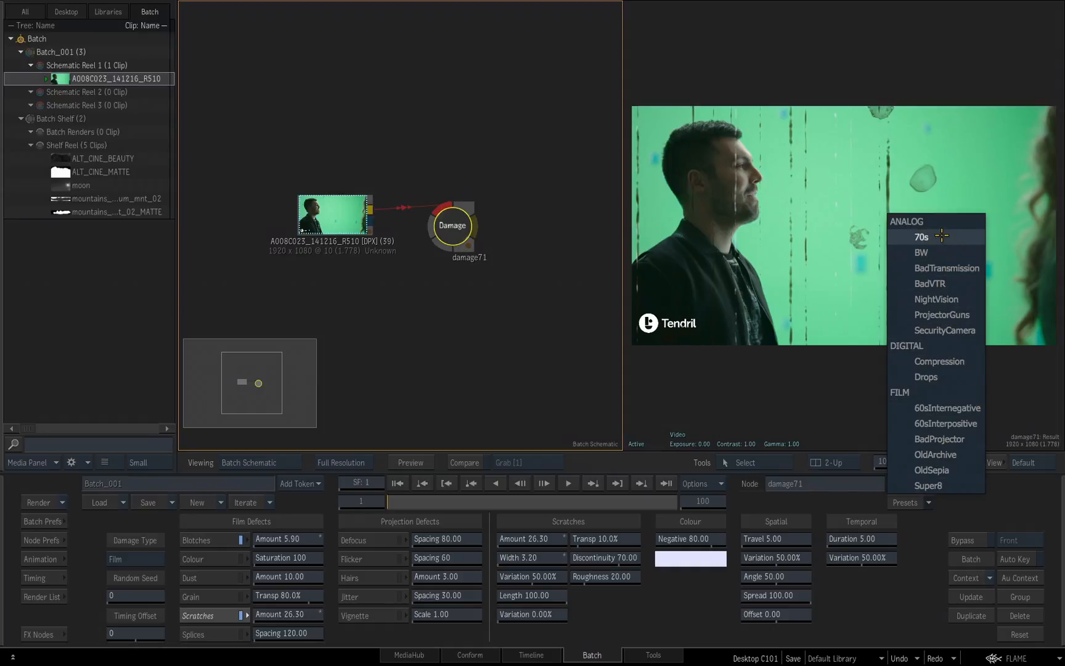
pyautogui.click(921, 237)
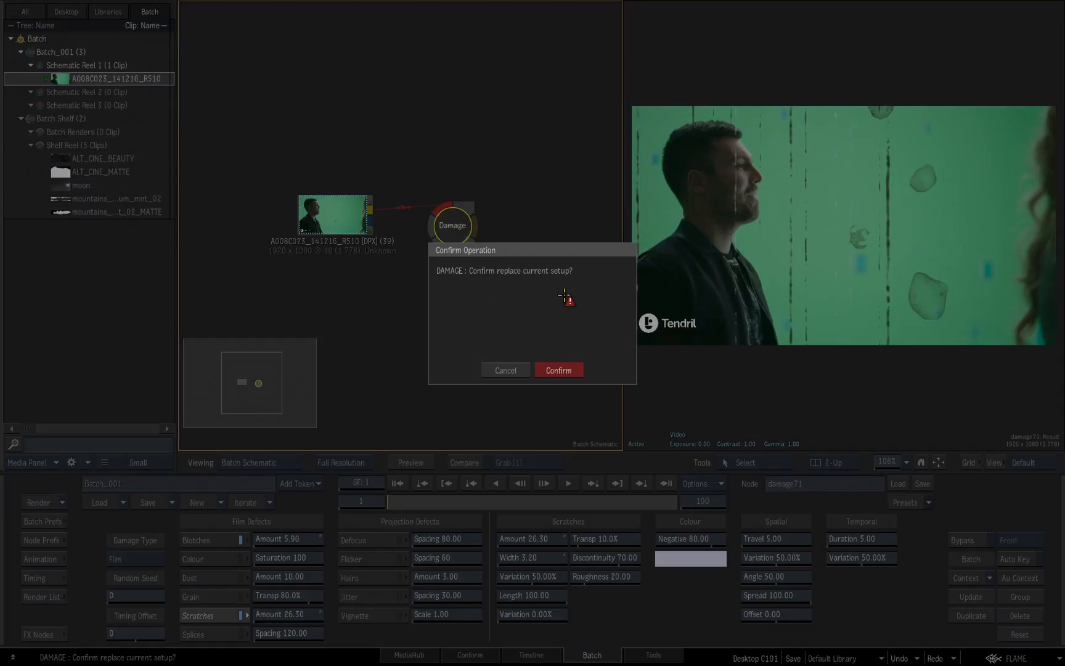
pyautogui.moveTo(543, 316)
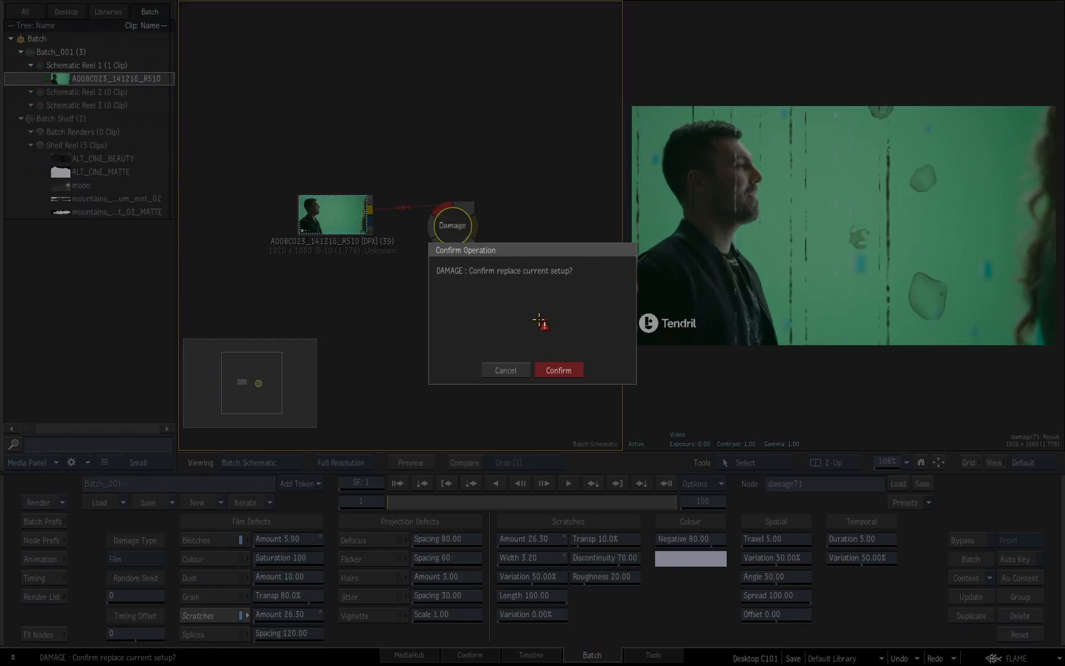
pyautogui.moveTo(552, 321)
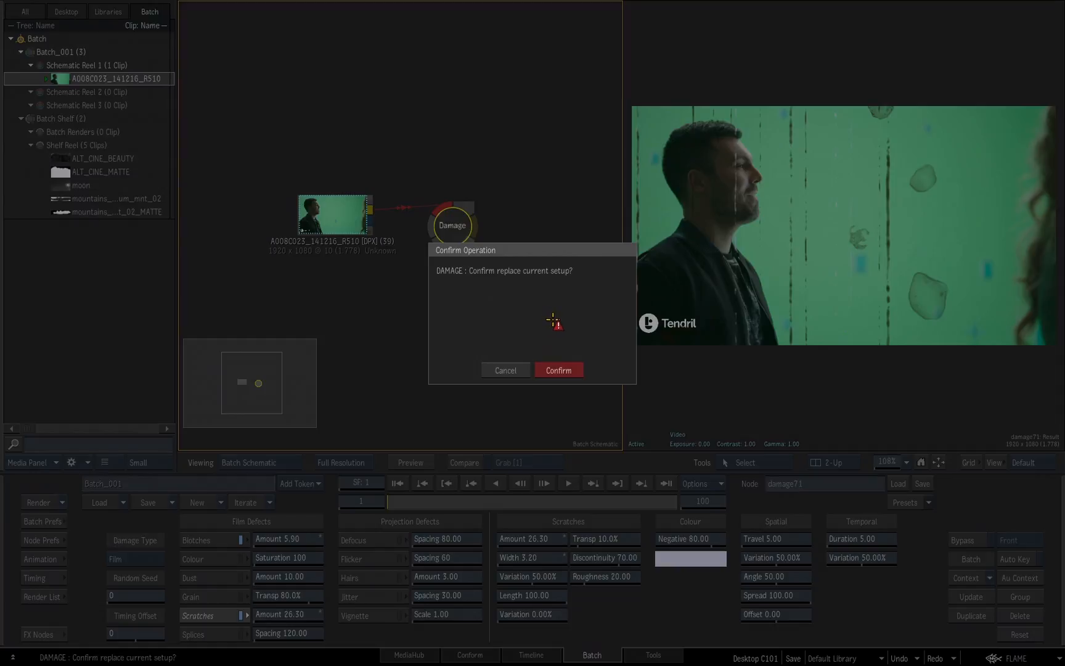
# - Confirm loading the Analog Video preset and reopen the presets list
pyautogui.click(558, 371)
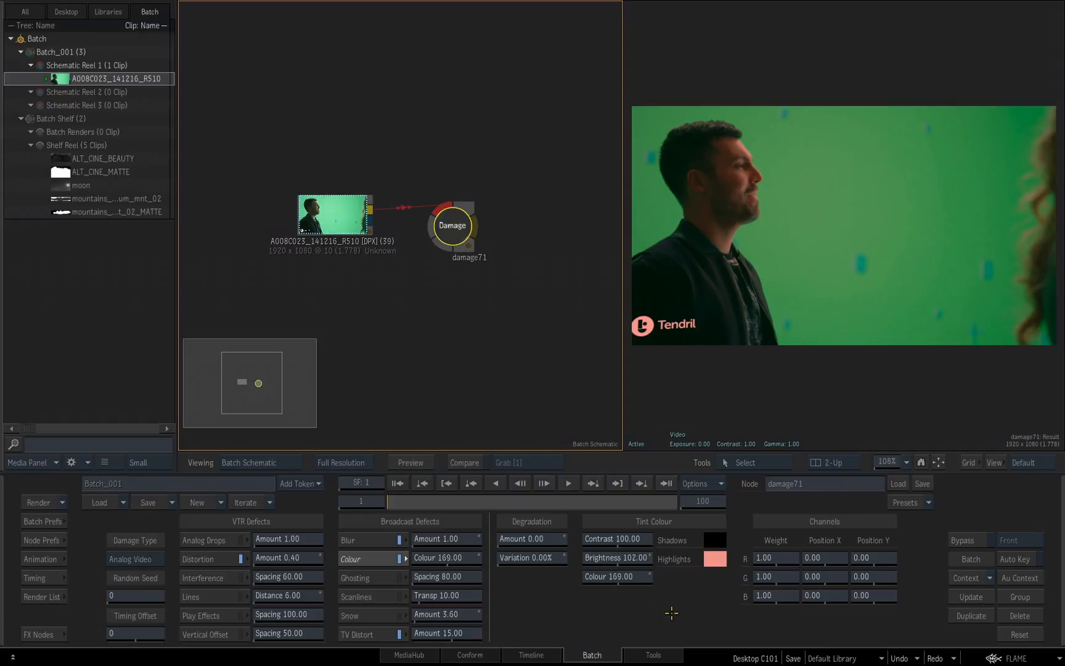
pyautogui.moveTo(925, 539)
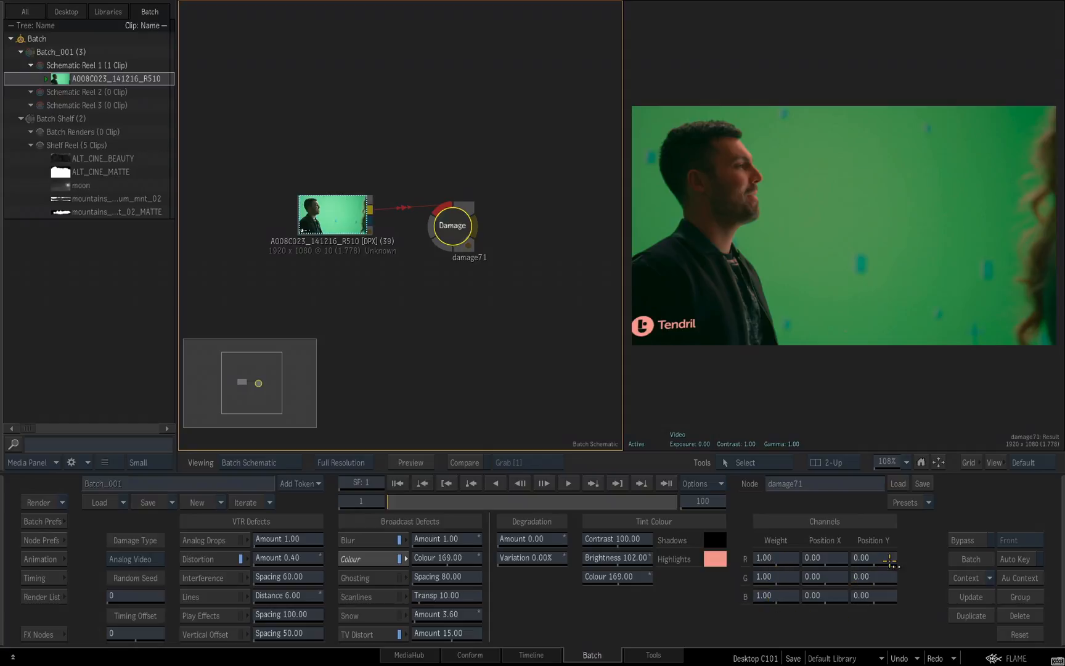
pyautogui.click(909, 502)
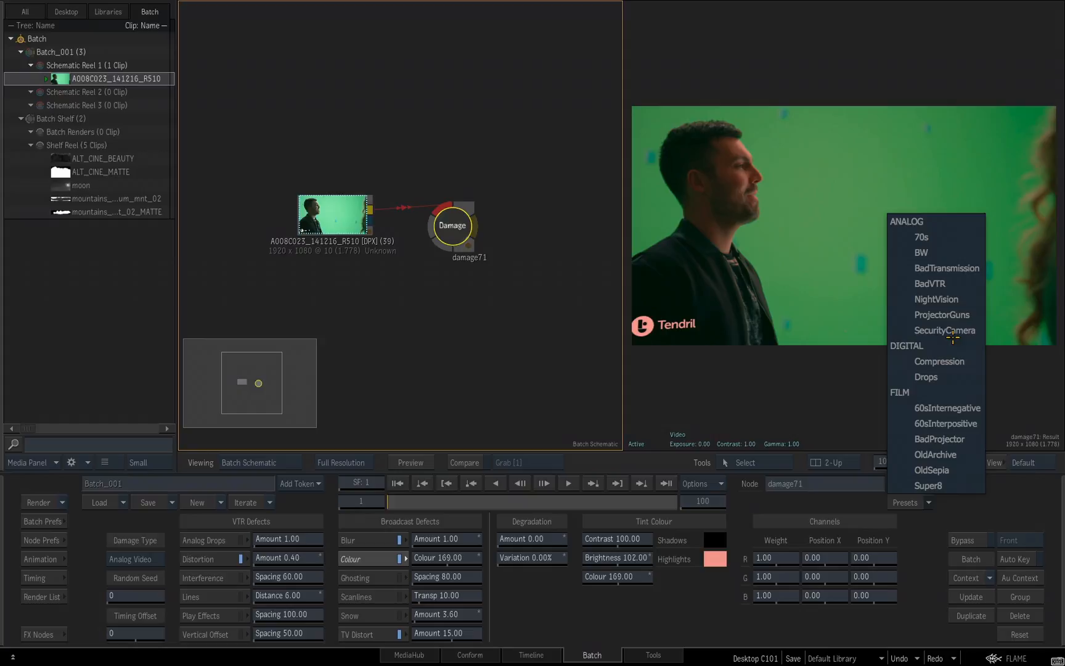
# - Apply a second analog preset and review its VTR and broadcast-defect settings
pyautogui.click(944, 331)
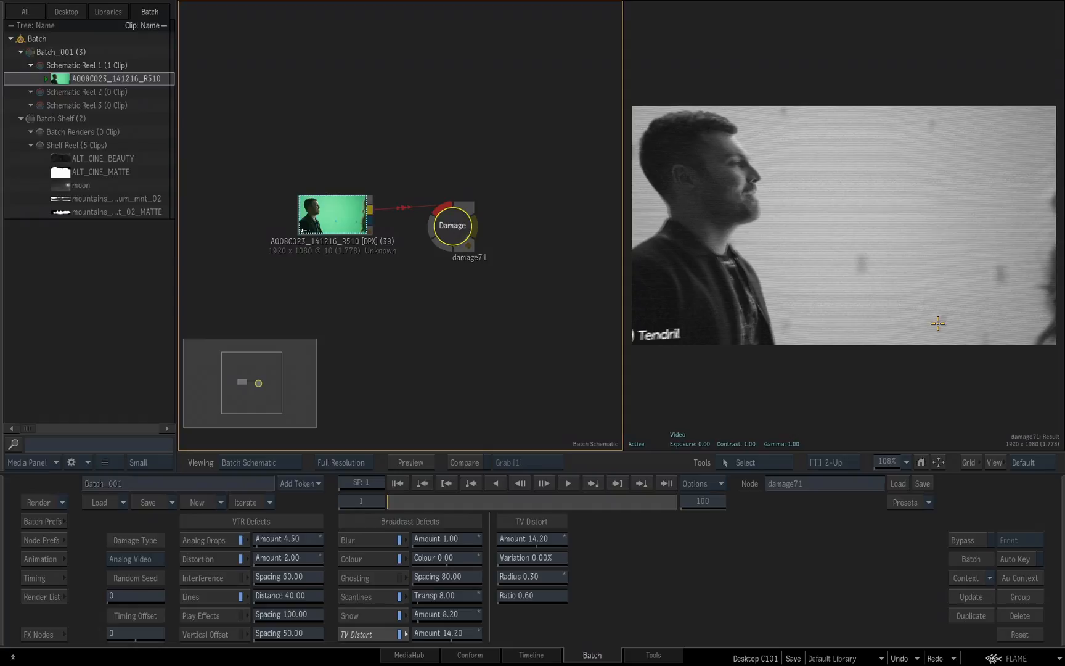
pyautogui.moveTo(387, 500); pyautogui.dragTo(598, 500)
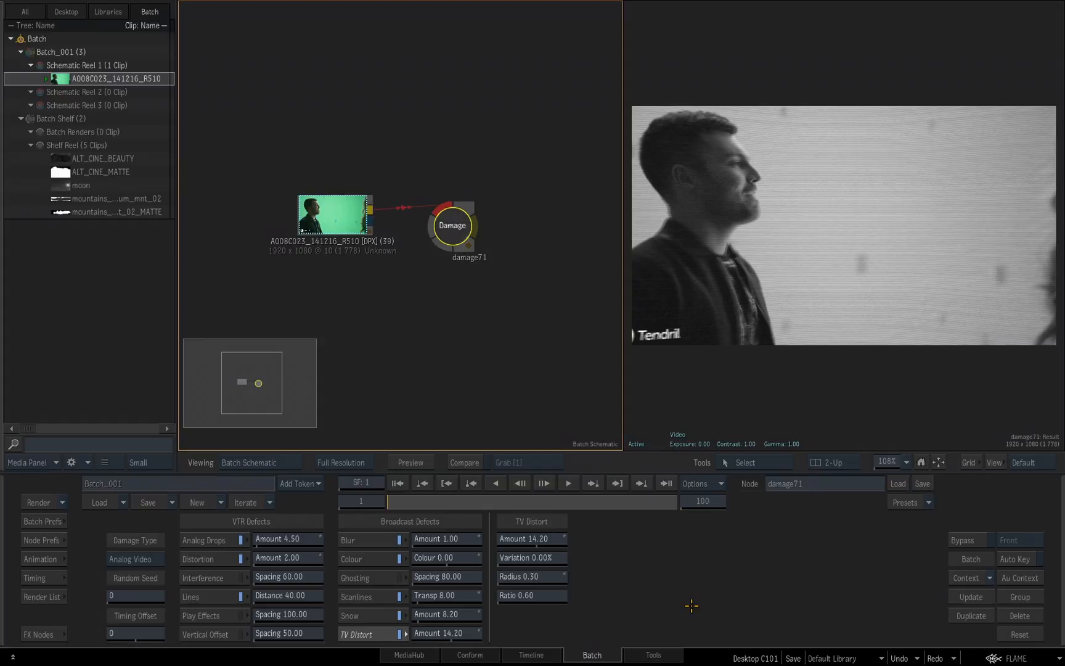
pyautogui.moveTo(694, 579)
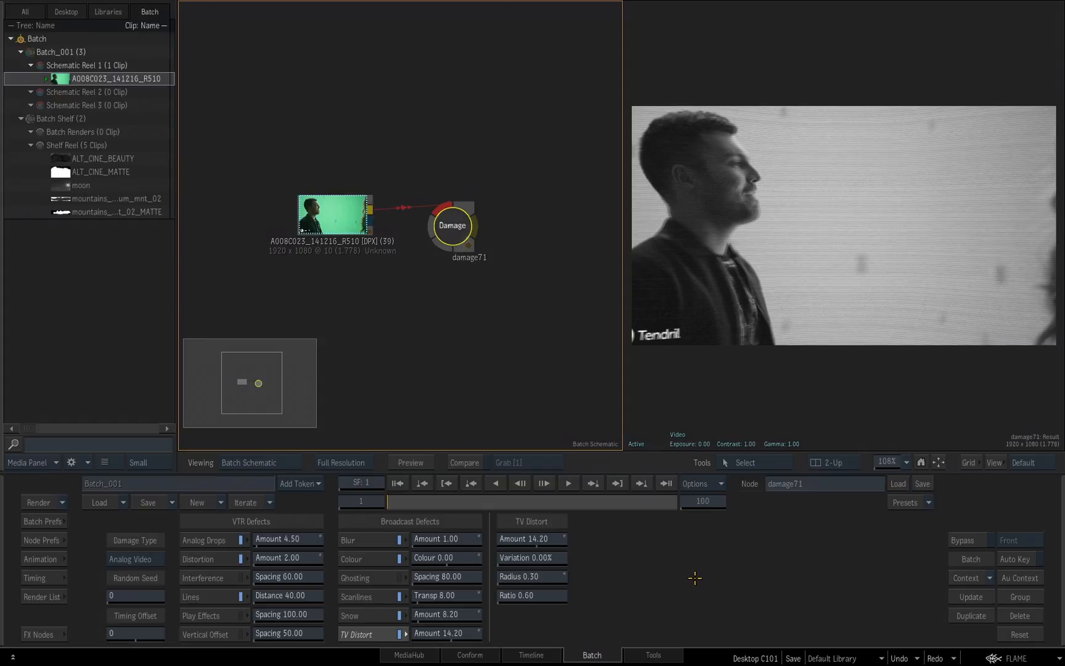
pyautogui.moveTo(903, 552)
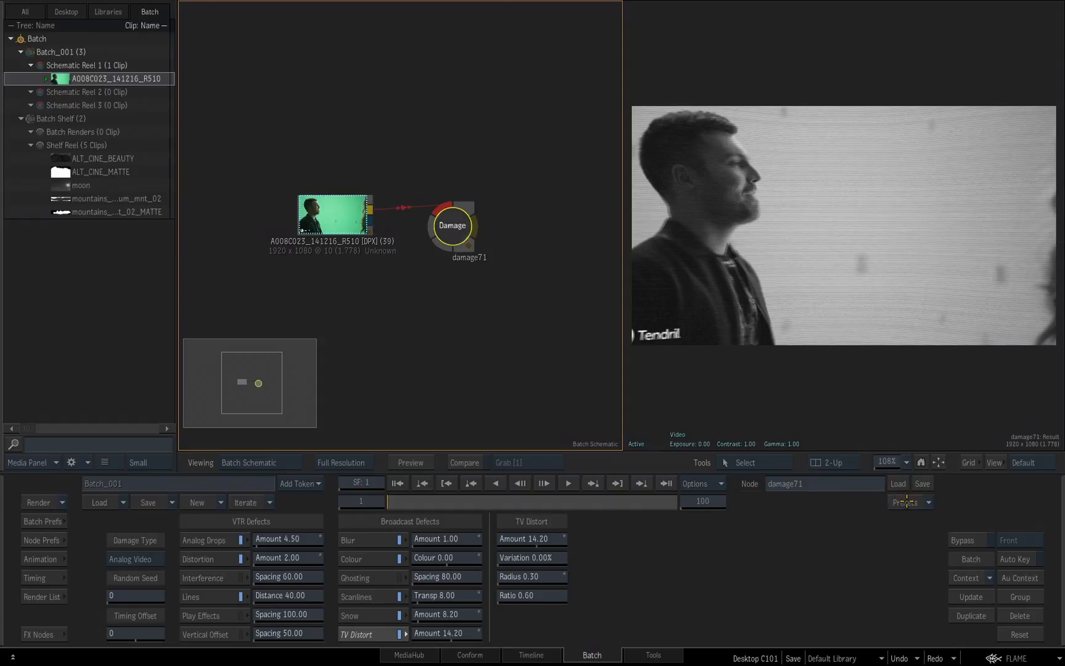
# - Browse presets with Scan Subdirectories and load the FILM/Super8 damage preset
pyautogui.click(897, 484)
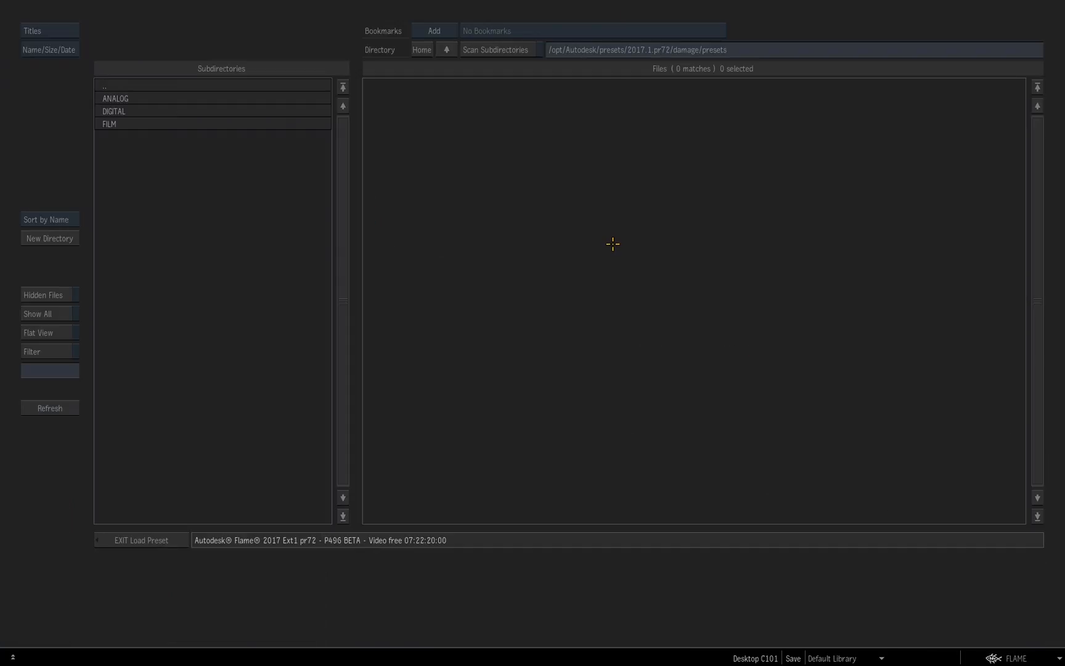
pyautogui.moveTo(677, 40)
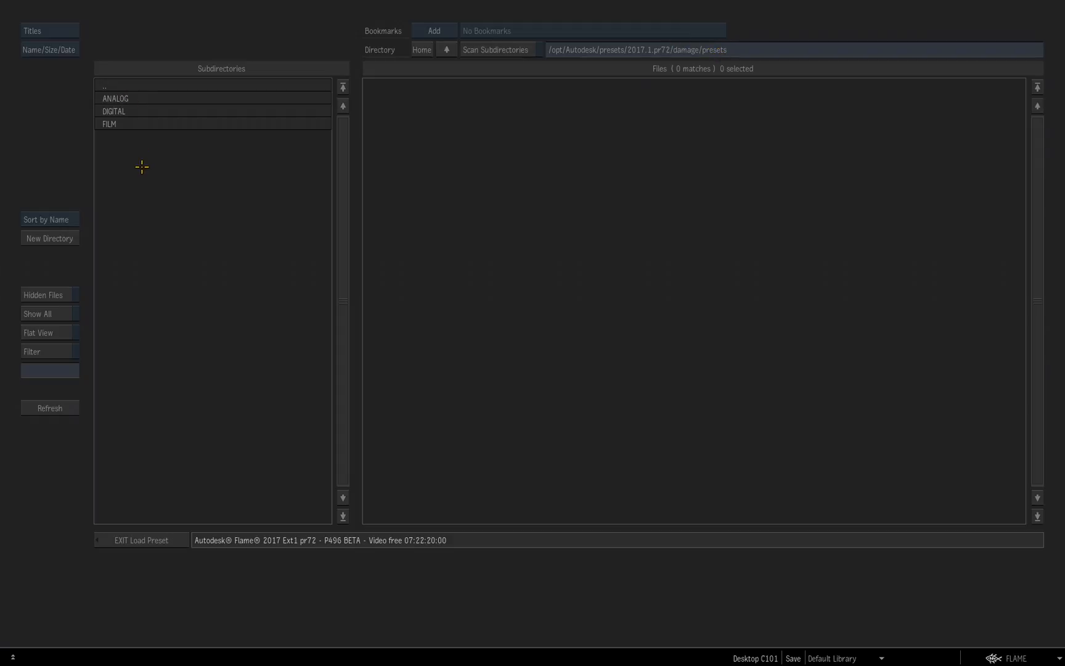
pyautogui.moveTo(140, 193)
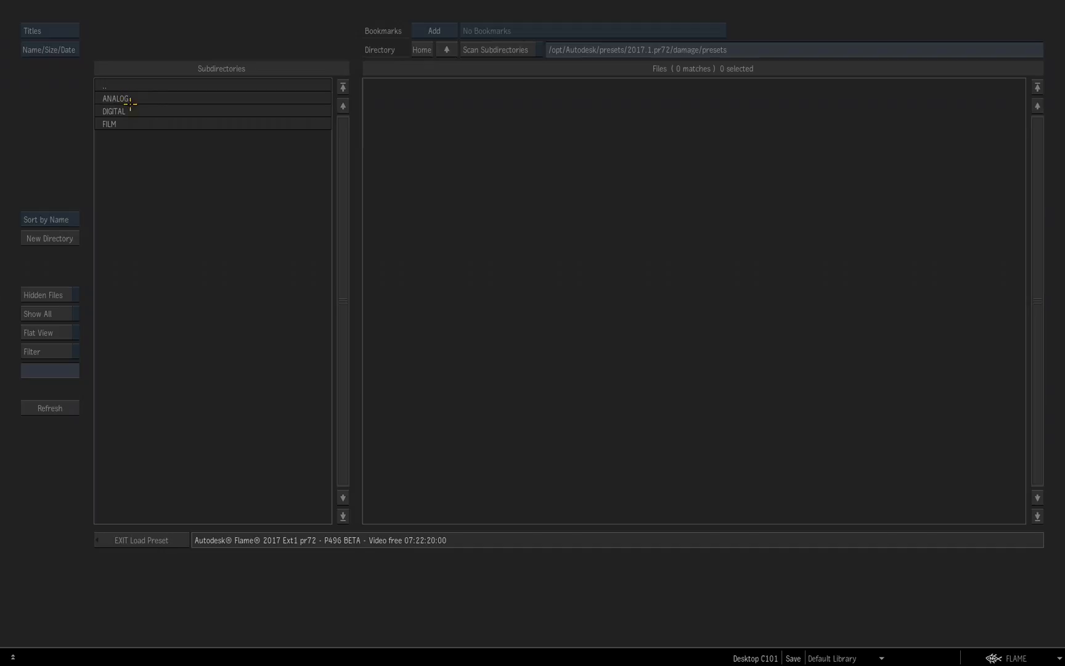
pyautogui.doubleClick(114, 98)
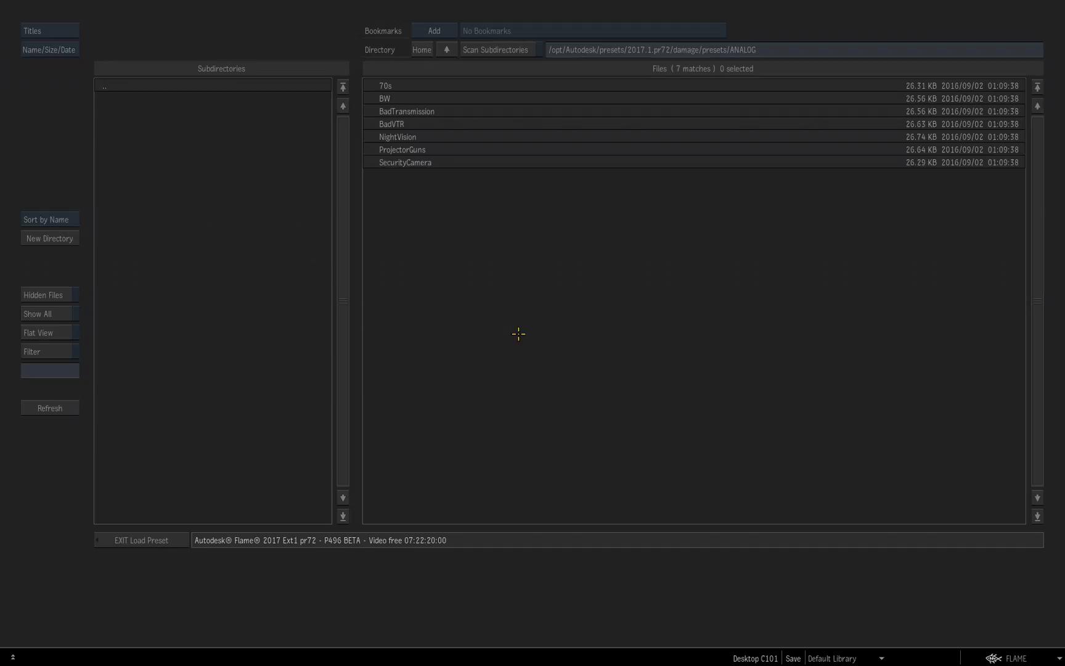
pyautogui.moveTo(388, 77)
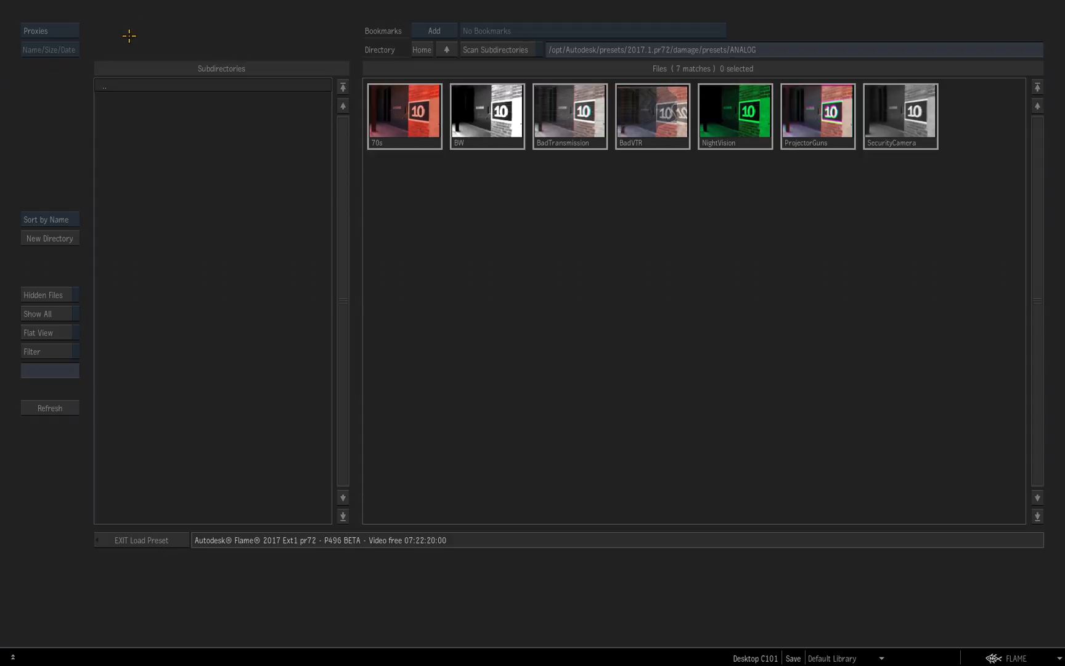
pyautogui.moveTo(921, 165)
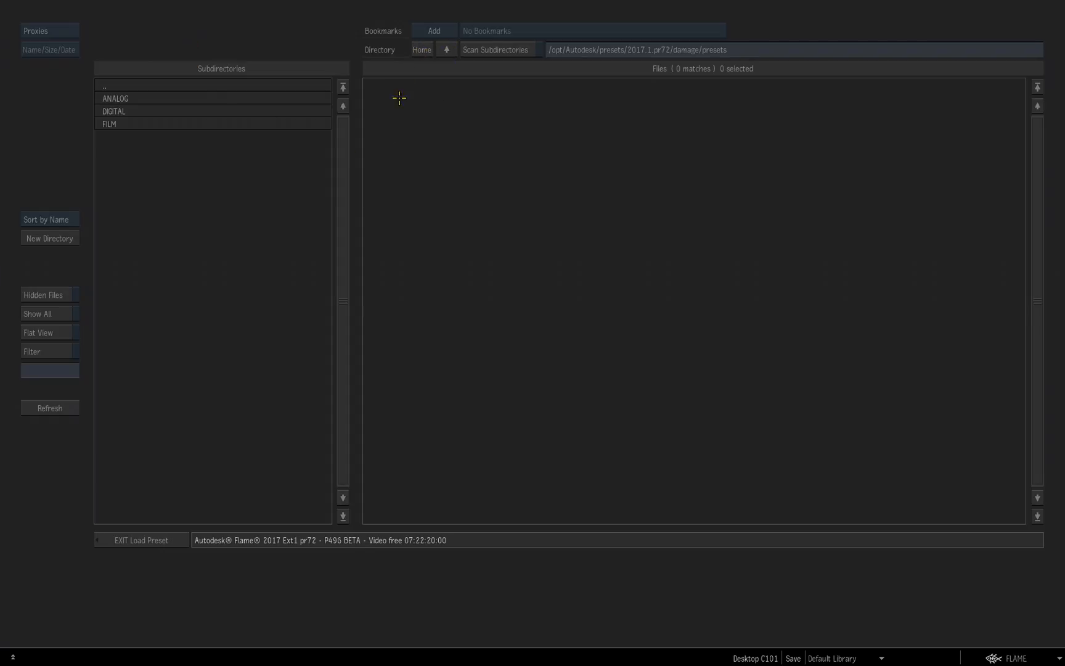
pyautogui.moveTo(151, 85)
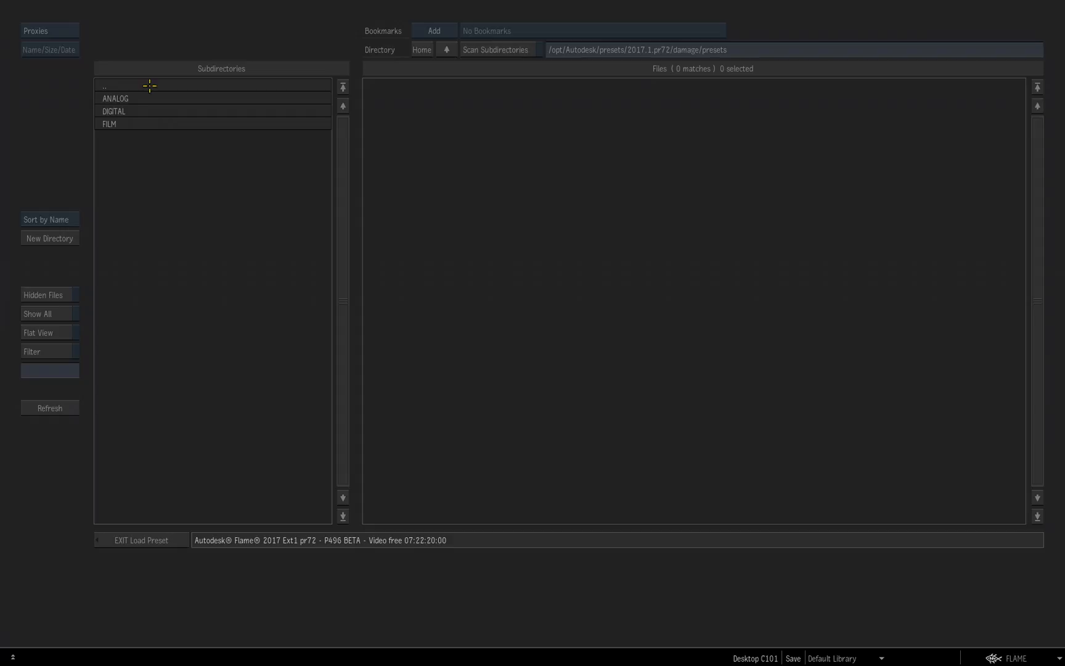
pyautogui.moveTo(870, 329)
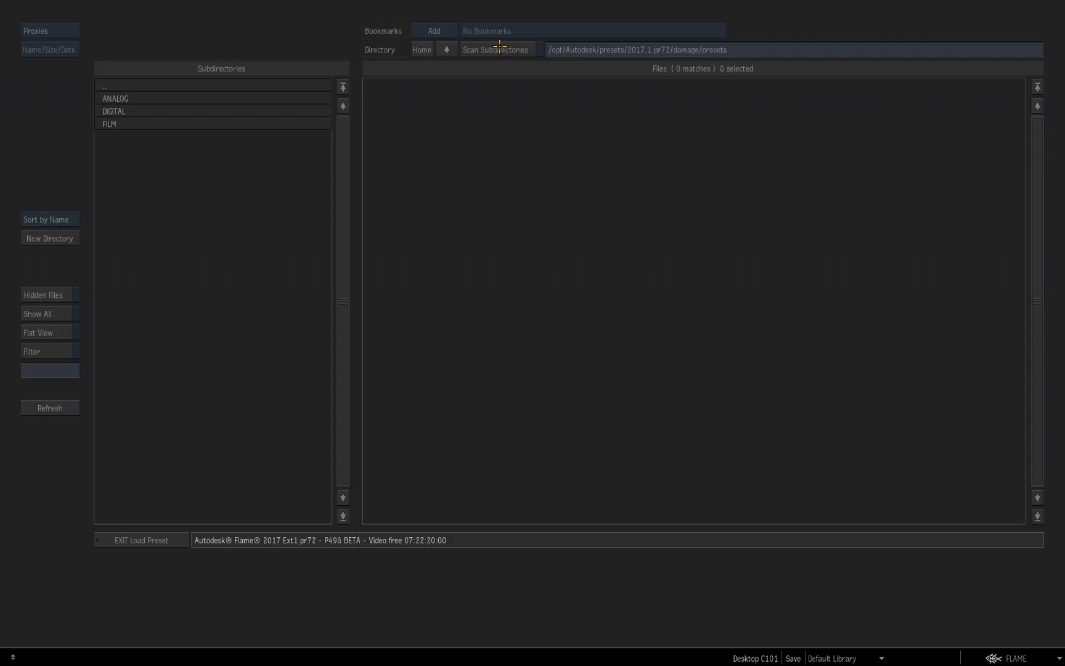
pyautogui.click(494, 49)
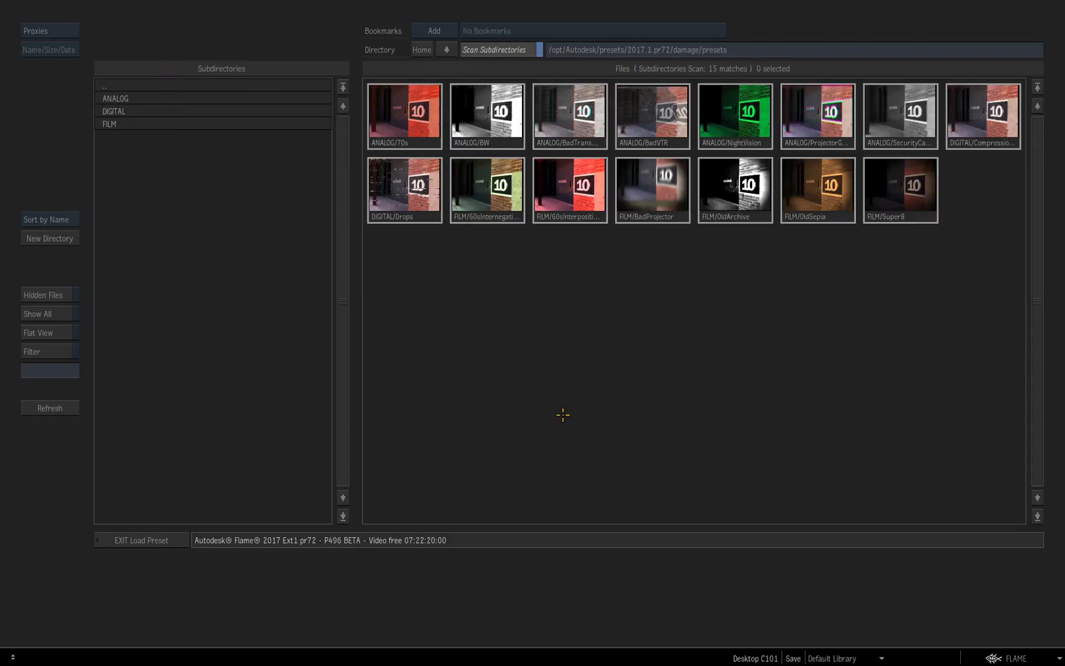
pyautogui.moveTo(779, 340)
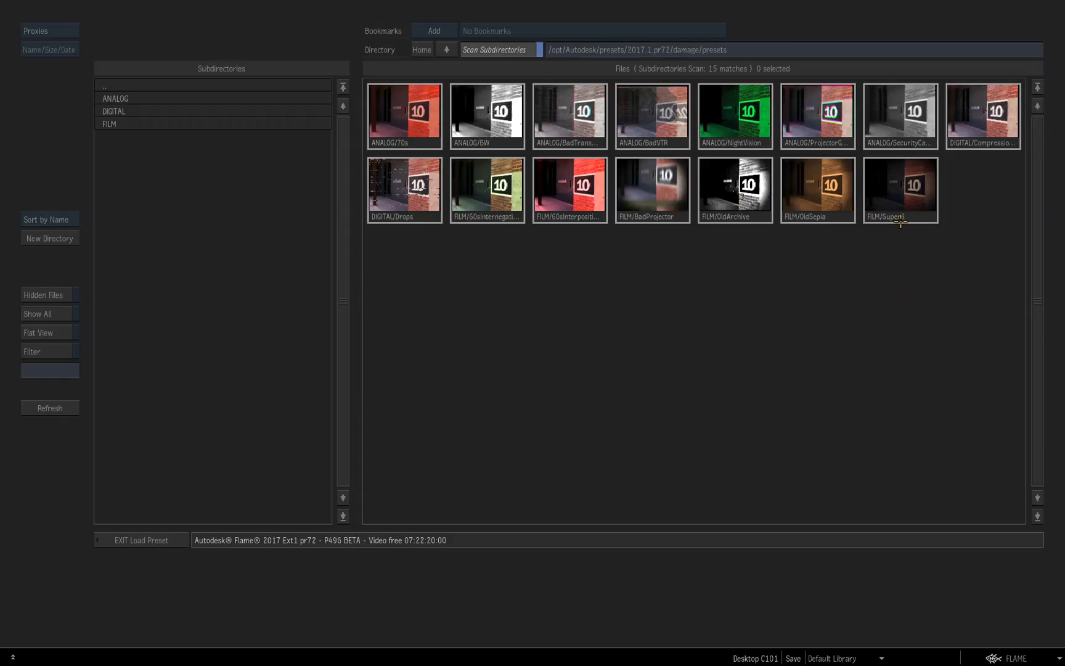
pyautogui.doubleClick(900, 191)
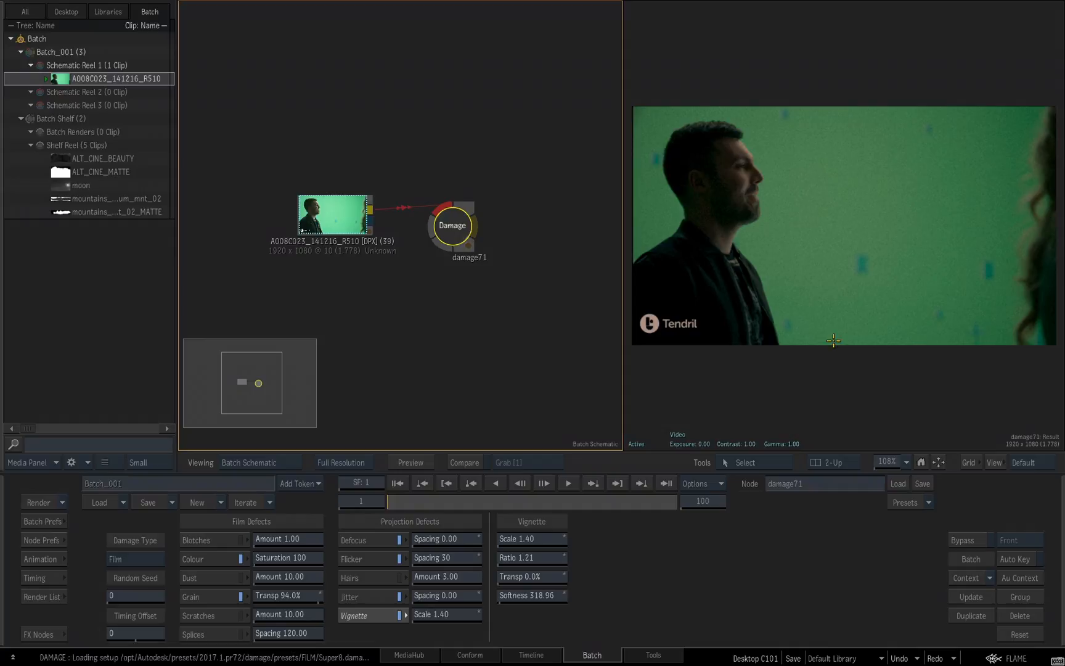
pyautogui.moveTo(807, 374)
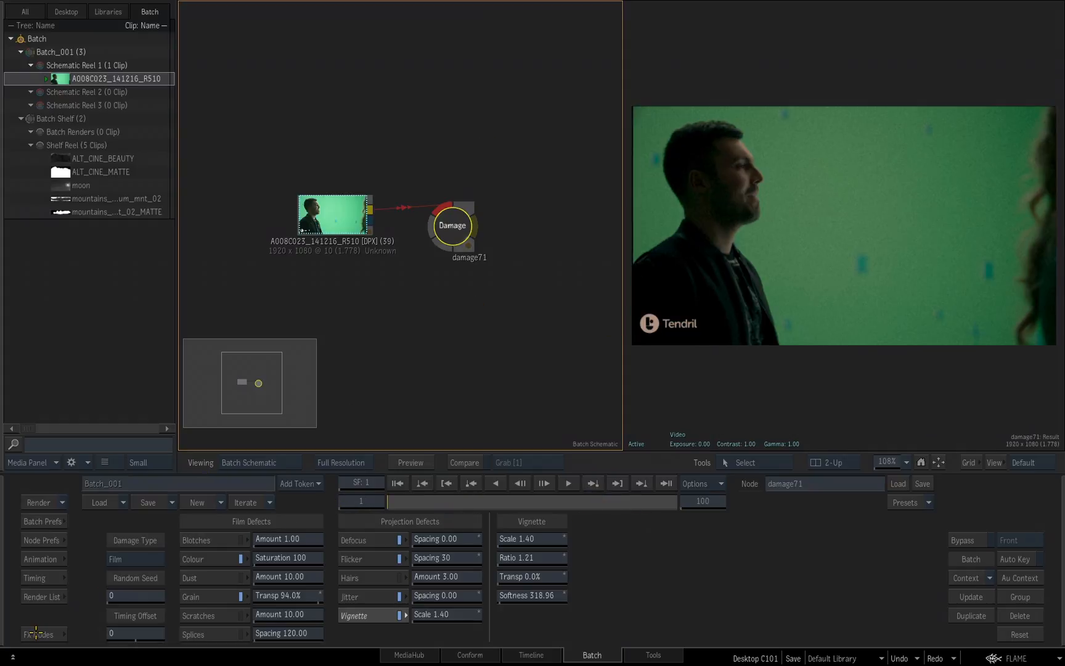
# - Add an Edge Detect node above the clip, its Front fed by the clip output
pyautogui.click(39, 633)
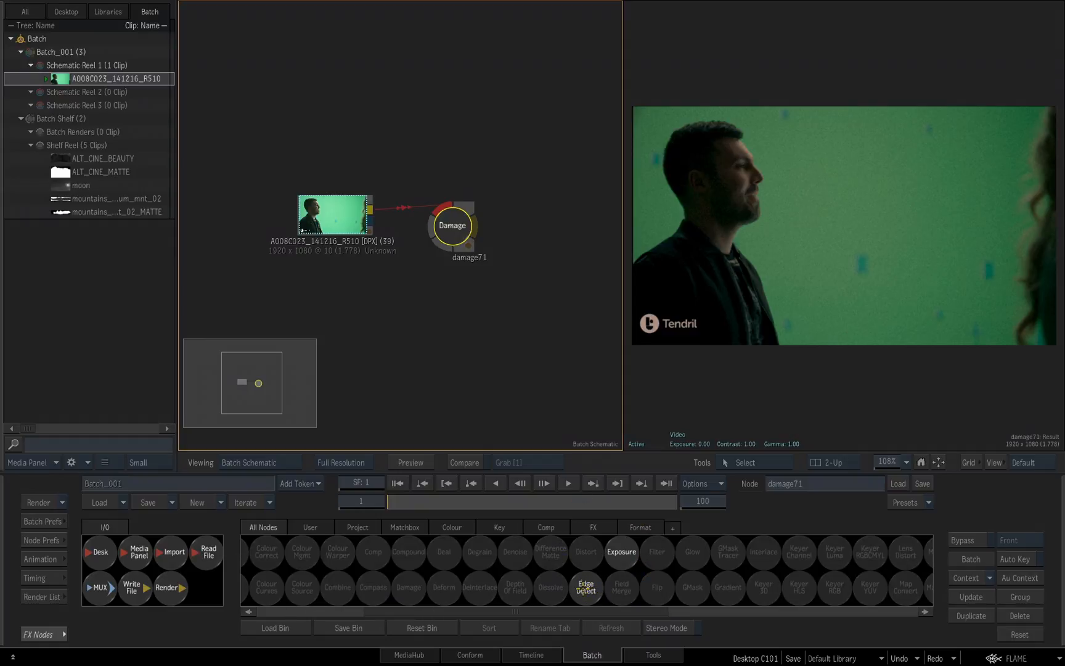
pyautogui.click(585, 587)
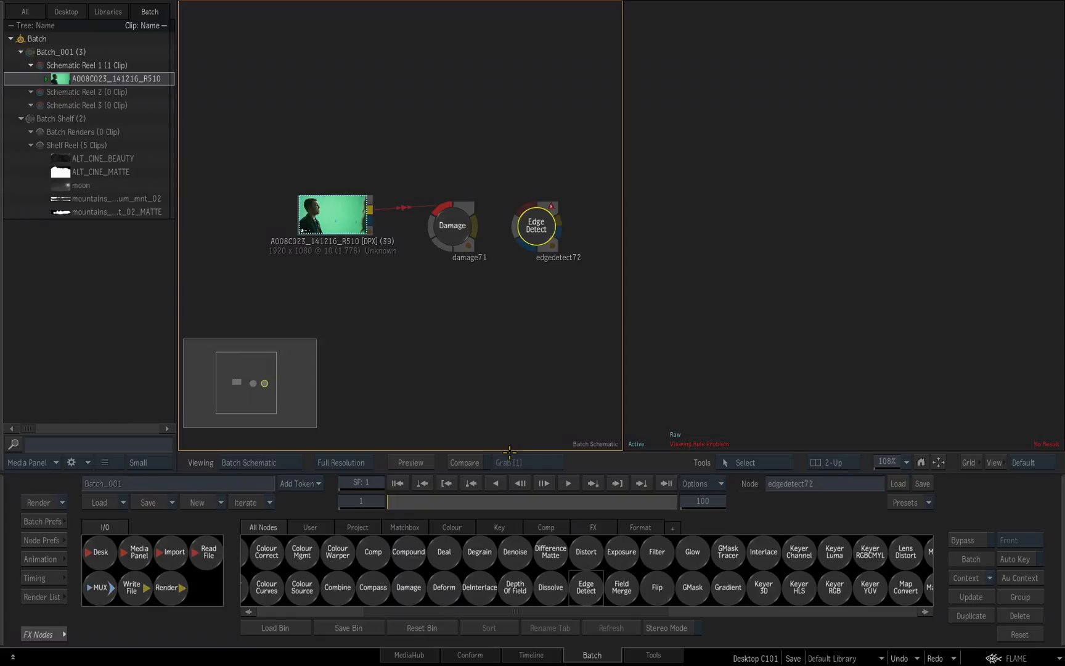
pyautogui.moveTo(535, 225); pyautogui.dragTo(499, 131)
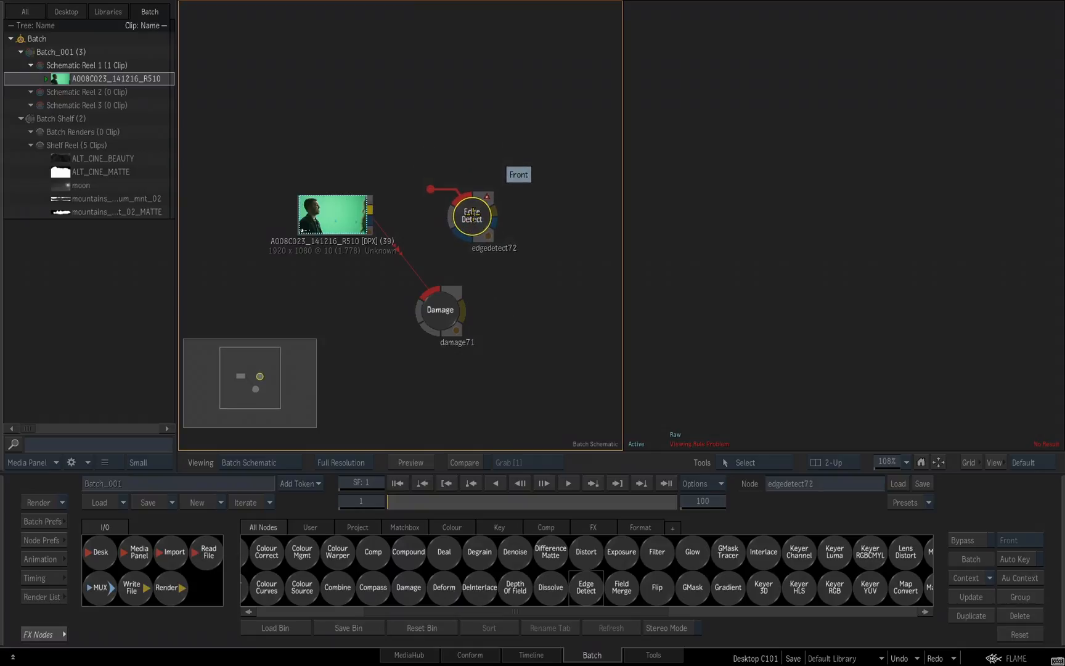
pyautogui.moveTo(471, 216); pyautogui.dragTo(445, 221)
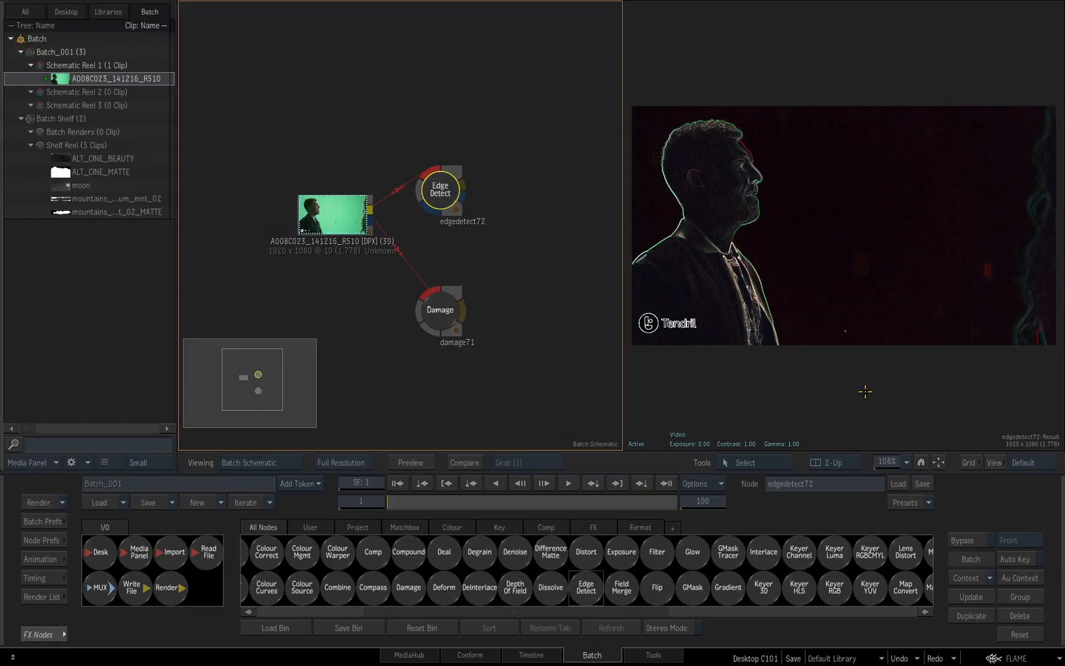
pyautogui.moveTo(440, 191); pyautogui.dragTo(452, 143)
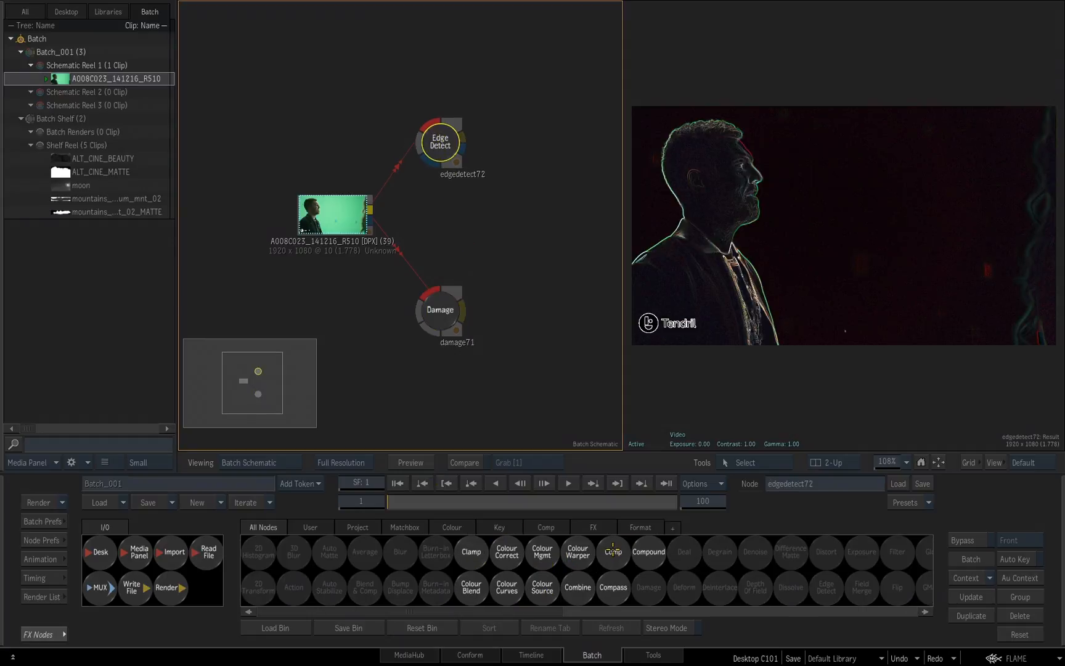
# - Add a Comp node after Edge Detect with the Damage output as its back
pyautogui.click(611, 551)
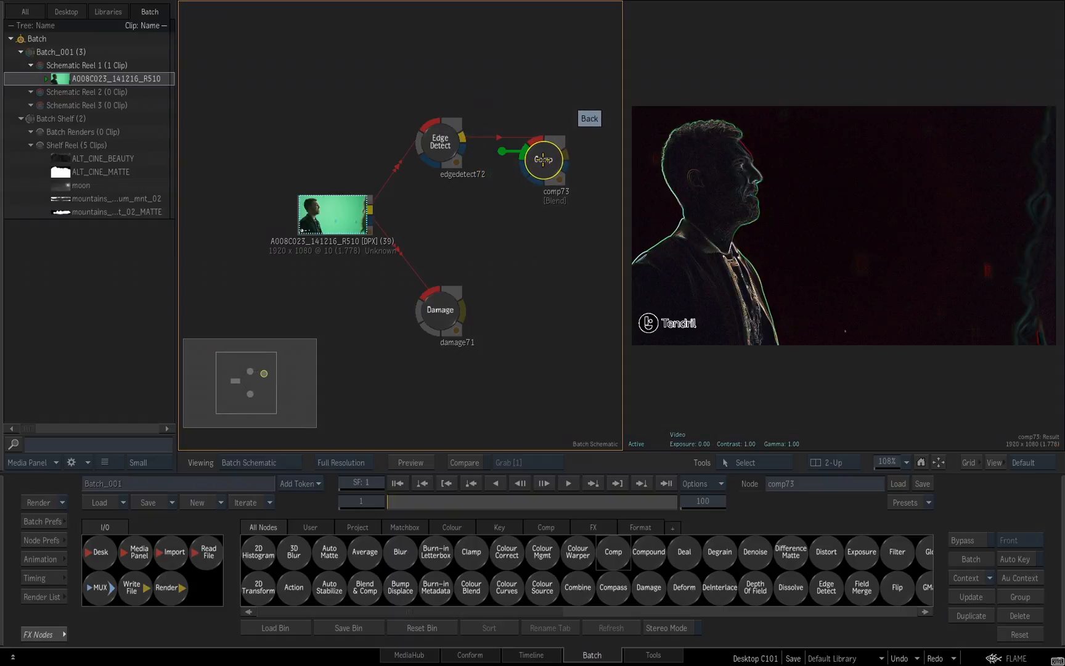
pyautogui.moveTo(543, 159); pyautogui.dragTo(528, 313)
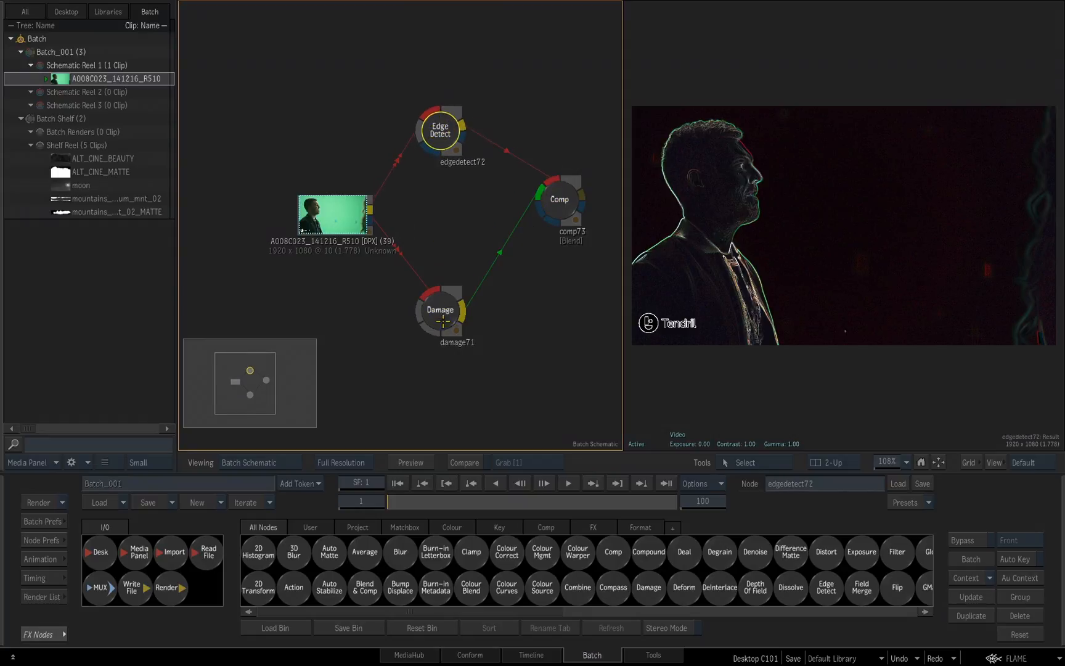
pyautogui.click(558, 199)
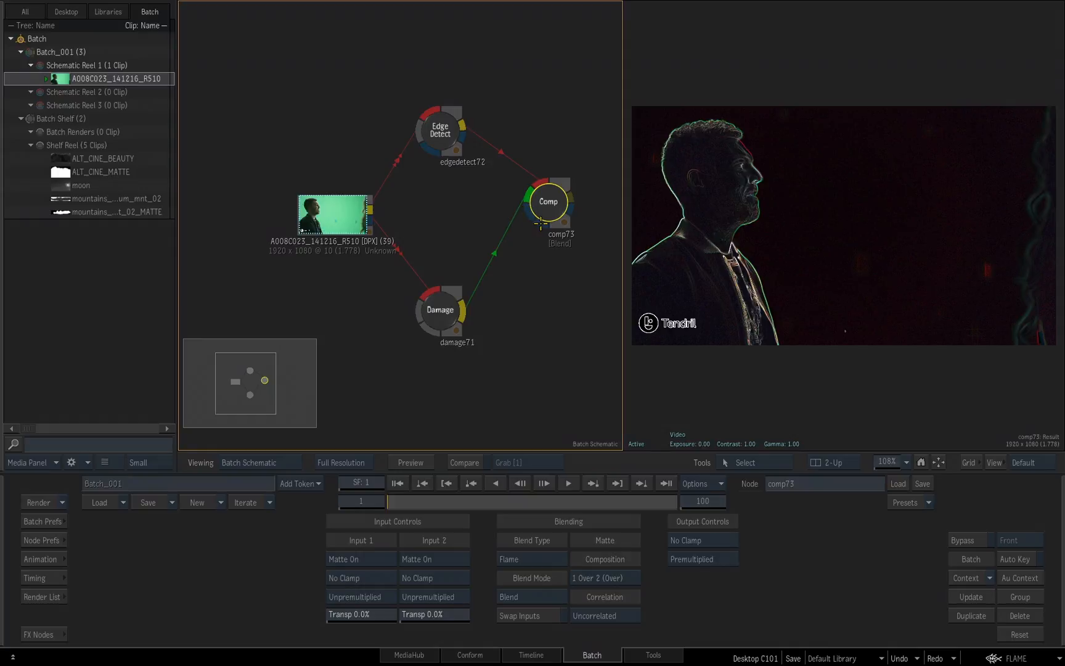
pyautogui.moveTo(521, 339)
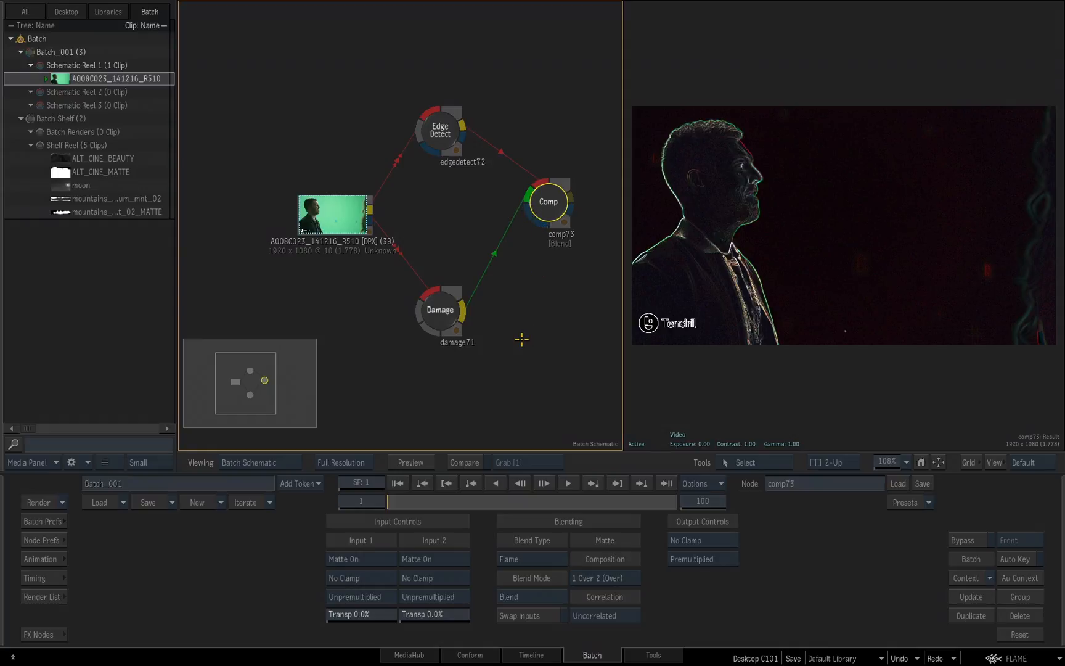
pyautogui.moveTo(520, 349)
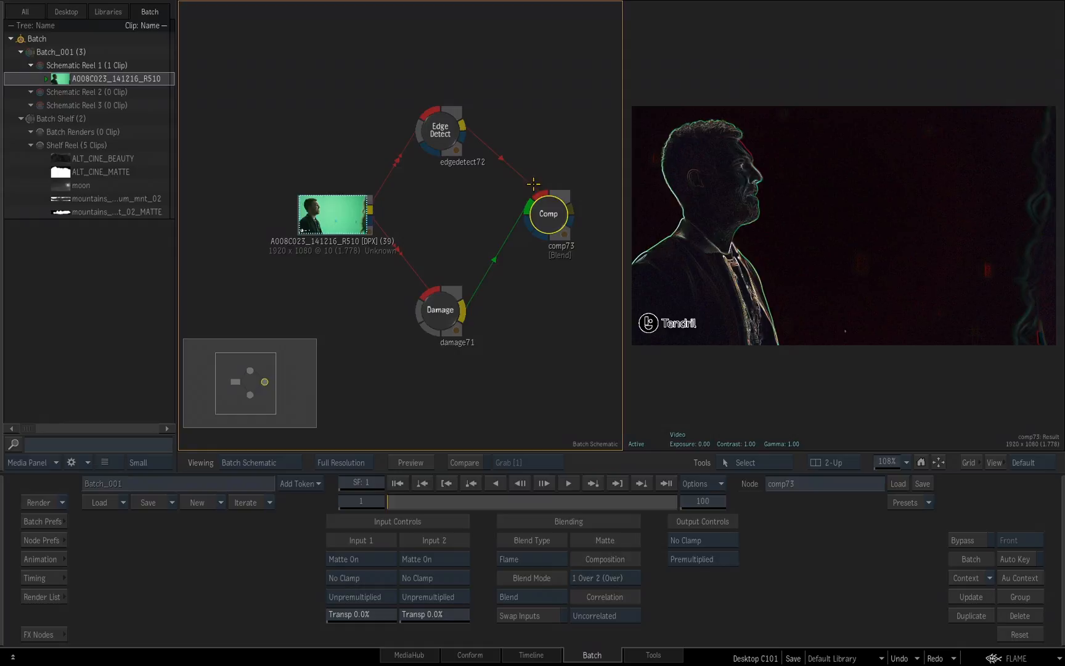
pyautogui.moveTo(531, 354)
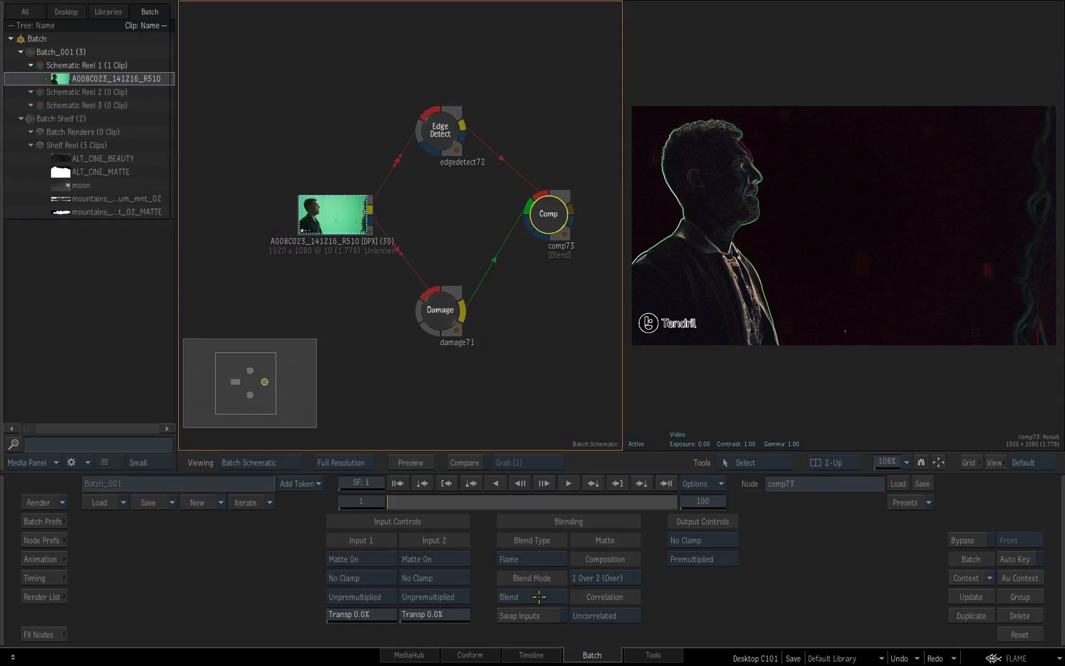
# - Switch the Comp's blending to Photoshop style in Screen mode
pyautogui.click(532, 595)
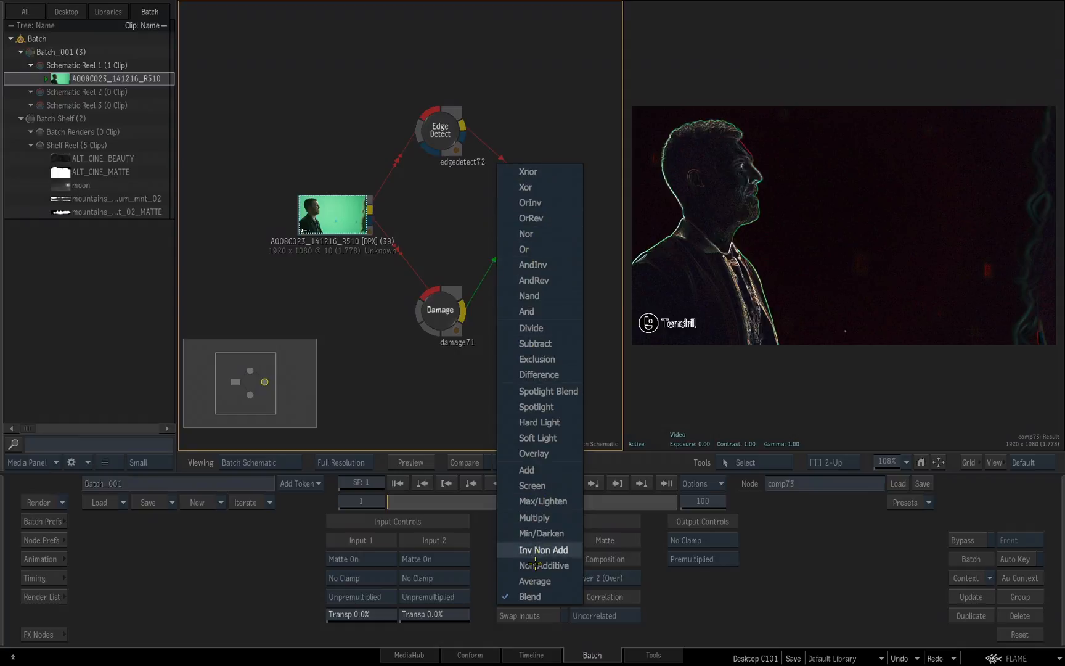
pyautogui.click(529, 596)
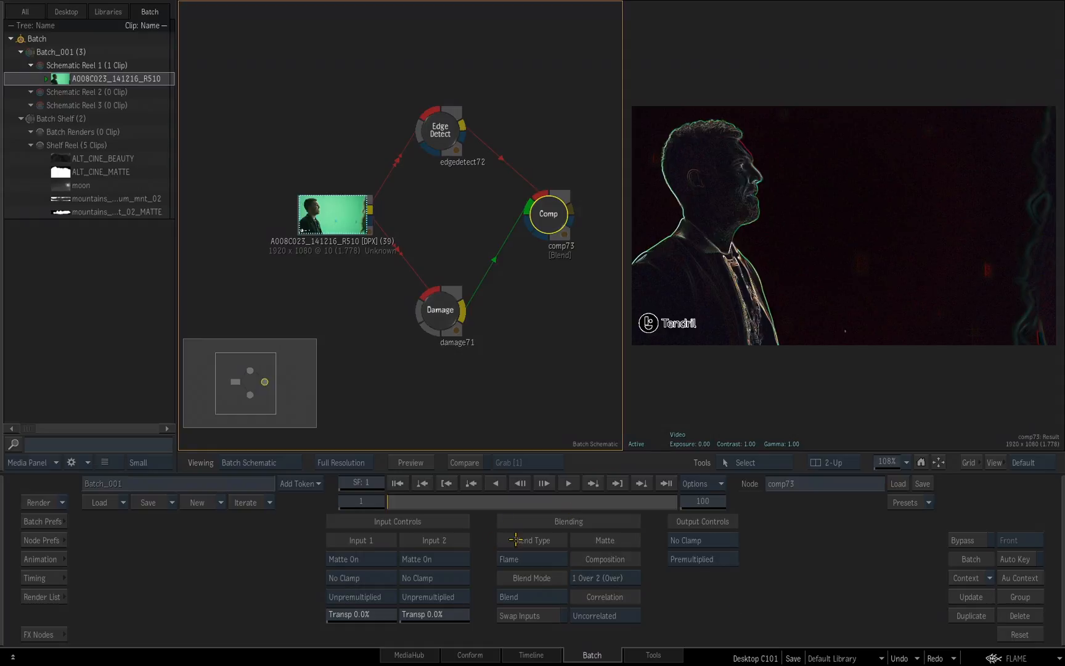
pyautogui.moveTo(544, 551)
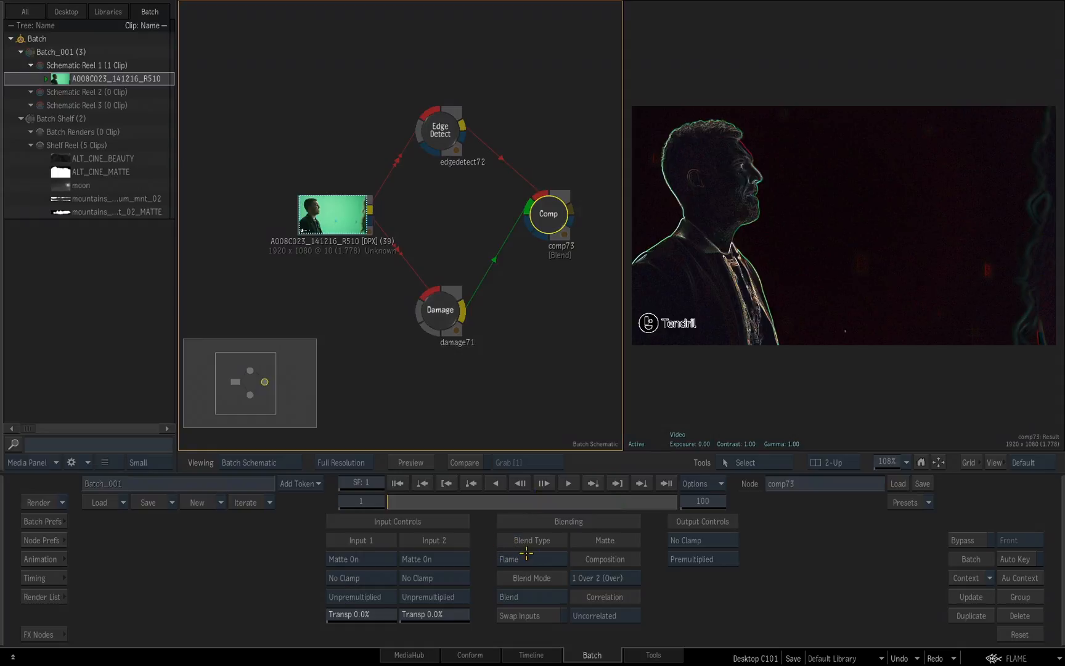
pyautogui.click(531, 559)
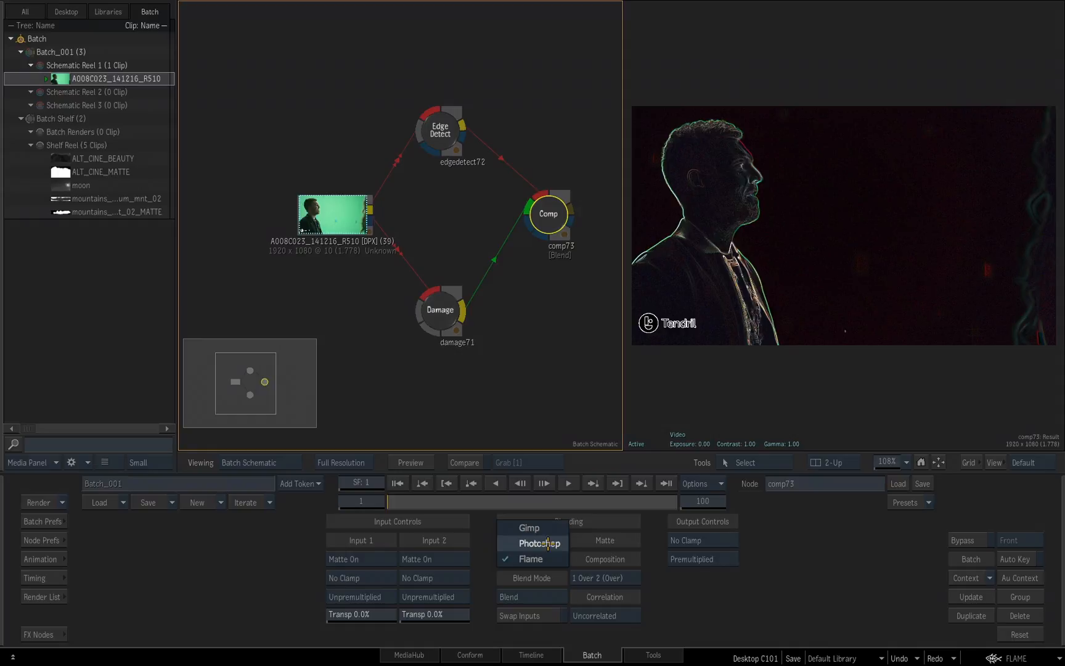
pyautogui.click(538, 543)
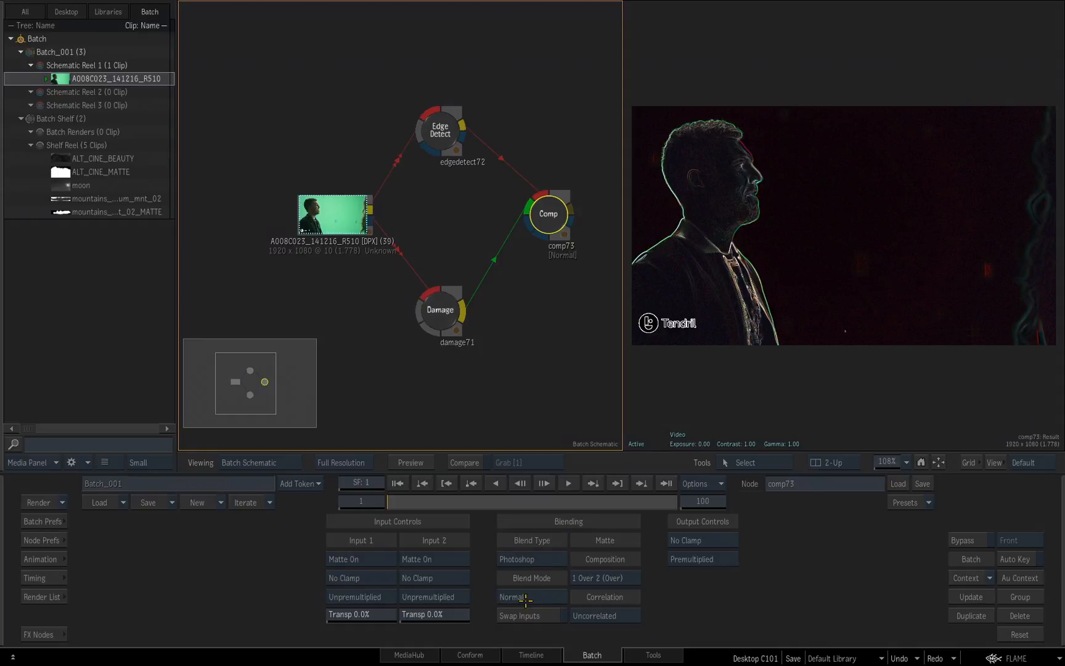
pyautogui.click(527, 596)
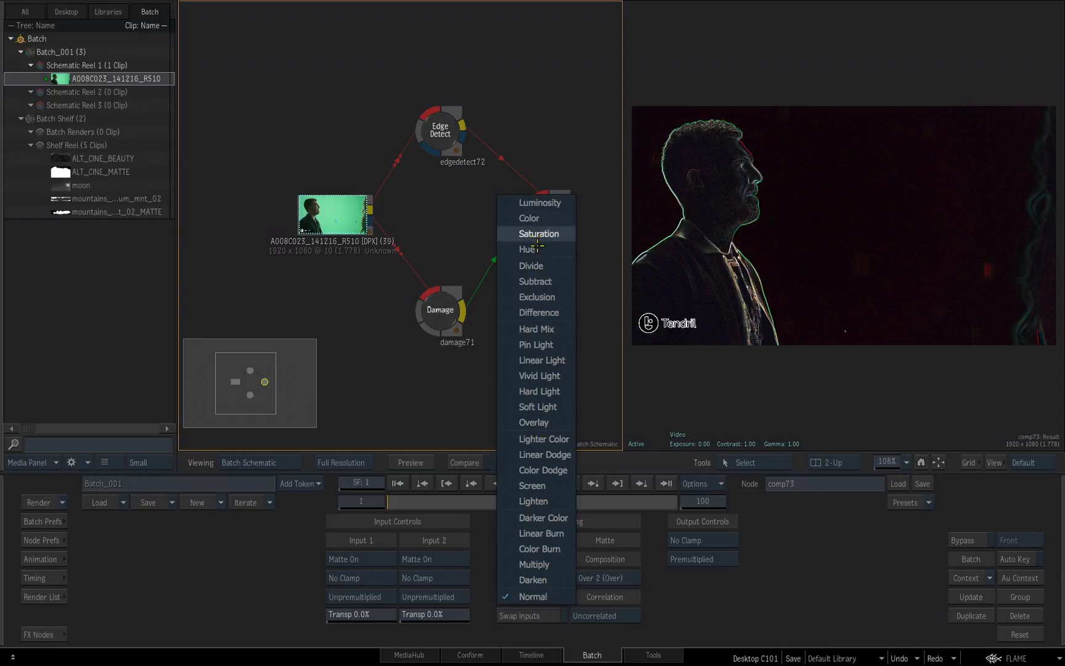
pyautogui.moveTo(536, 596)
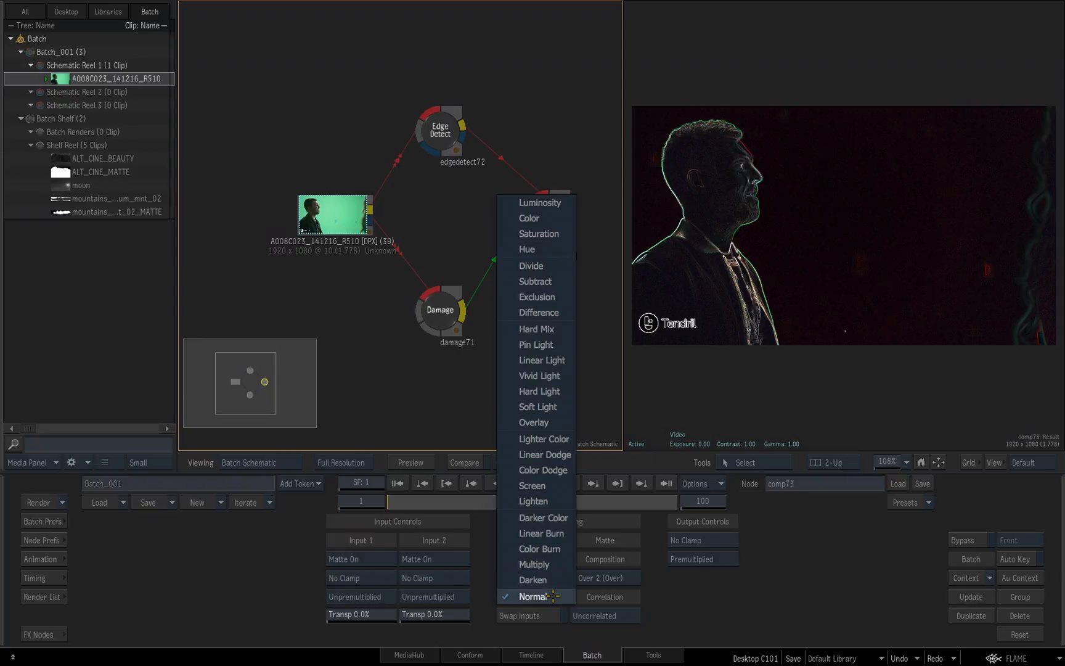
pyautogui.moveTo(542, 518)
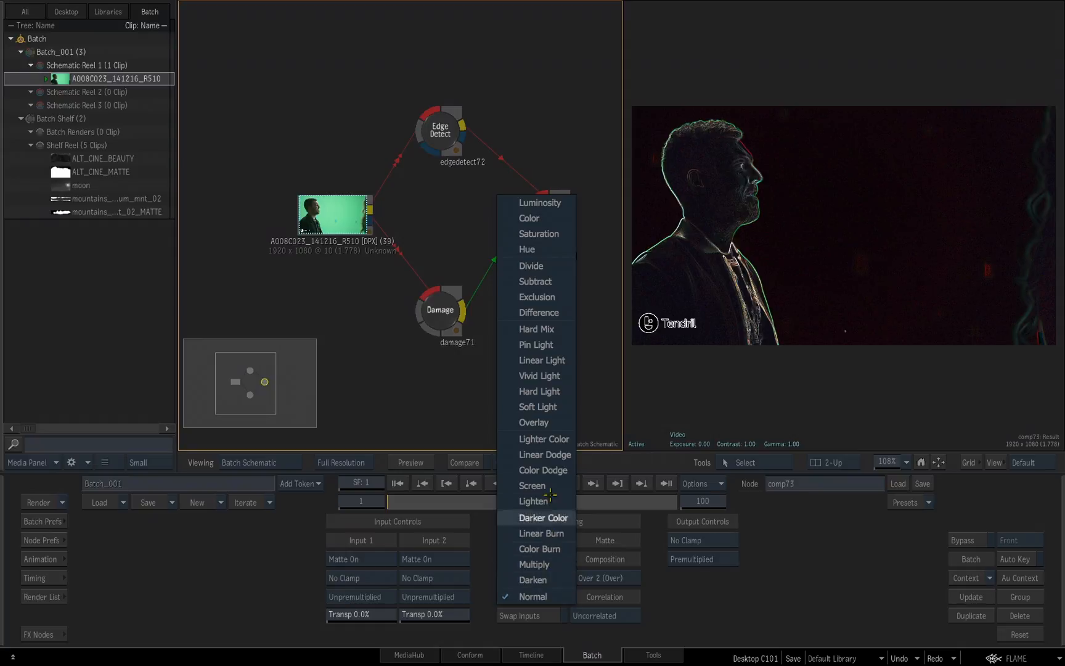
pyautogui.click(532, 485)
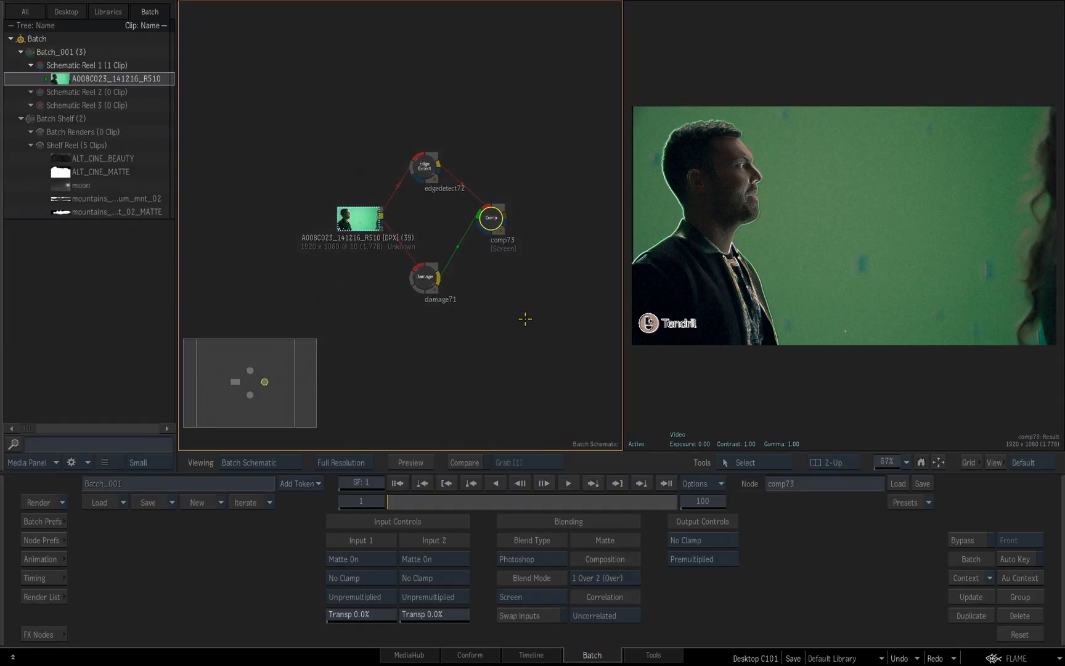
pyautogui.moveTo(507, 338)
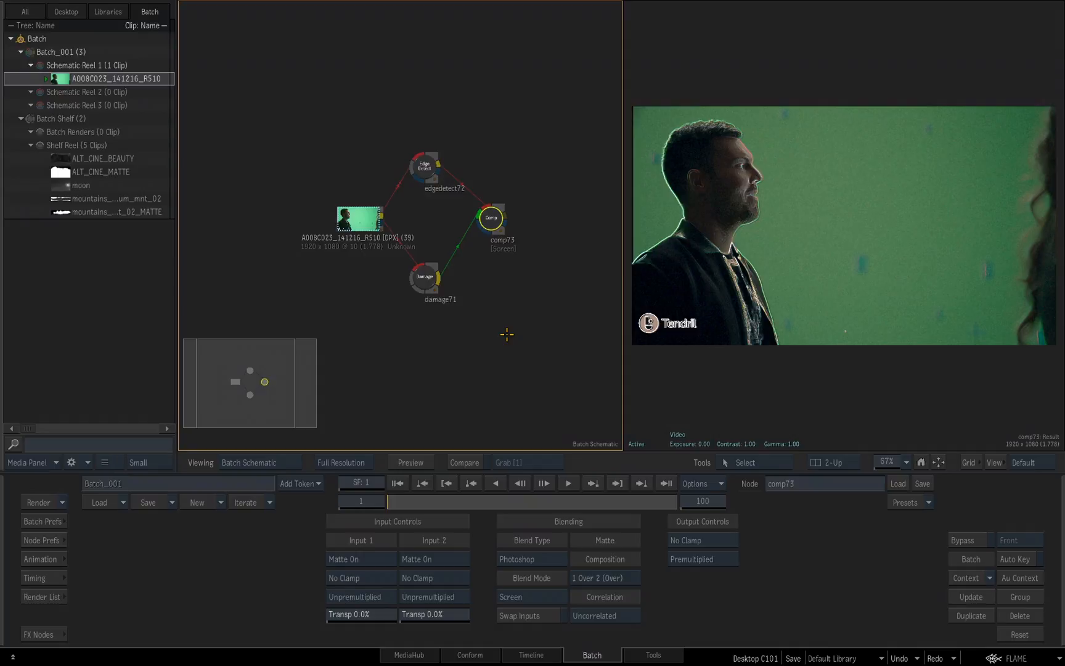
pyautogui.moveTo(488, 379)
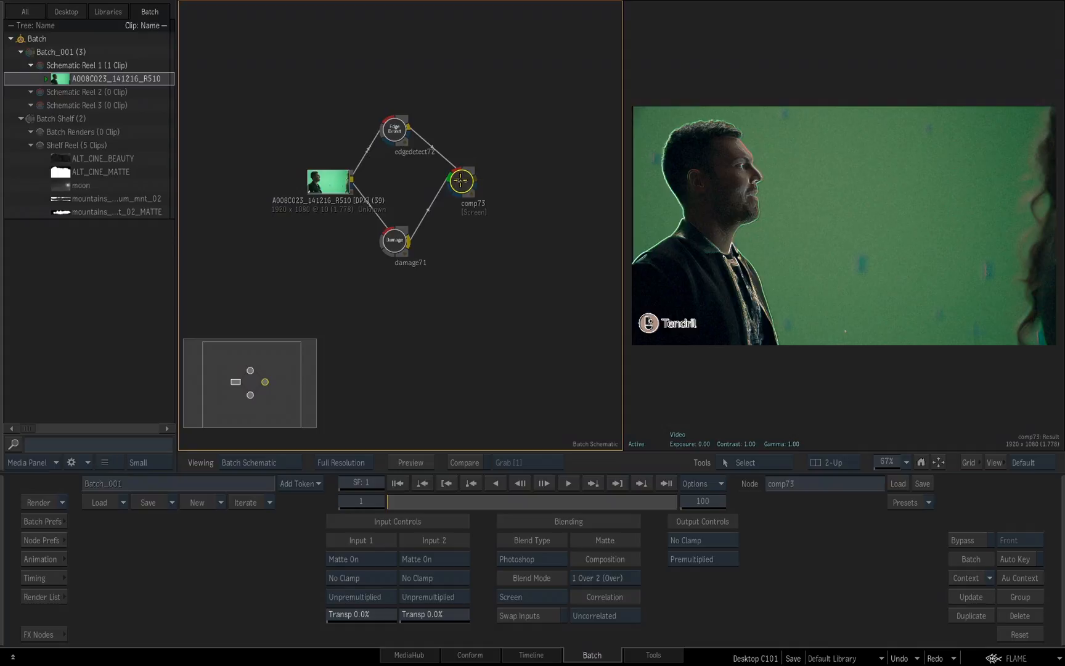
# - Bring up the FX Nodes bin of available effect nodes
pyautogui.click(39, 634)
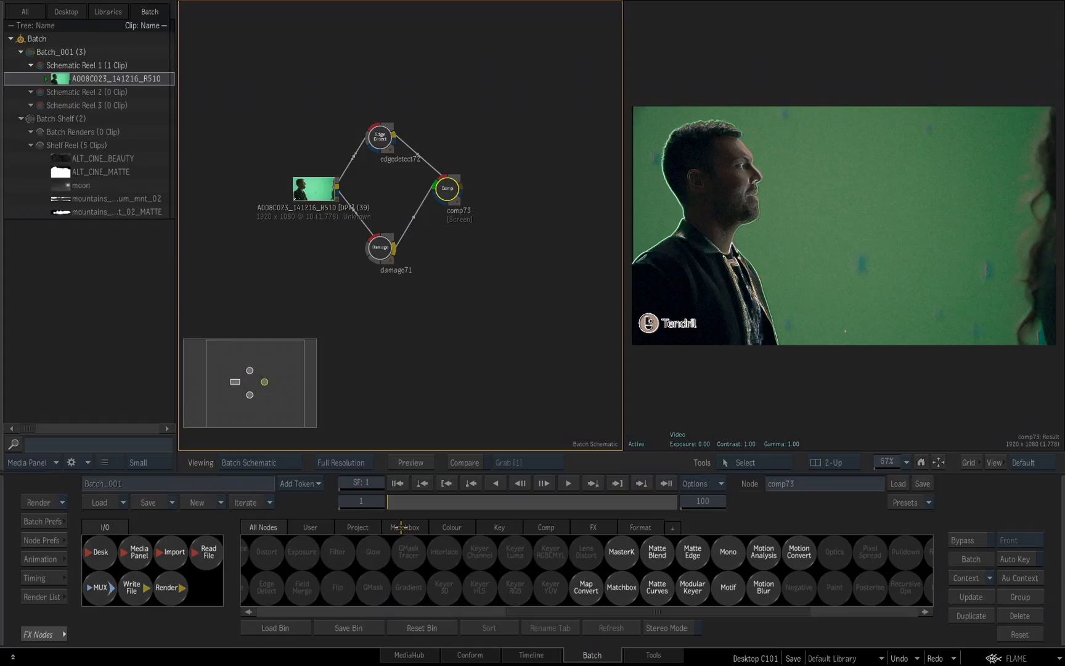
pyautogui.click(404, 527)
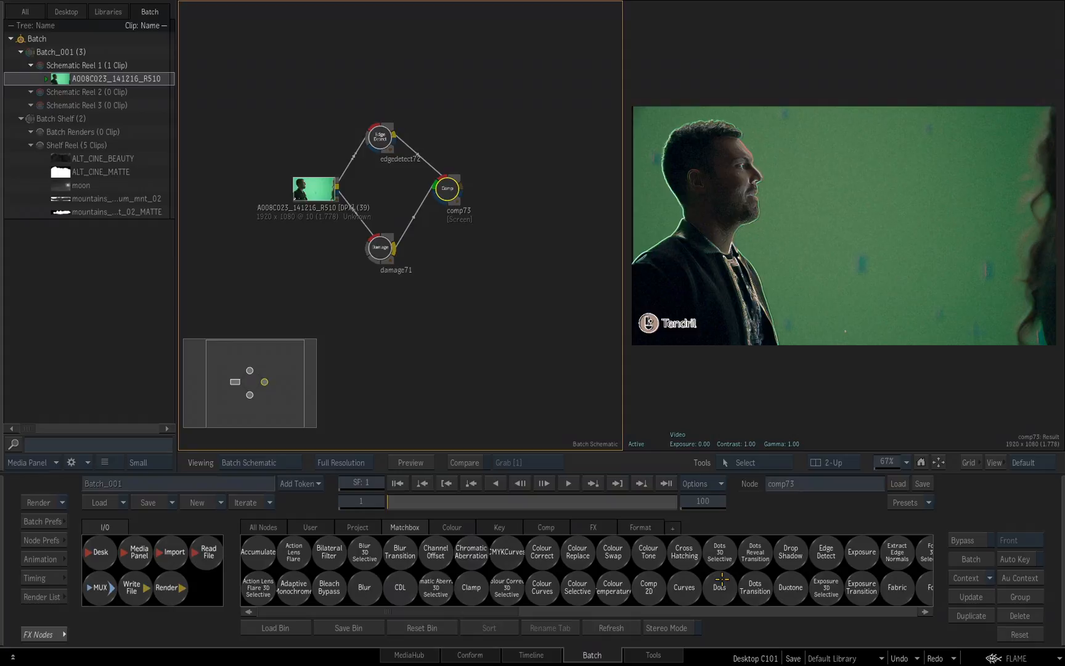
pyautogui.moveTo(719, 583)
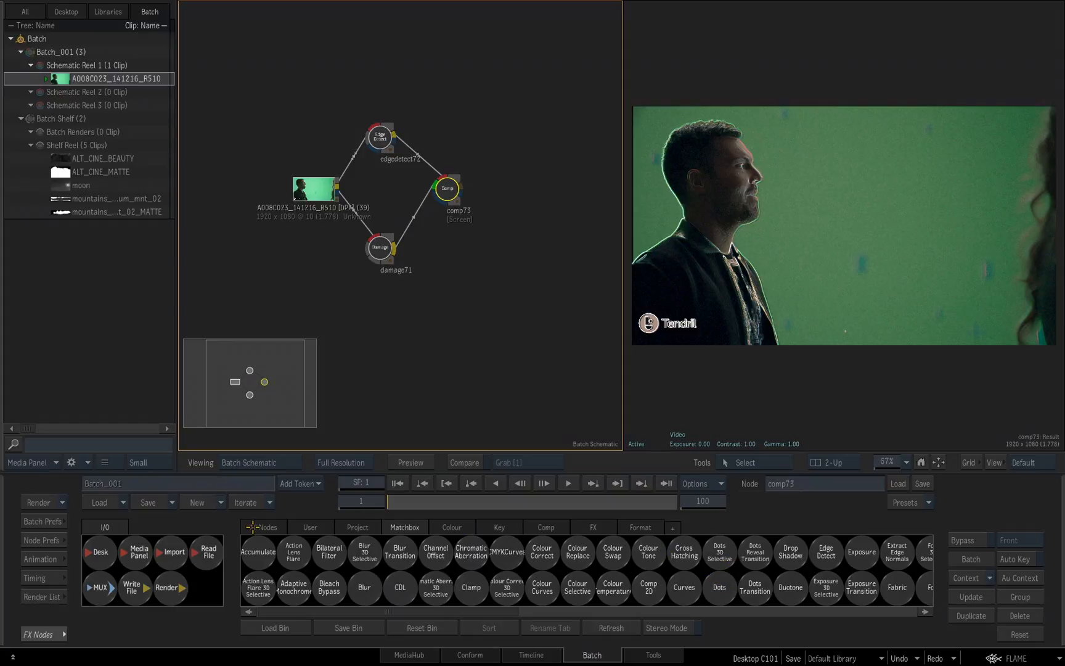
pyautogui.click(266, 526)
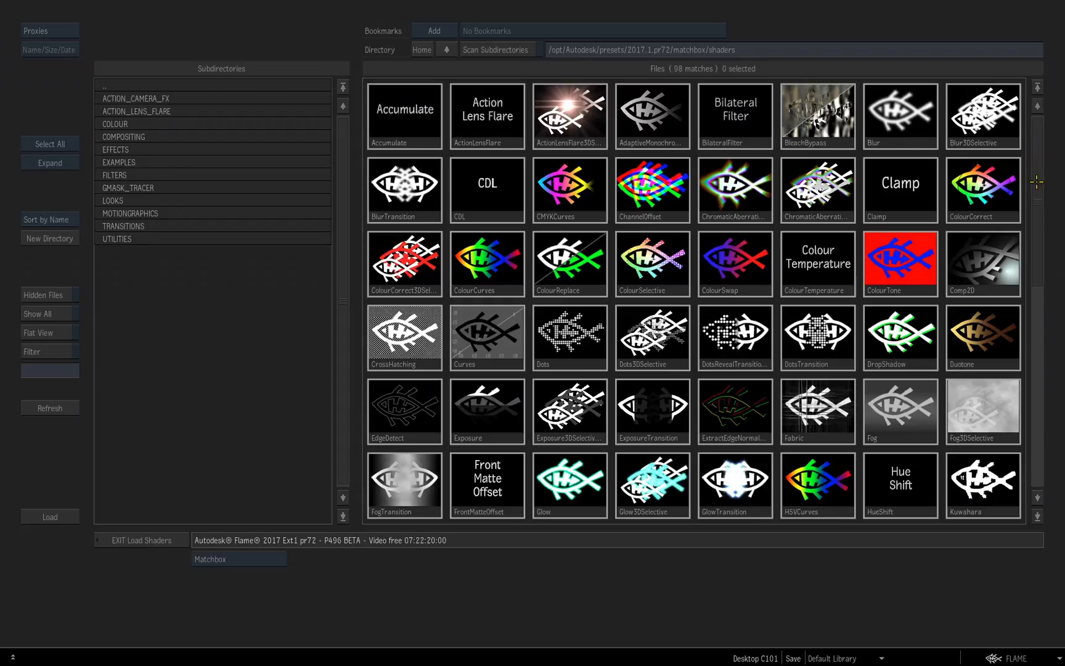
# - Scan subdirectories in the Matchbox shader browser and scroll down to the Fabric shader
pyautogui.scroll(-3)
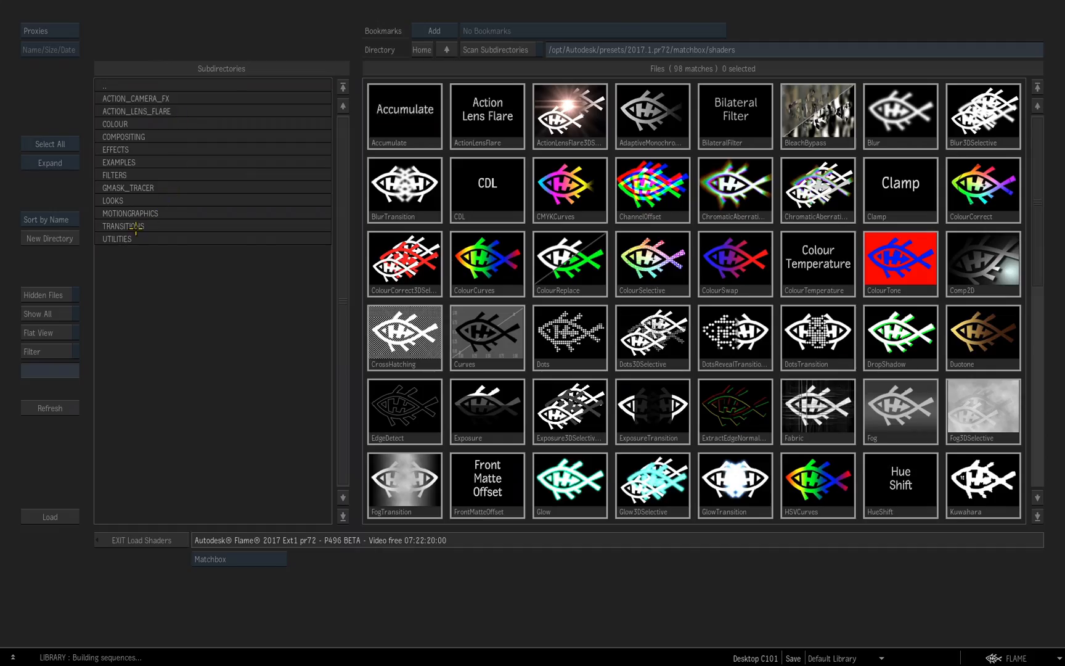
pyautogui.click(495, 48)
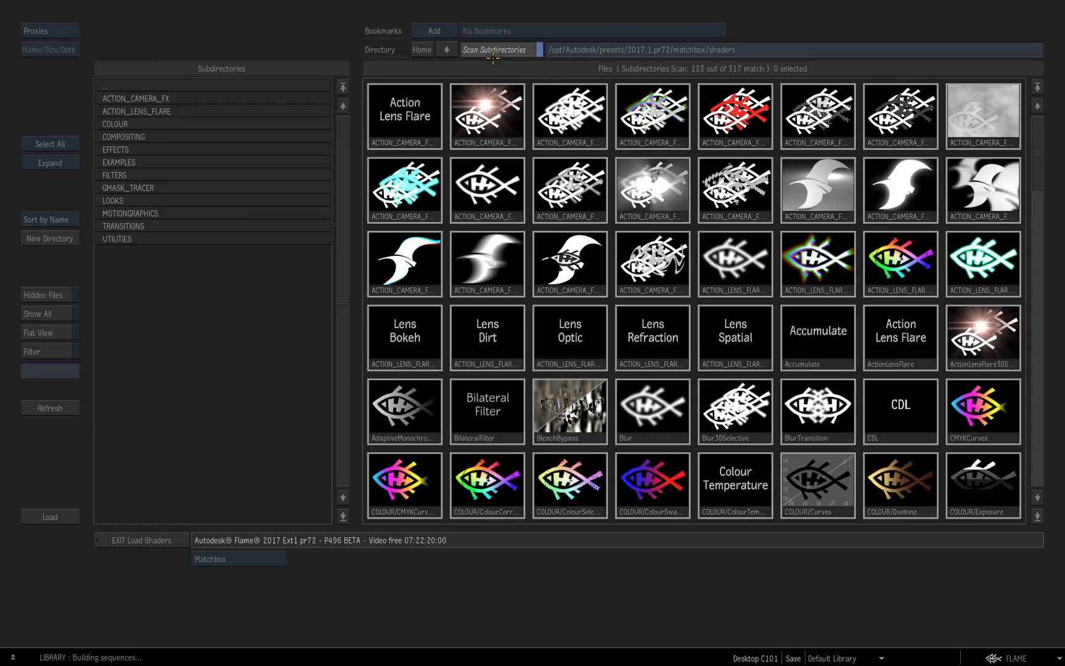
pyautogui.scroll(-3)
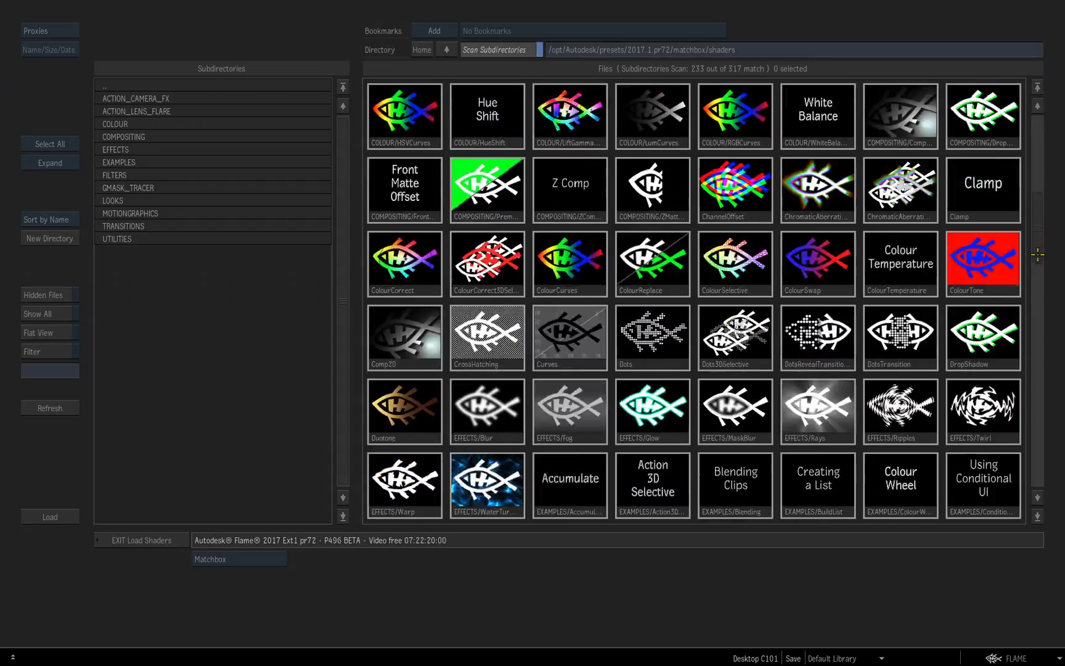
pyautogui.scroll(-3)
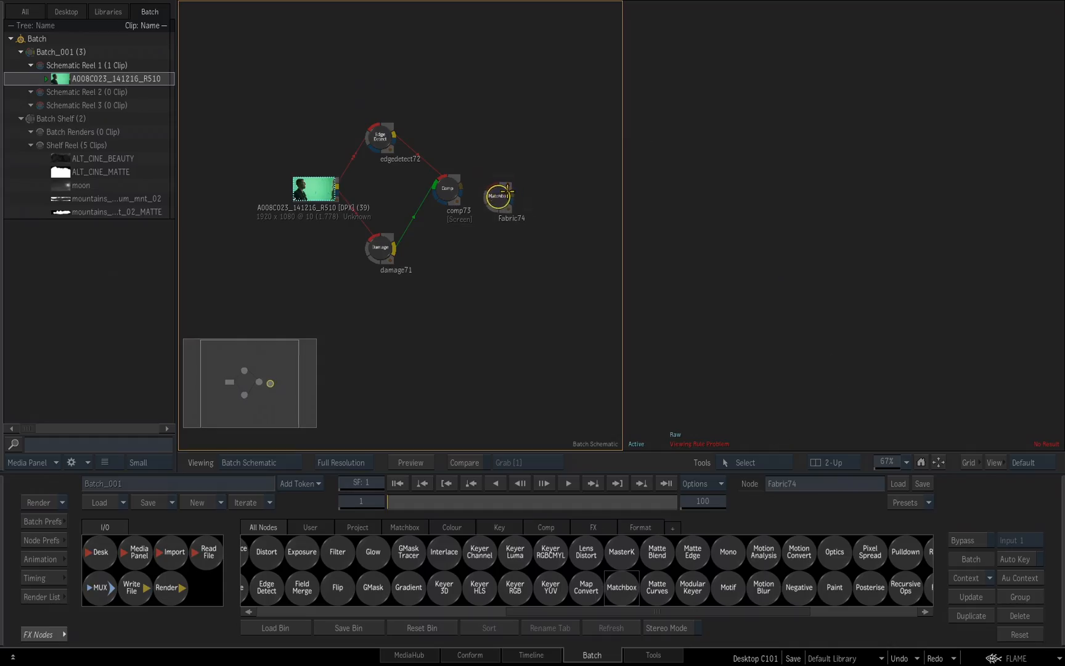
# - Wire comp73's output into Fabric74, then select the source clip node
pyautogui.click(501, 190)
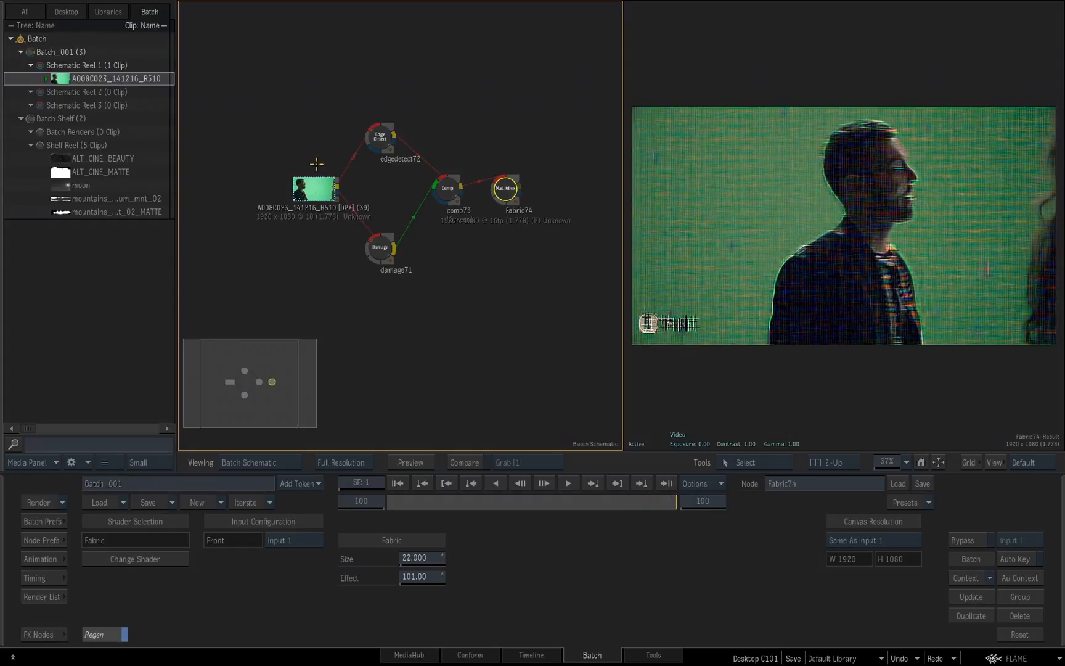
pyautogui.click(314, 187)
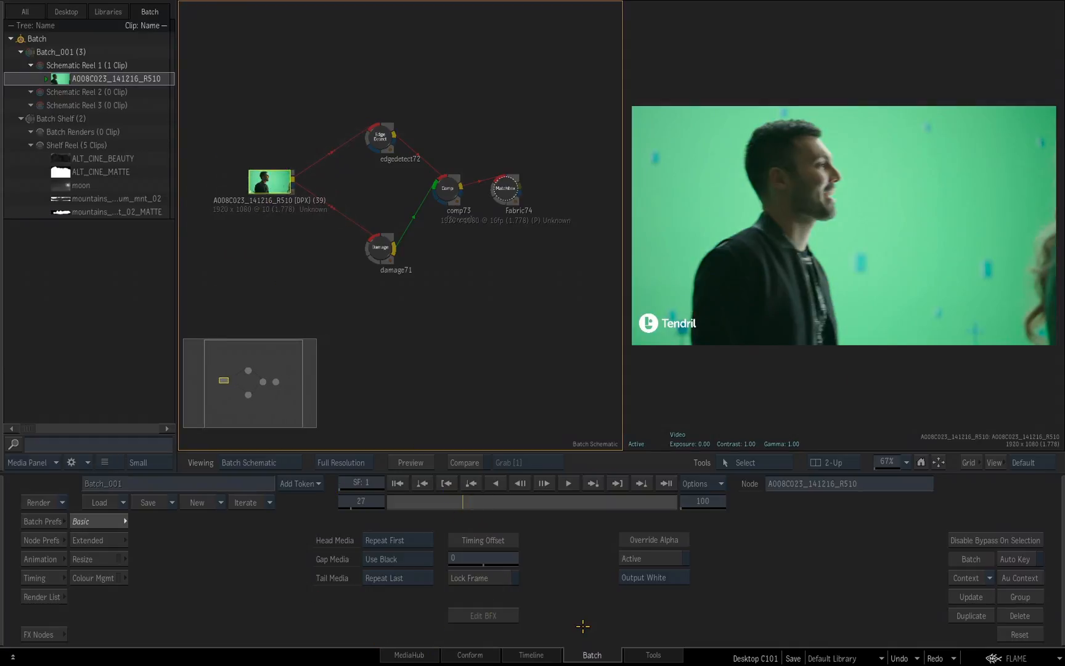
# - Edit the batch range end frame field toward the value 39
pyautogui.click(704, 501)
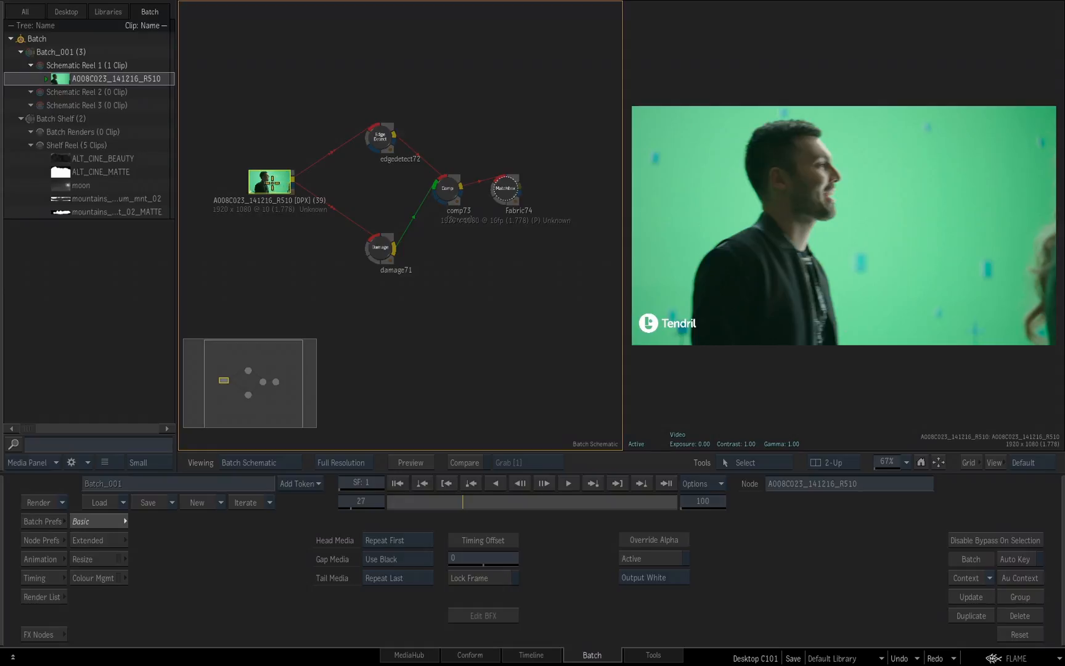
pyautogui.click(703, 501)
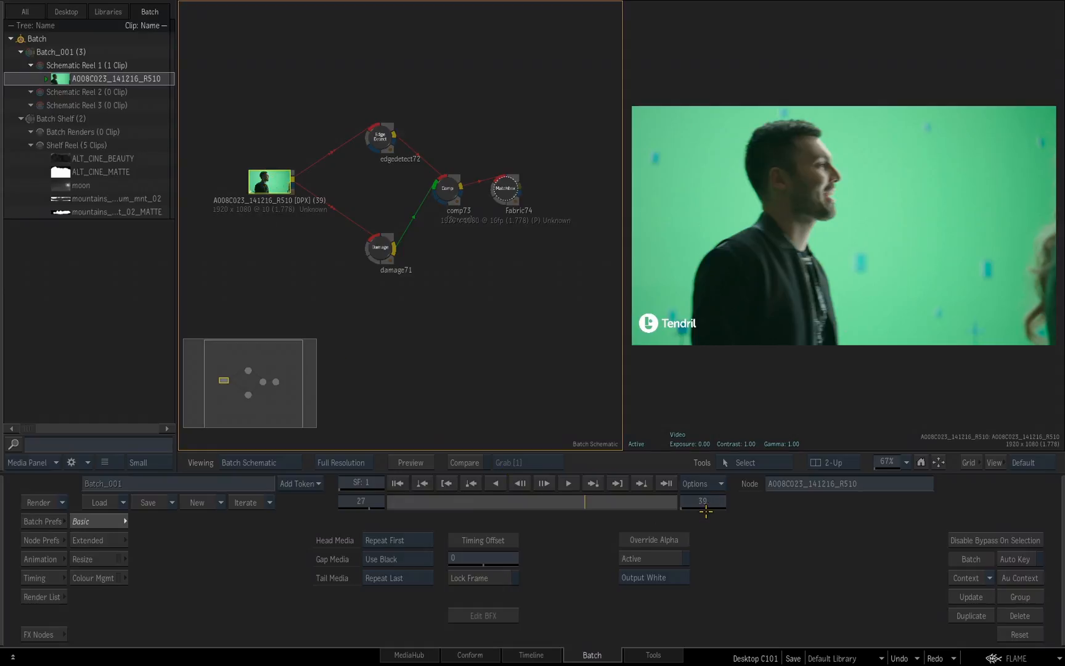
pyautogui.moveTo(387, 232)
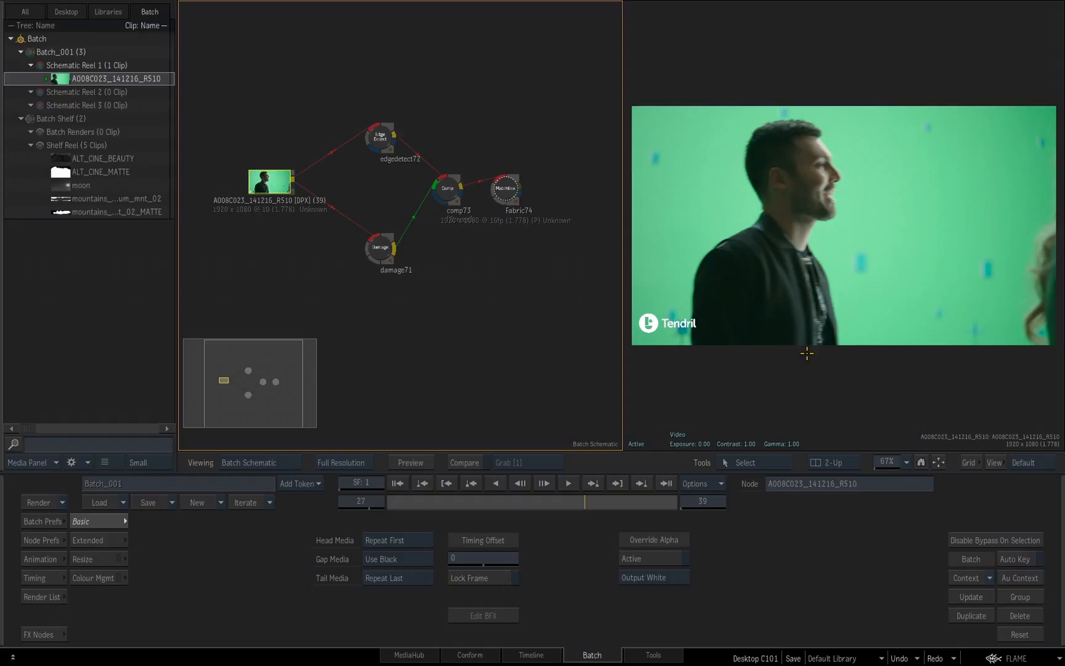
# - Add a Write File node after Fabric74 and bring up its output settings
pyautogui.click(505, 188)
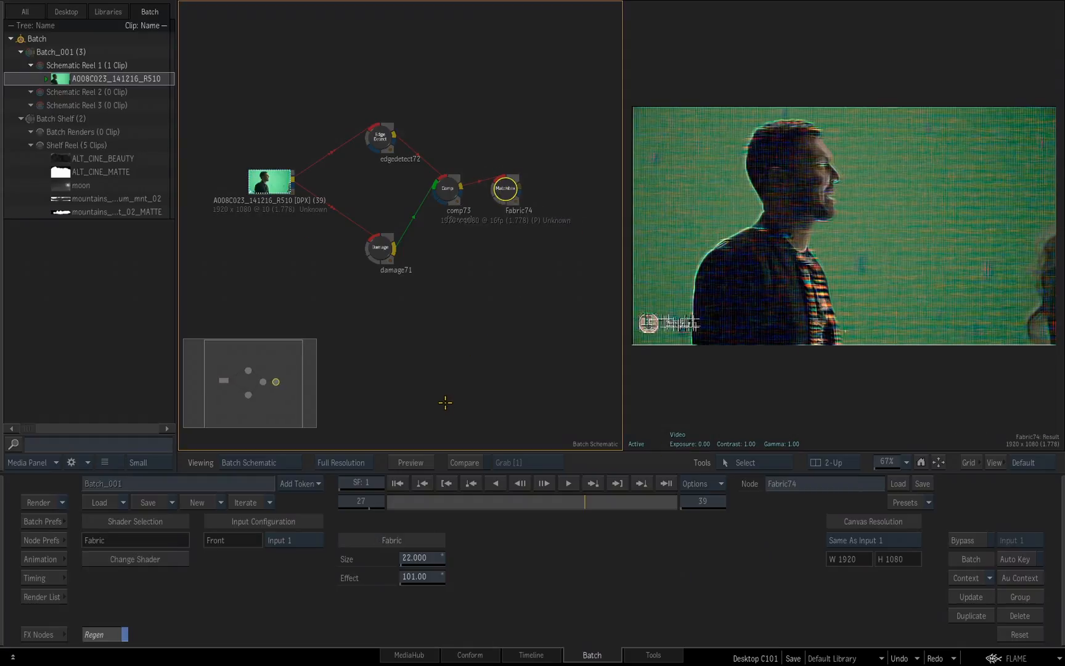
pyautogui.click(39, 634)
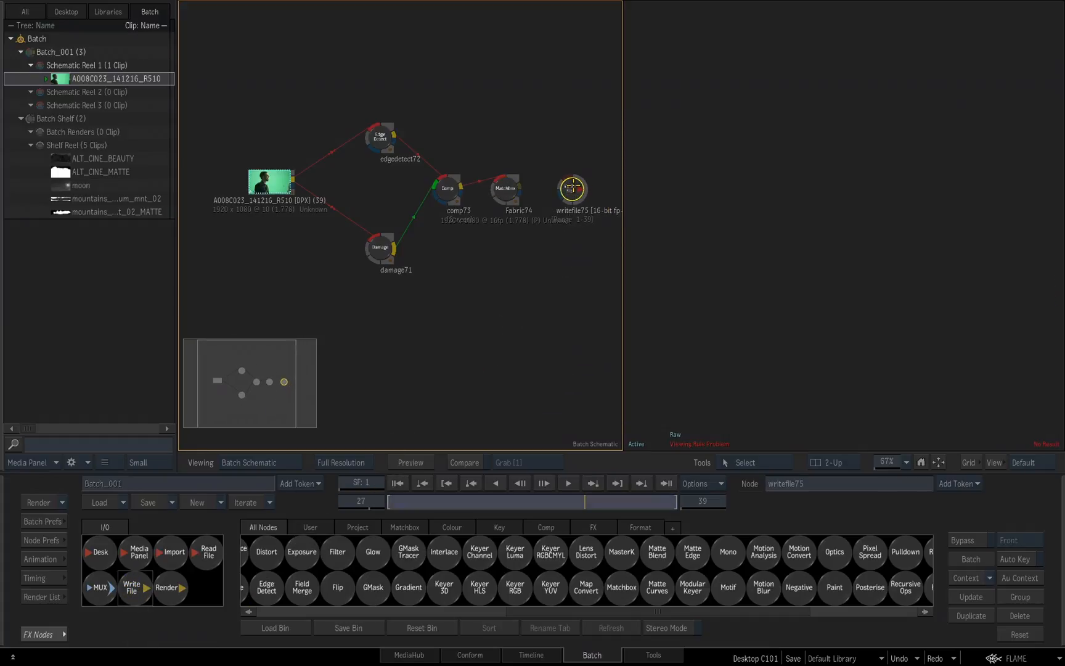
pyautogui.click(572, 188)
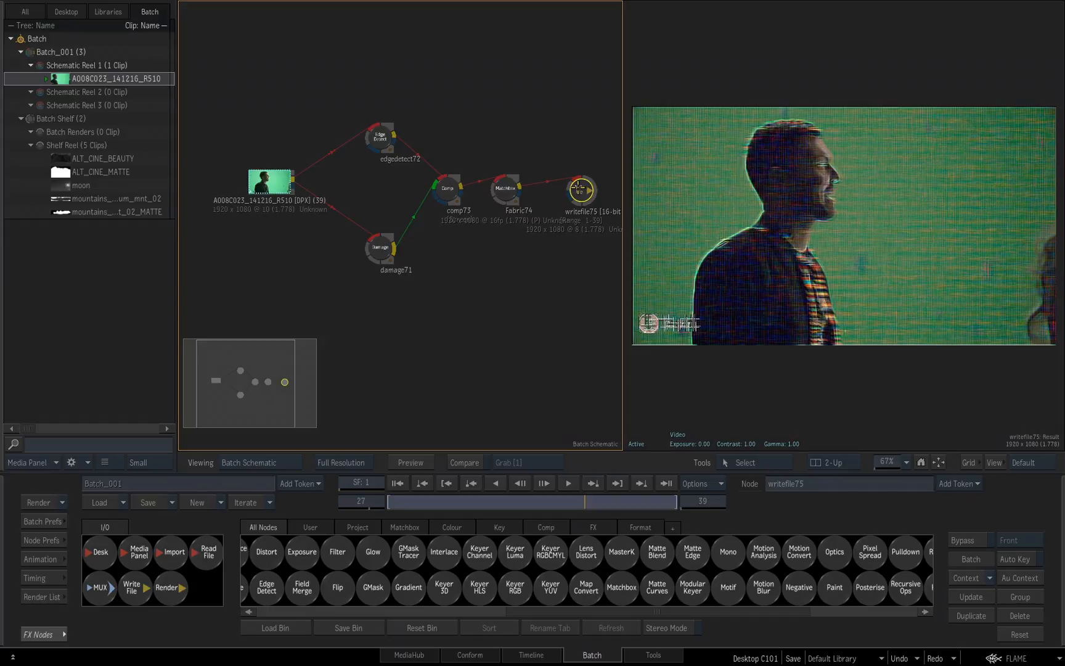
pyautogui.click(580, 188)
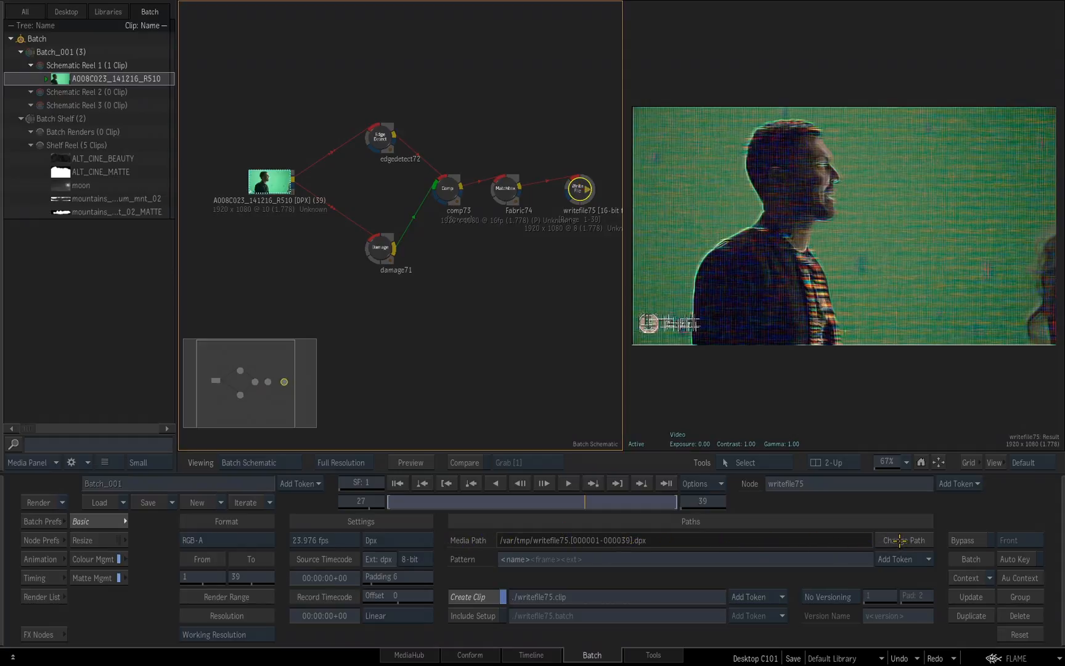
# - Point writefile75 at the project's images folder, keep DPX format, and move the node up
pyautogui.click(904, 540)
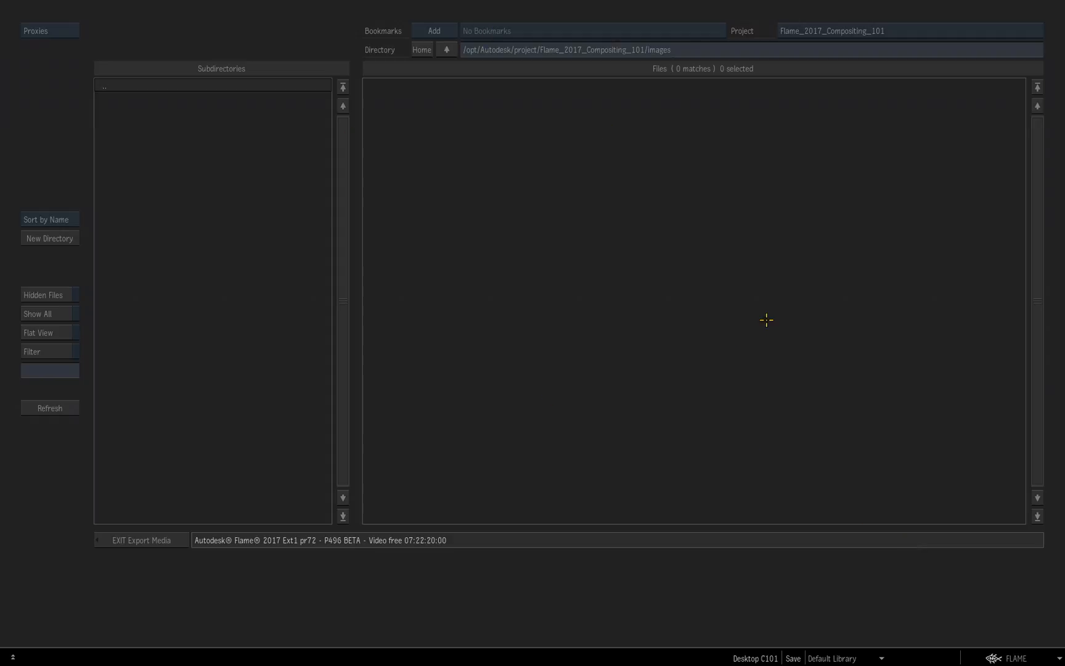
pyautogui.moveTo(744, 311)
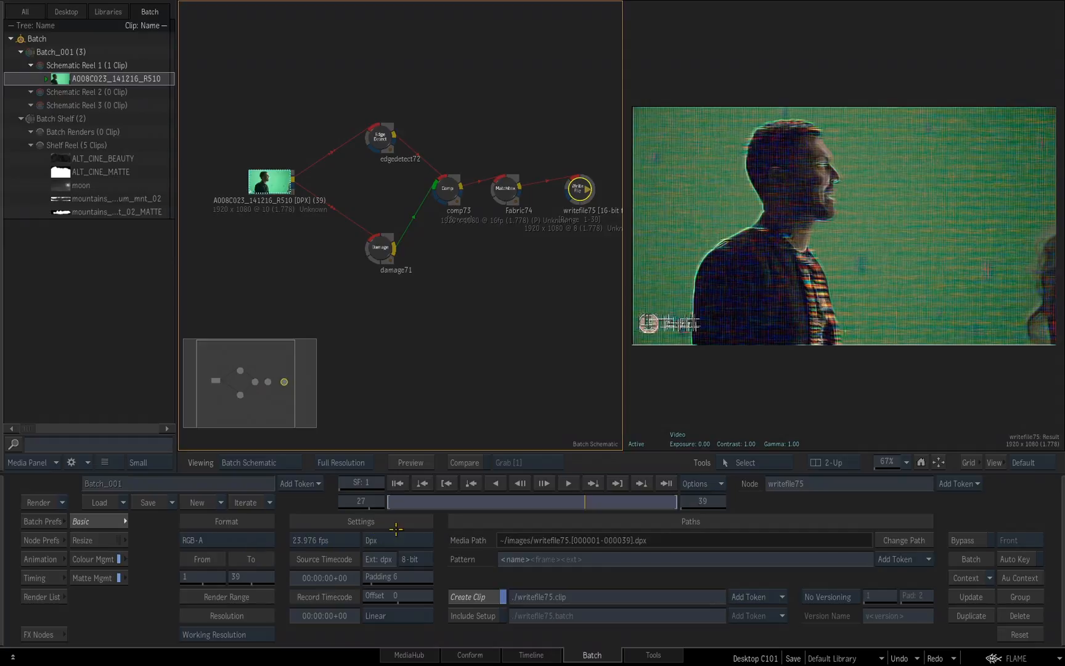
pyautogui.click(378, 540)
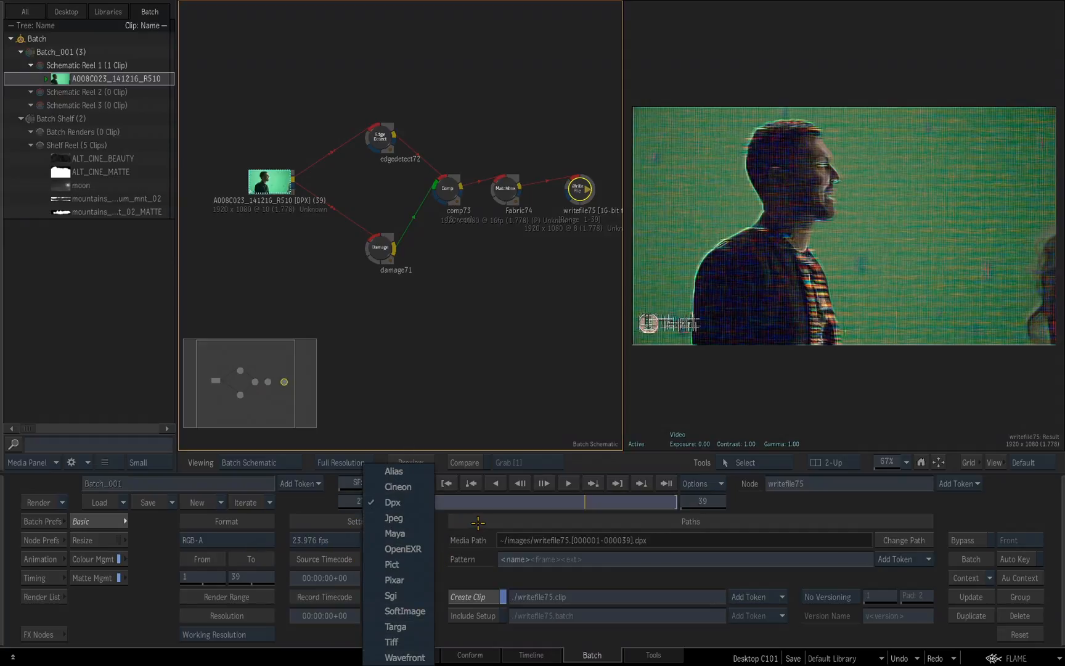
pyautogui.click(393, 501)
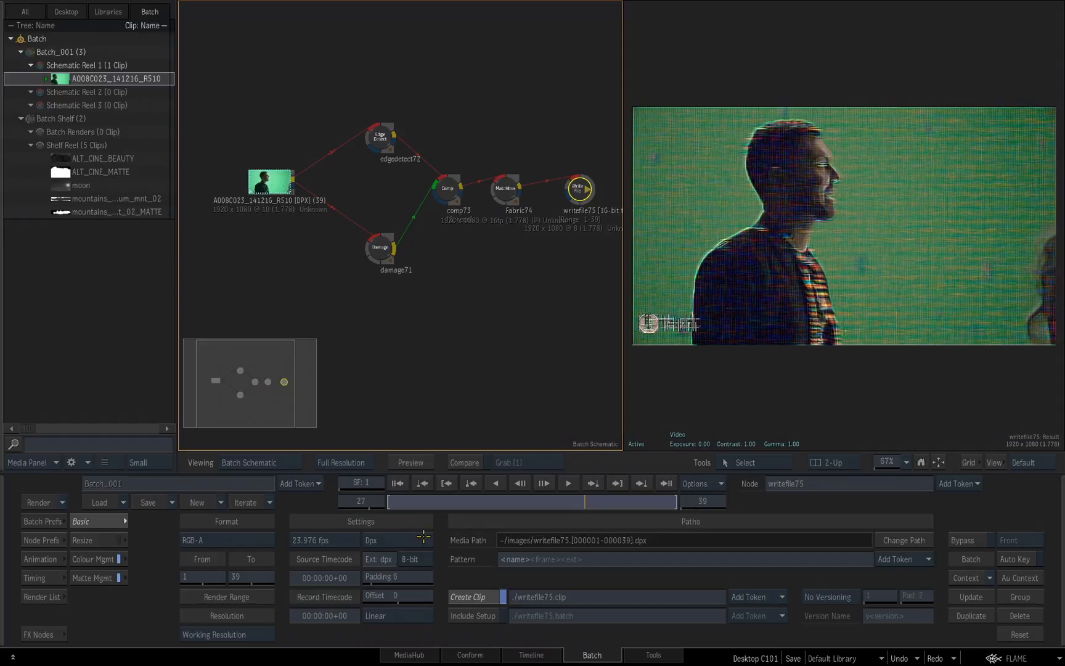
pyautogui.moveTo(702, 571)
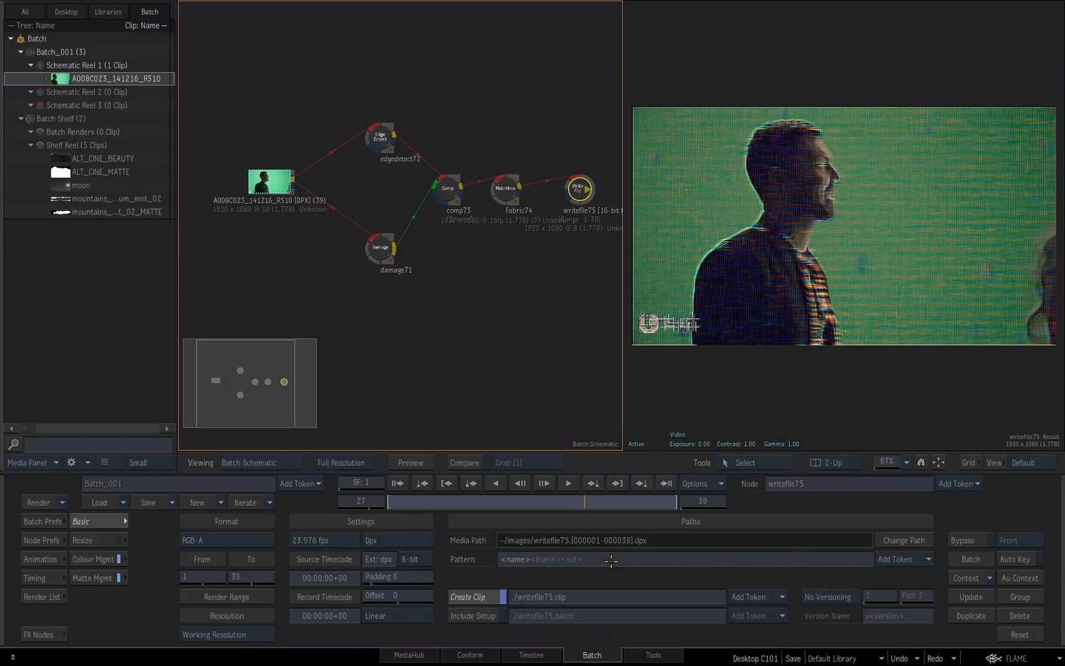
pyautogui.moveTo(631, 561)
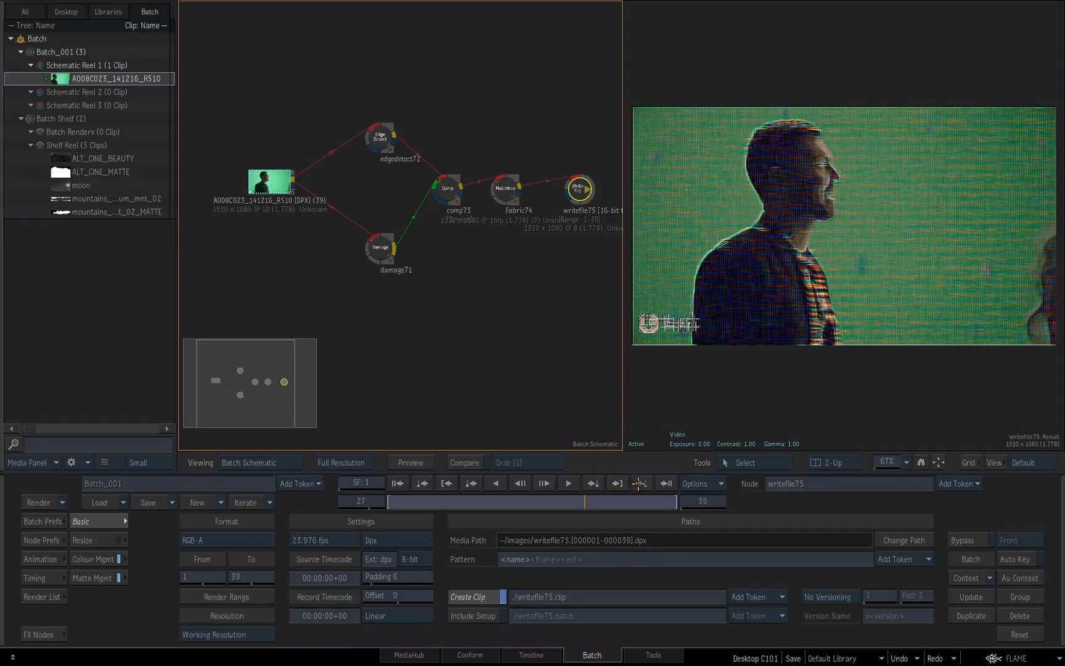
pyautogui.moveTo(579, 188); pyautogui.dragTo(579, 114)
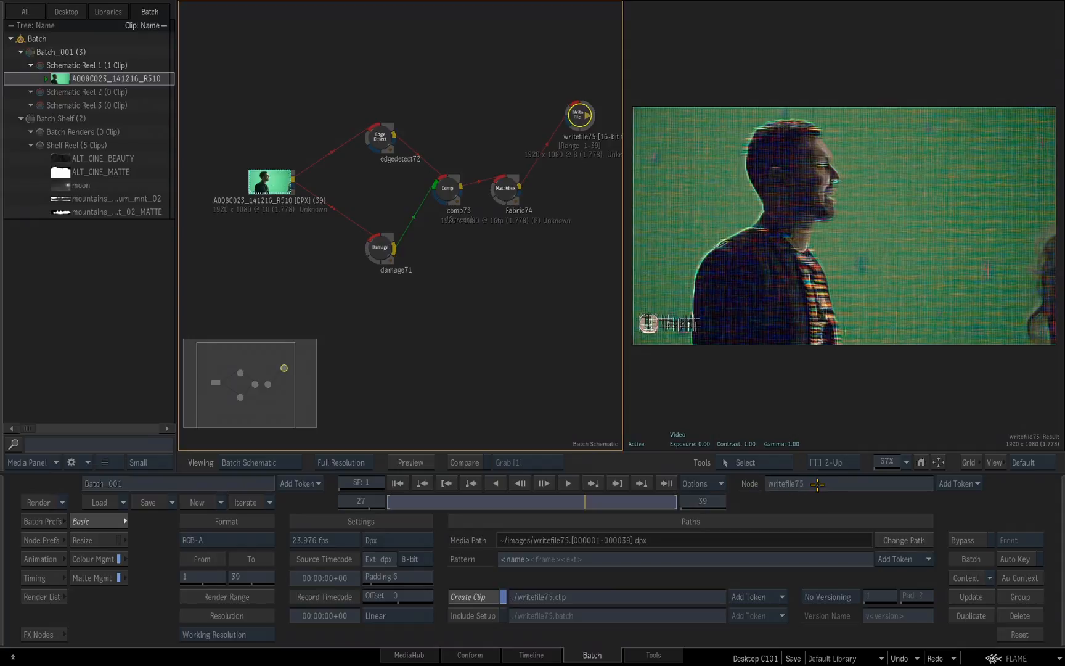
# - Rename the write file node to Ken plus the Project Nickname token, then close the dialog
pyautogui.doubleClick(578, 115)
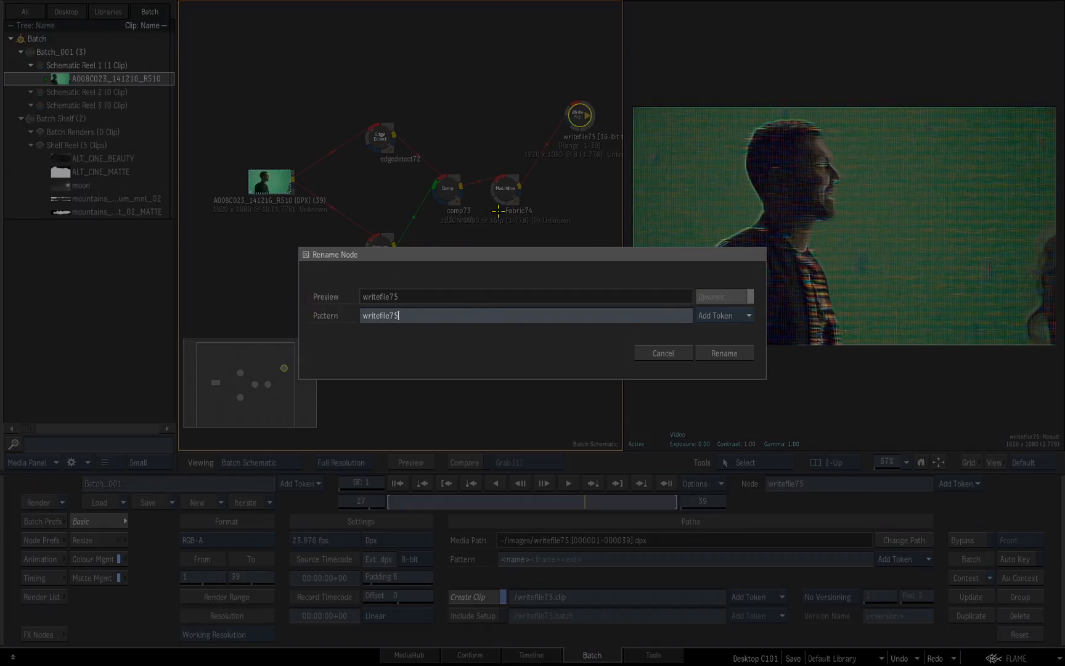
pyautogui.press('Backspace')
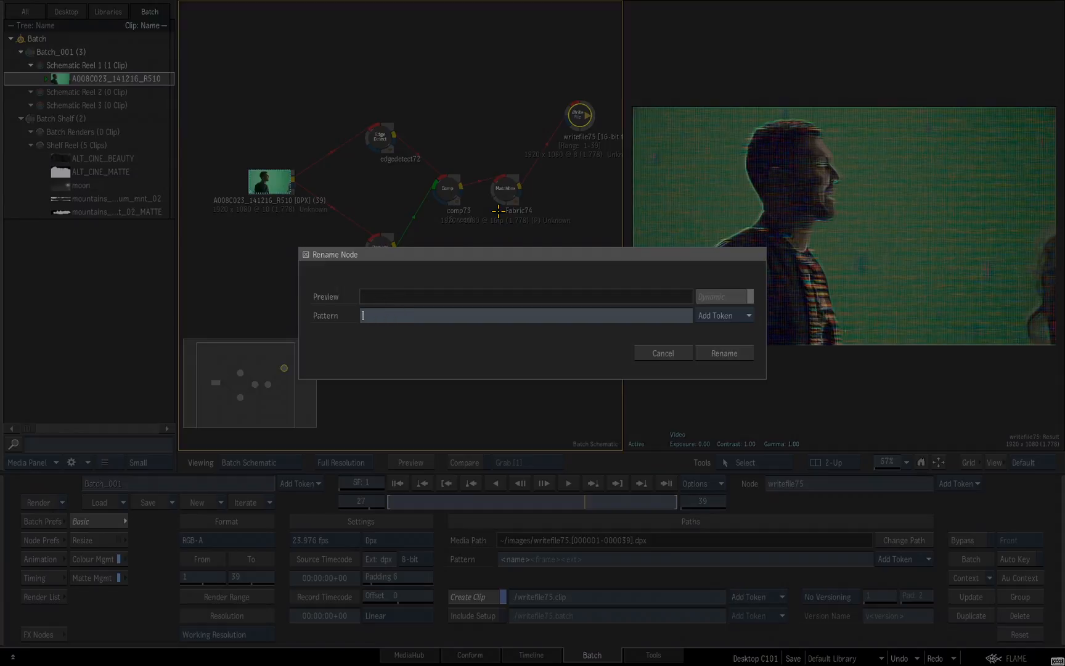
pyautogui.write('Ken')
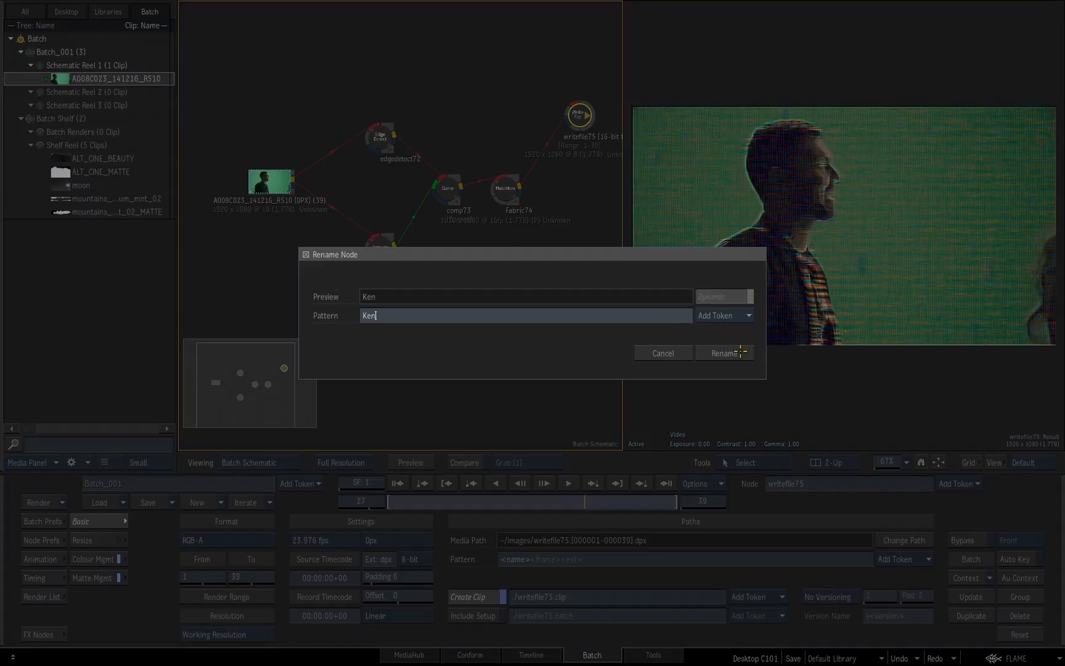
pyautogui.click(723, 314)
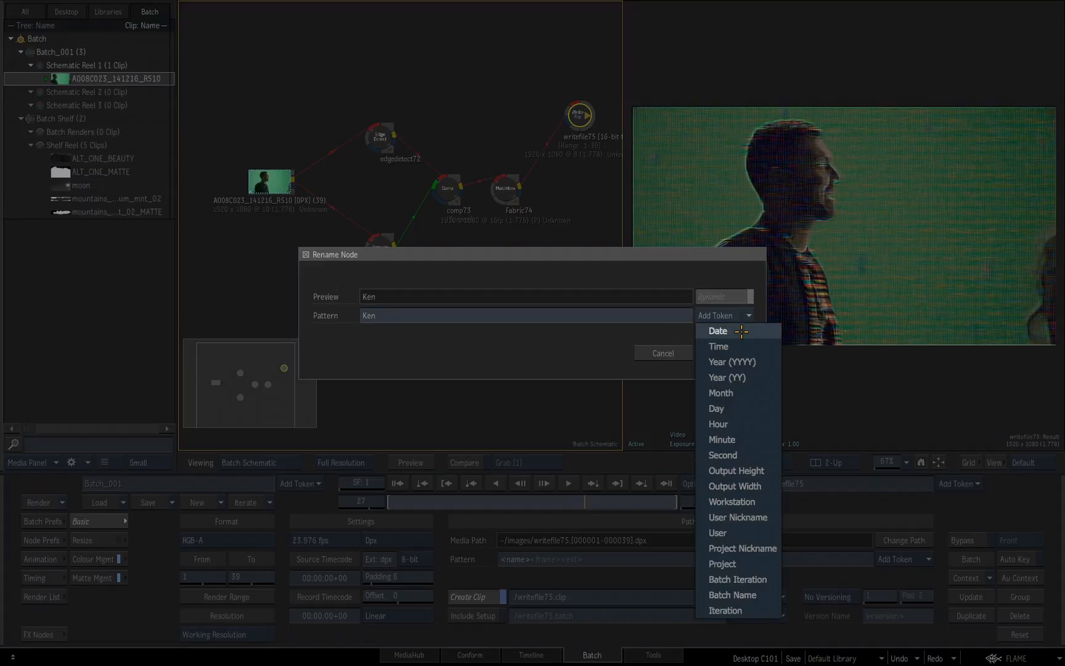
pyautogui.moveTo(738, 392)
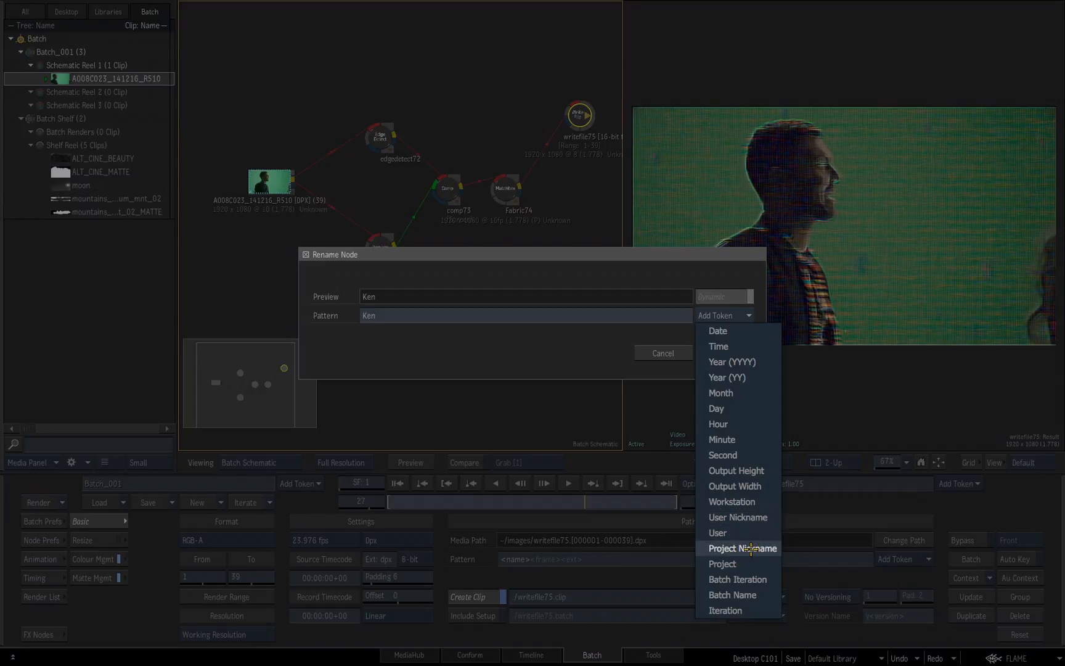
pyautogui.click(742, 548)
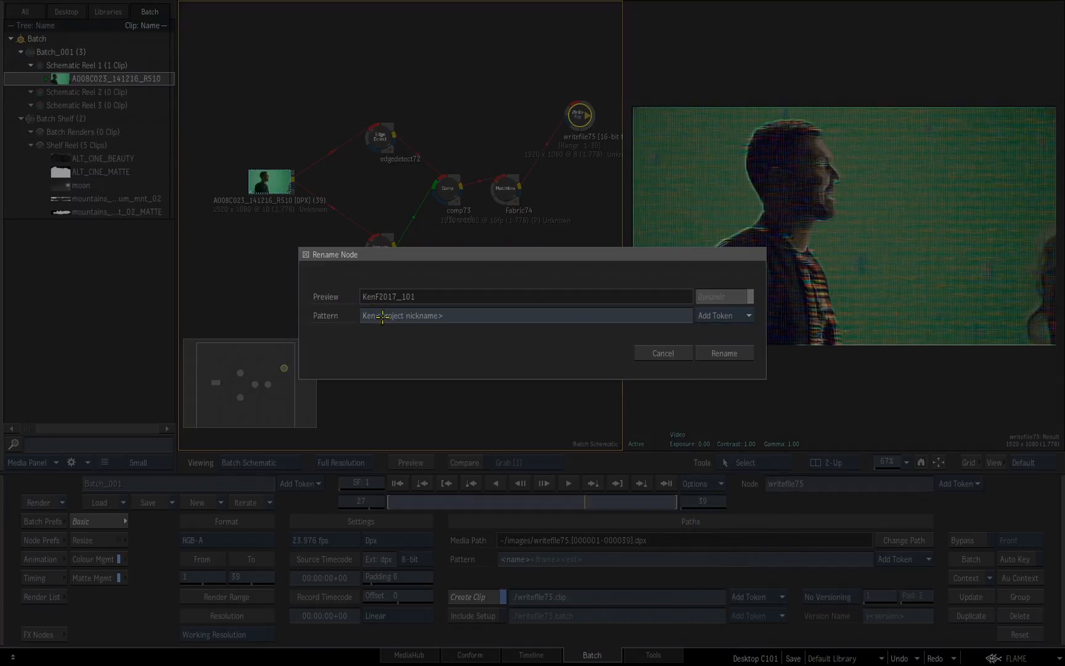
pyautogui.moveTo(466, 335)
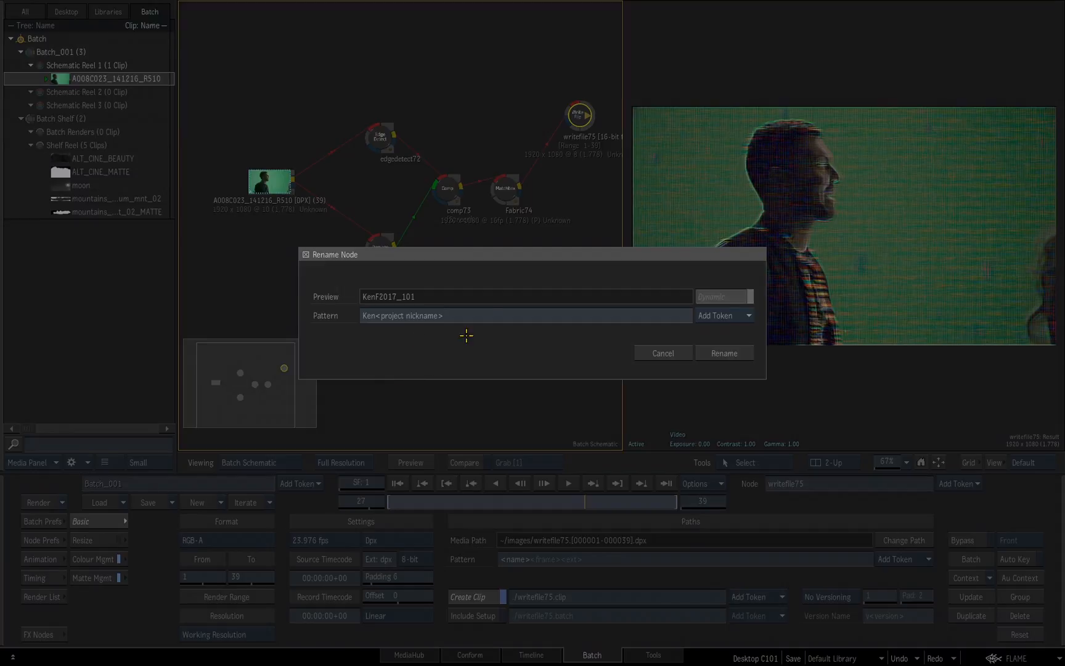
pyautogui.moveTo(766, 360)
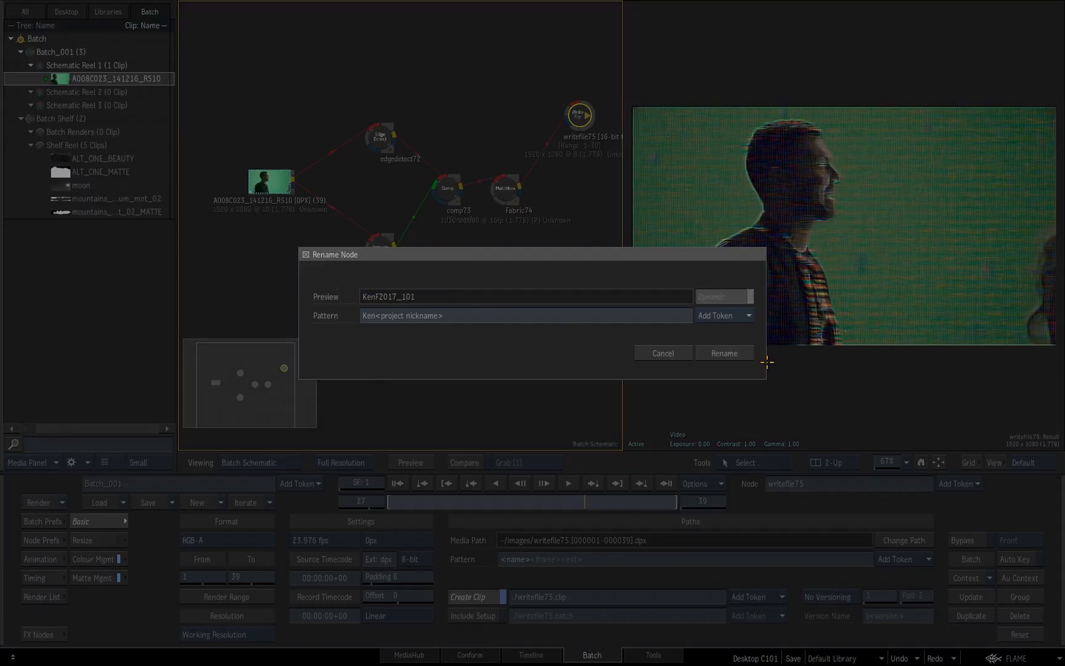
pyautogui.click(724, 353)
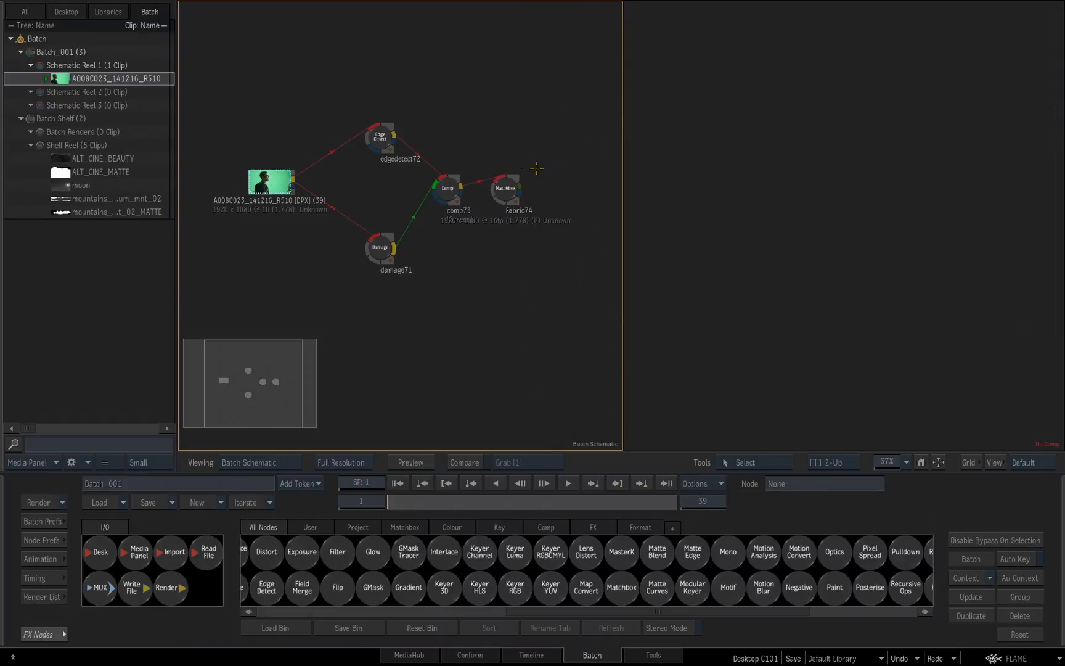
# - Add a Render node after Fabric74 and name it Ken_F2017_101 using tokens
pyautogui.click(499, 195)
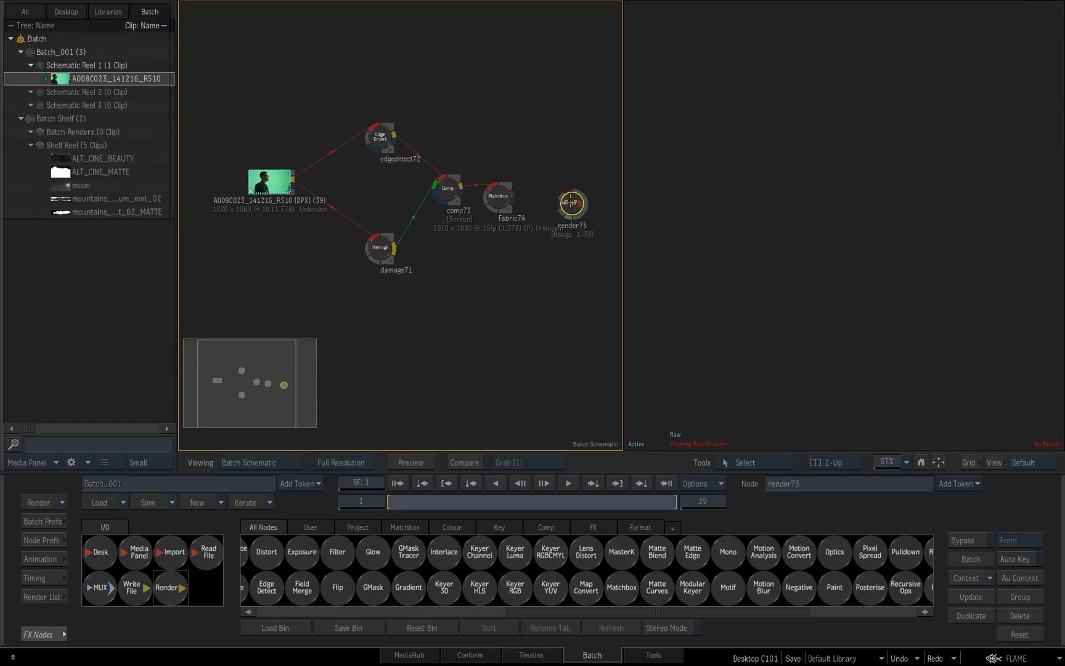
pyautogui.click(572, 199)
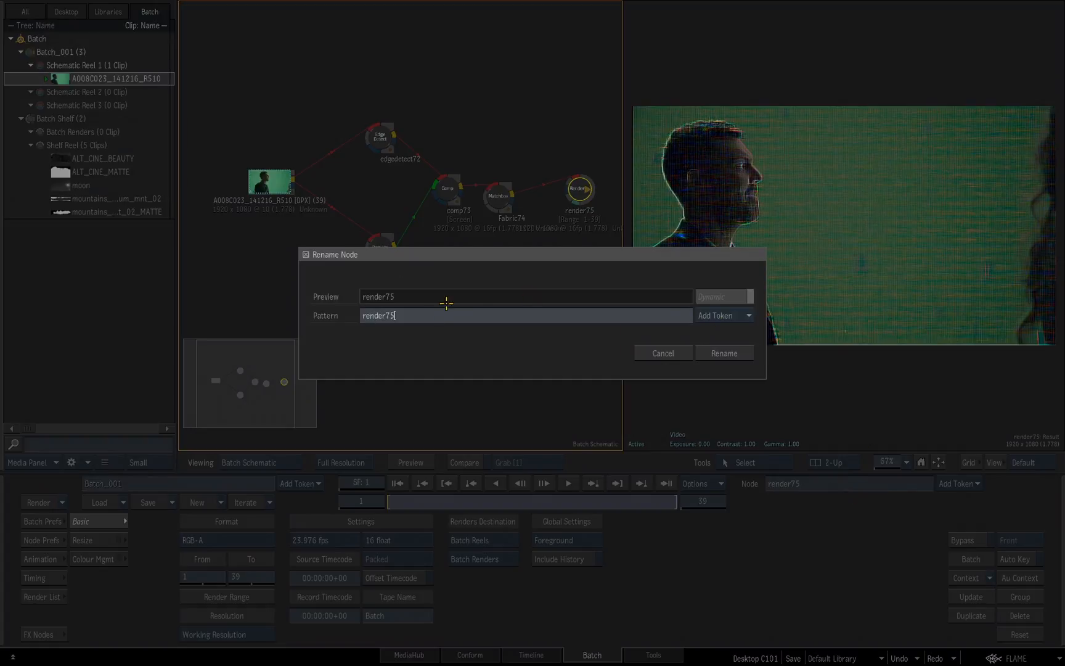
pyautogui.write('Ken_')
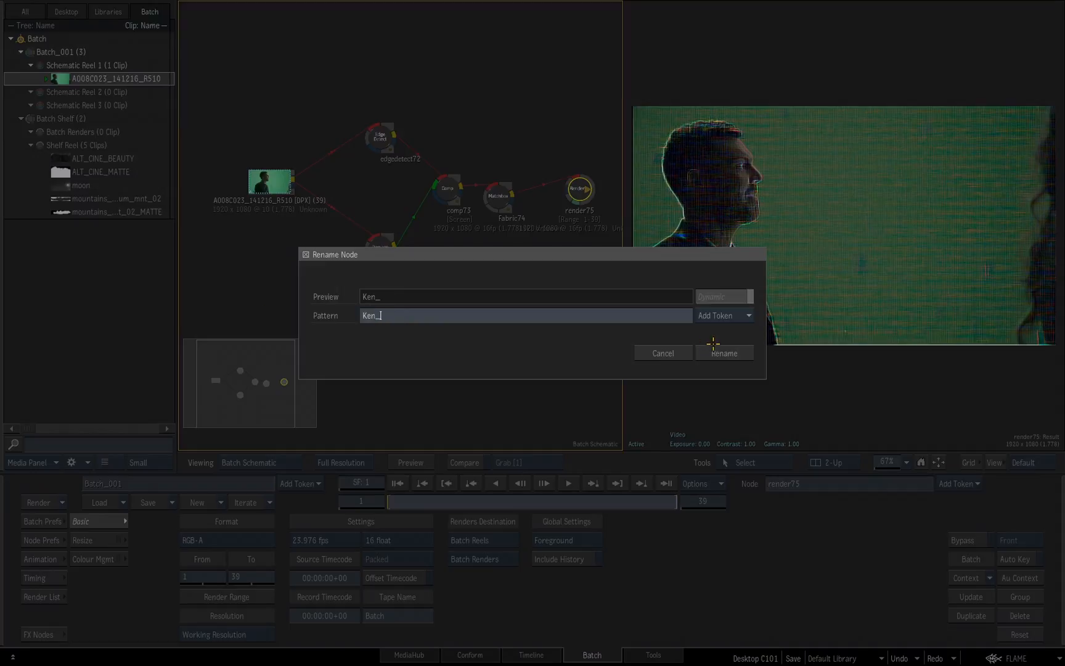
pyautogui.click(723, 315)
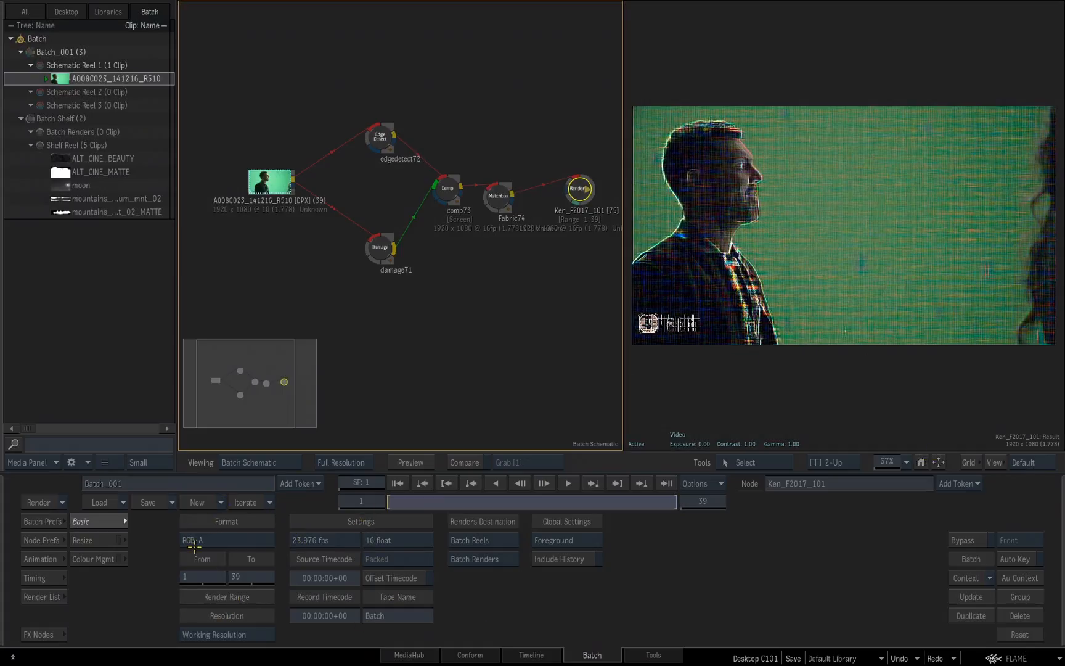
pyautogui.moveTo(408, 540)
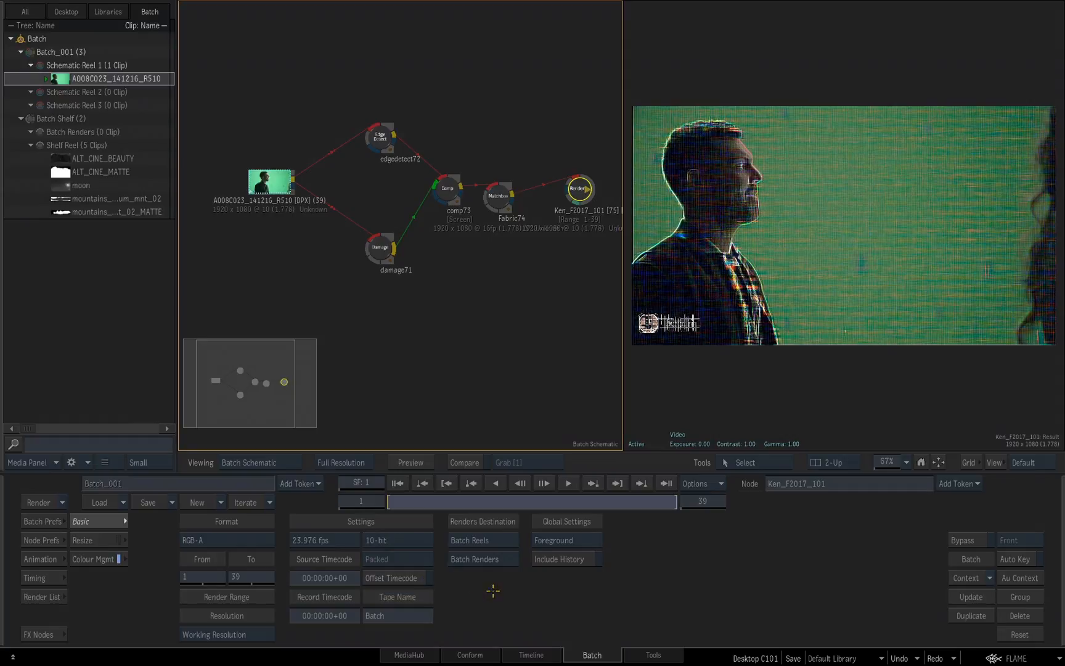
pyautogui.moveTo(466, 521)
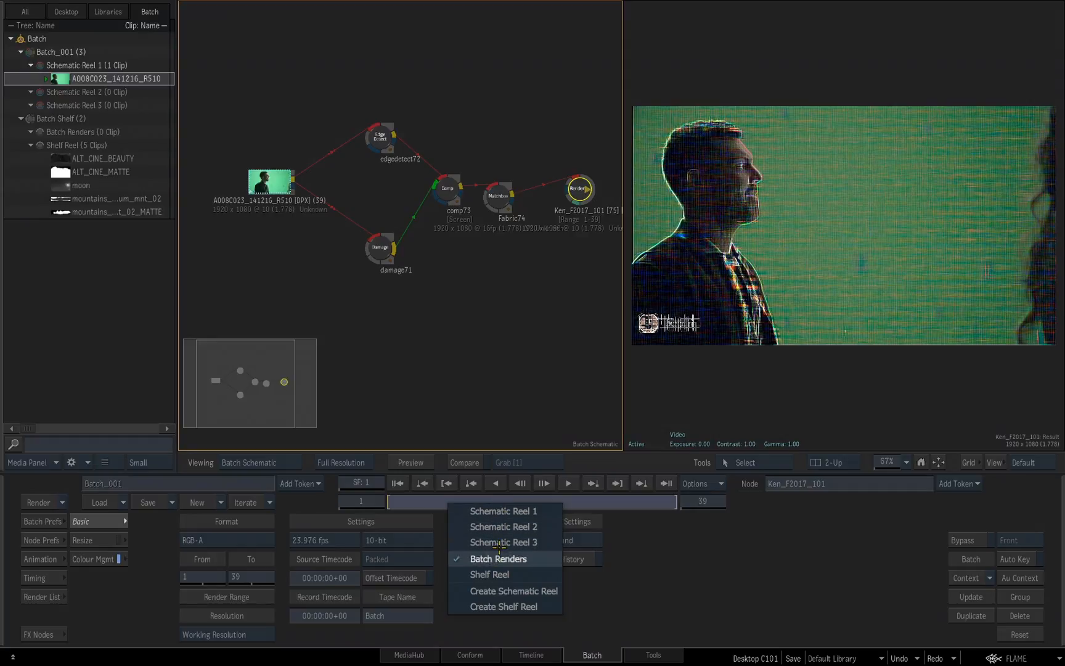
pyautogui.moveTo(504, 542)
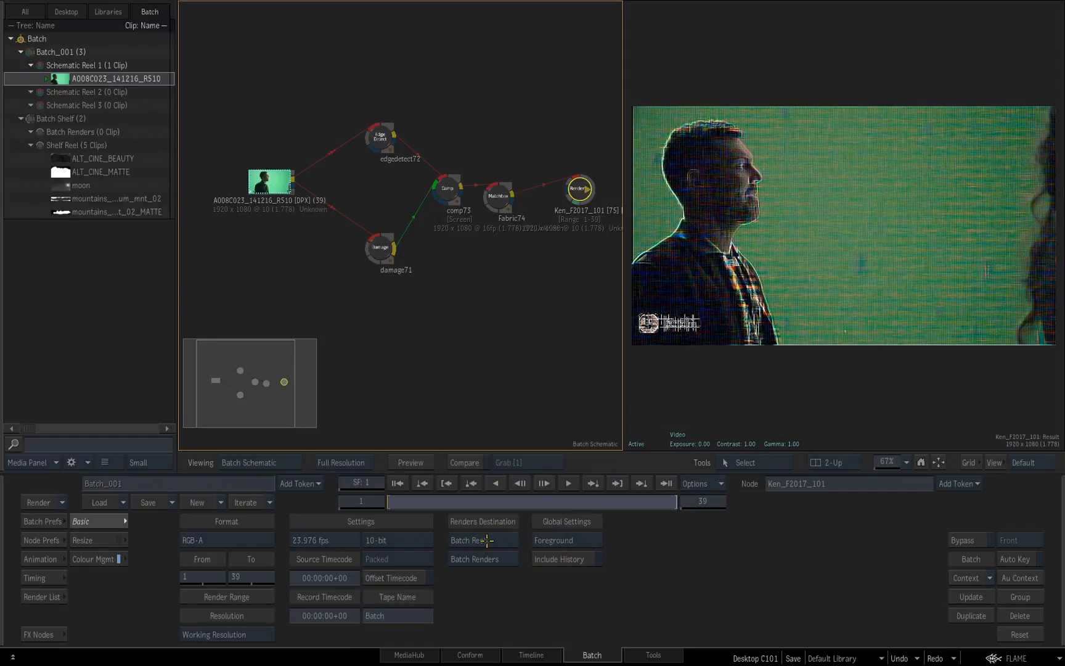
# - List the Renders Destination choices for the Ken_F2017_101 render node
pyautogui.click(482, 539)
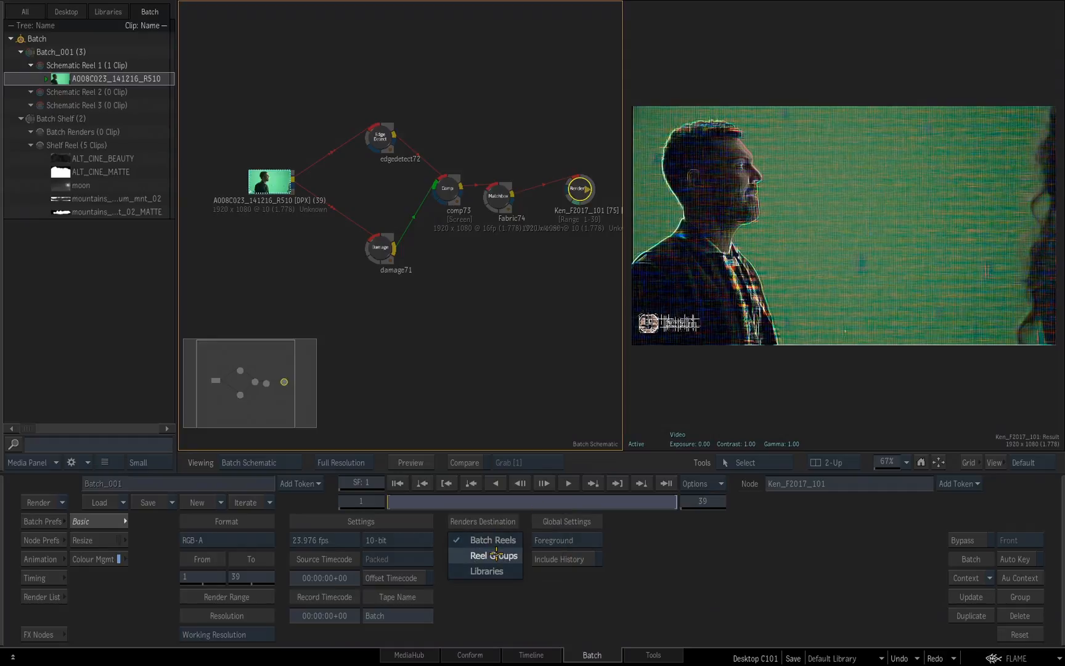
pyautogui.moveTo(485, 571)
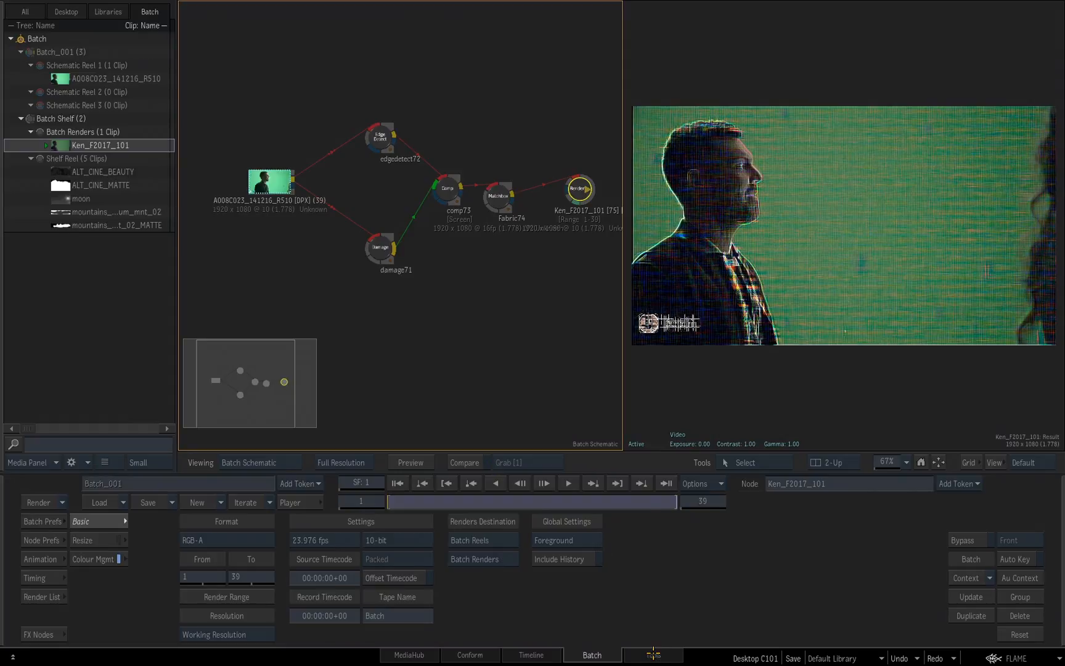
pyautogui.click(652, 655)
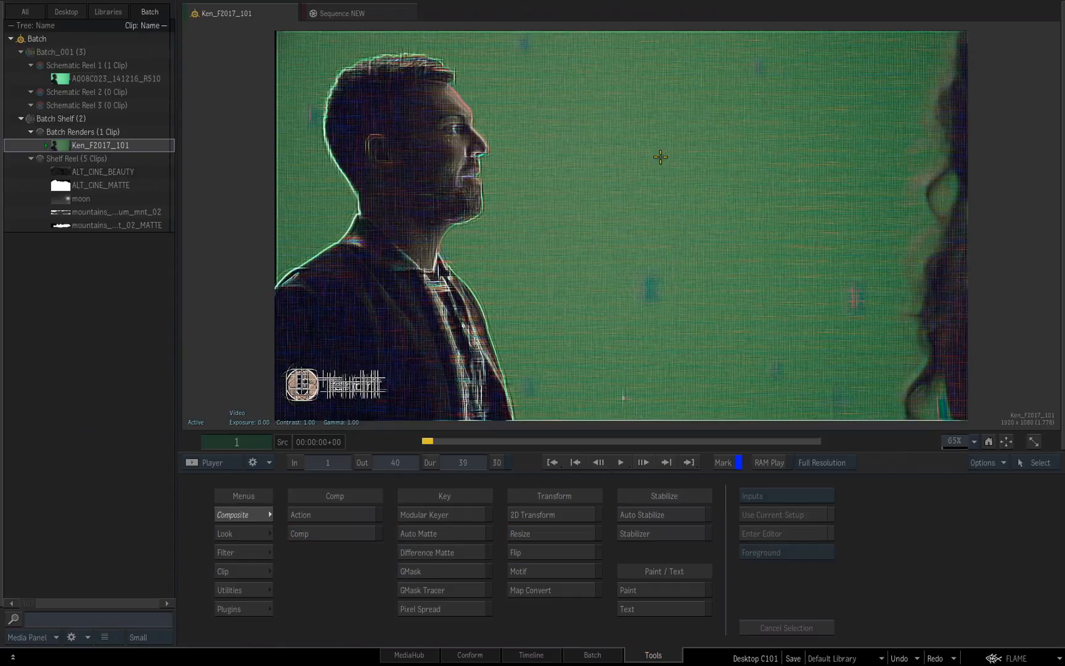
pyautogui.click(619, 463)
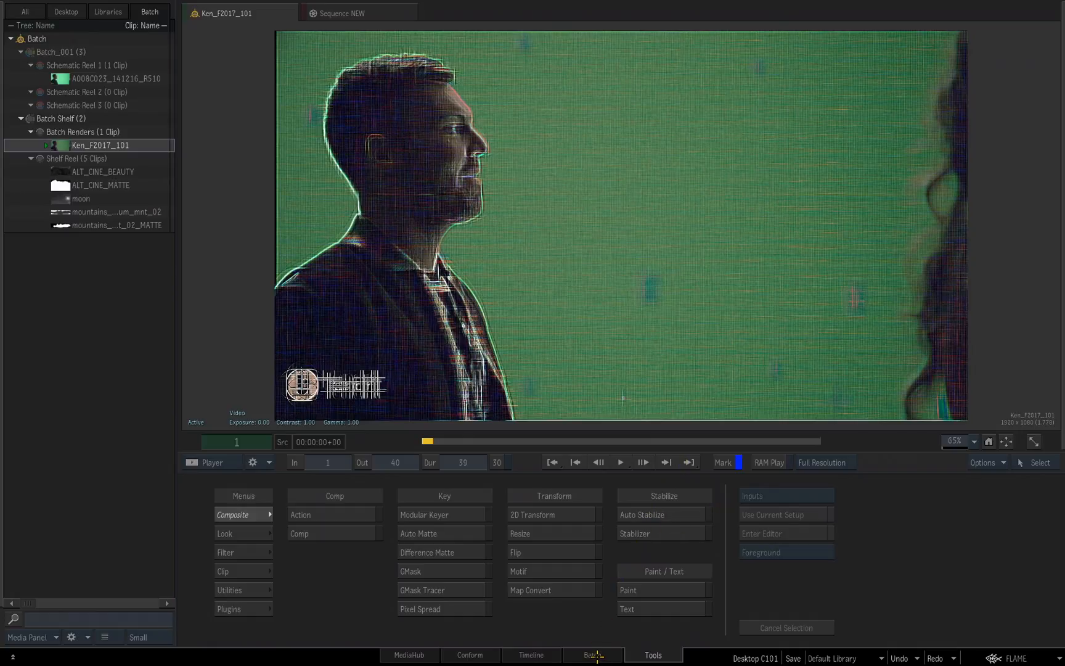
pyautogui.click(591, 654)
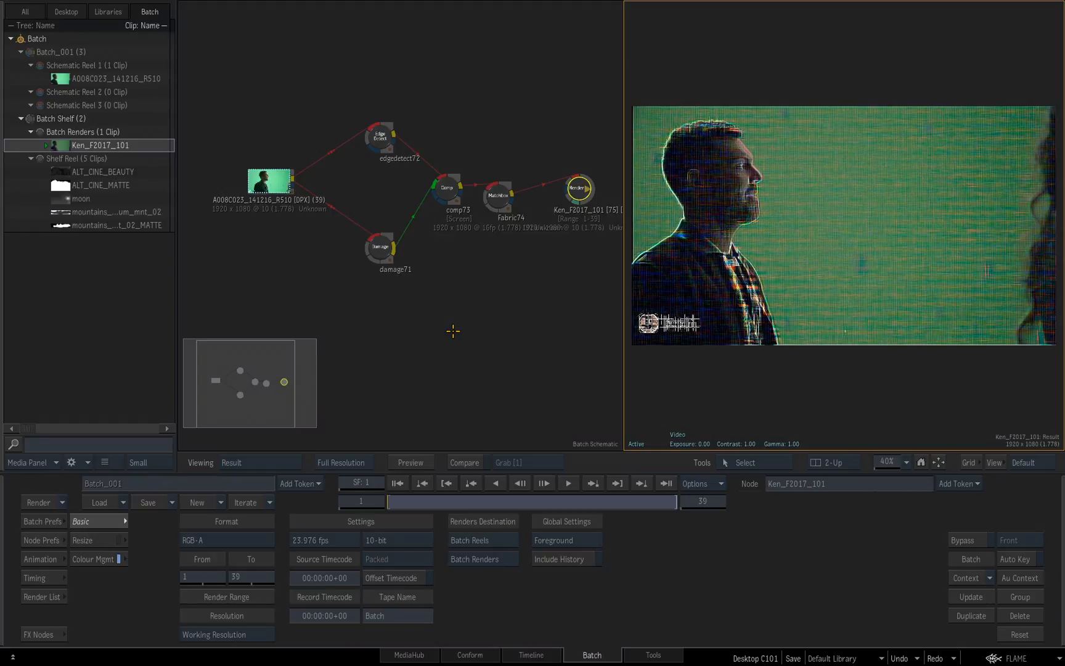
# - Switch to Chrome on logik-matchbook.org and scroll through the shader collection
pyautogui.press('cmd+tab')
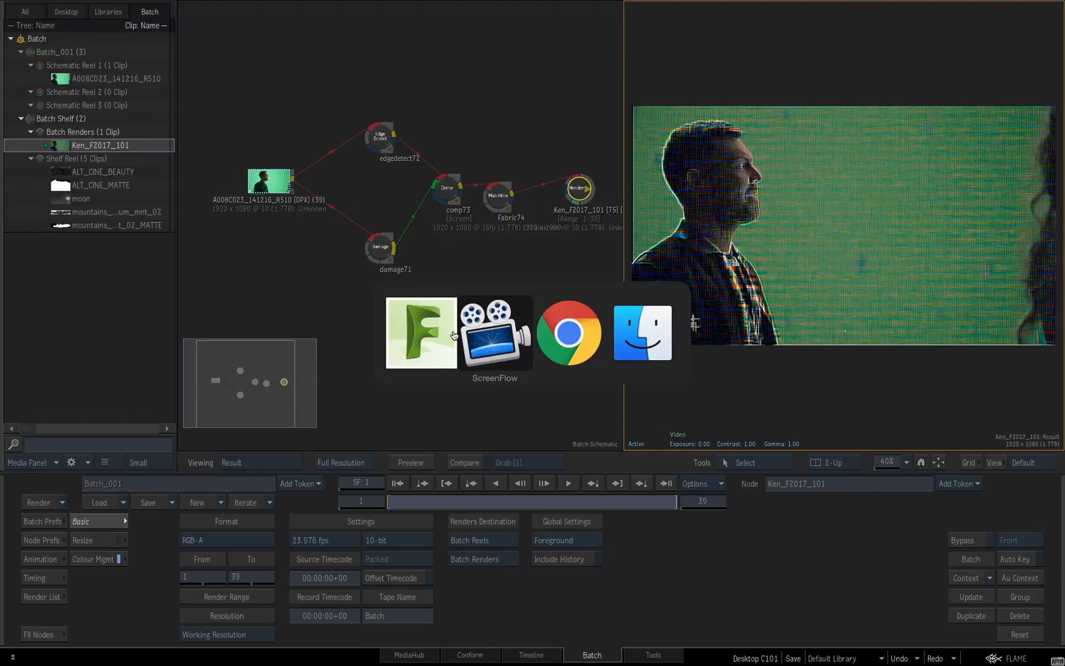
pyautogui.click(570, 332)
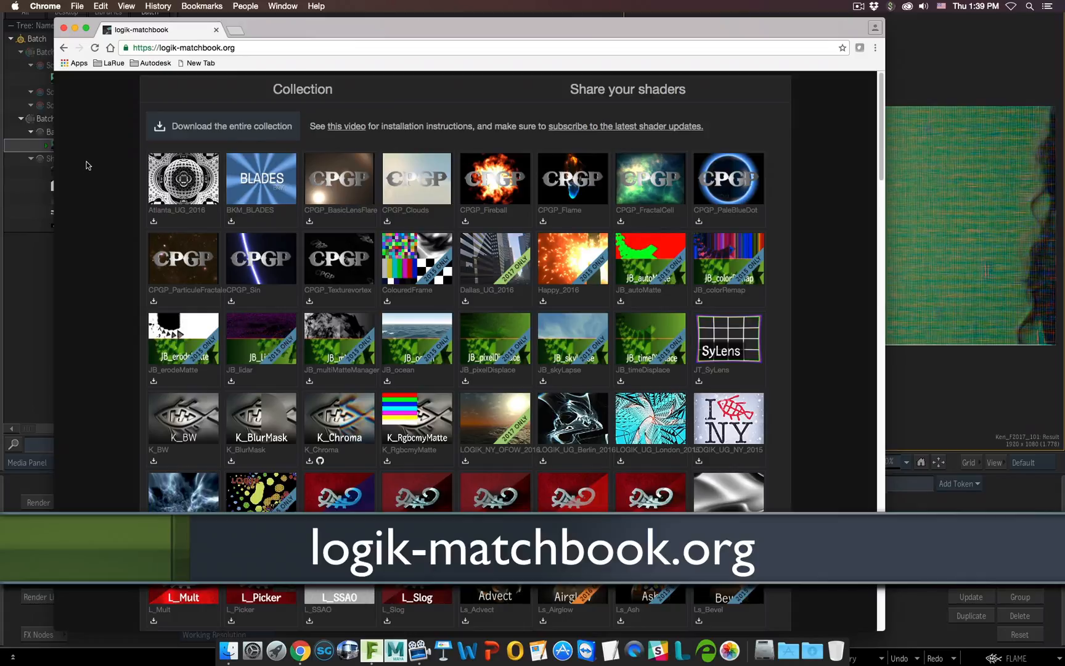
pyautogui.scroll(-3)
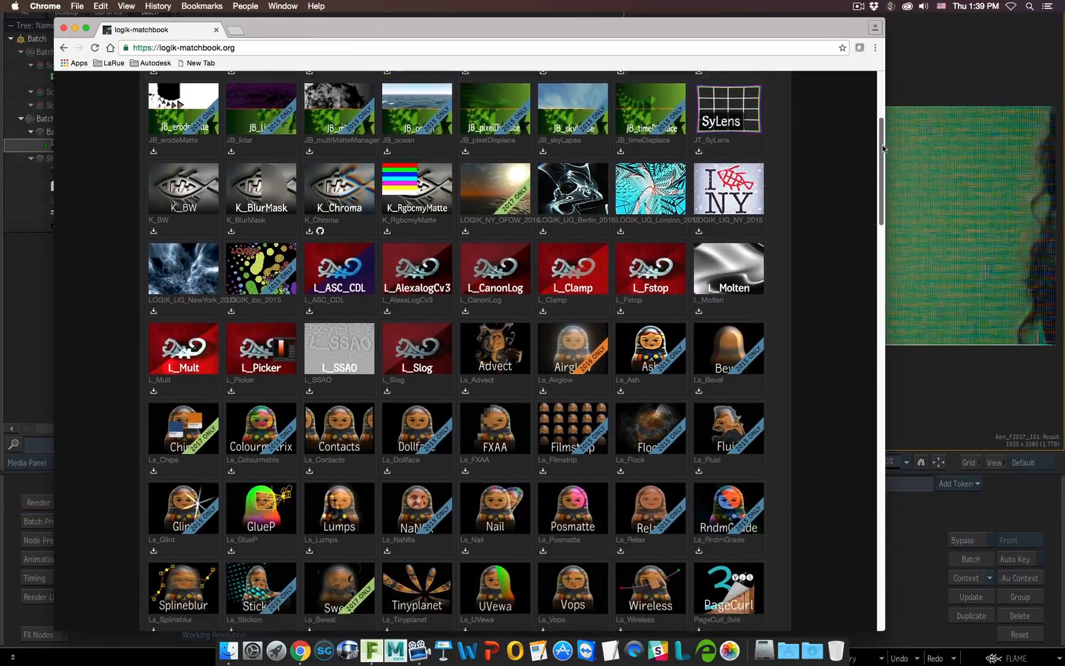
pyautogui.scroll(-3)
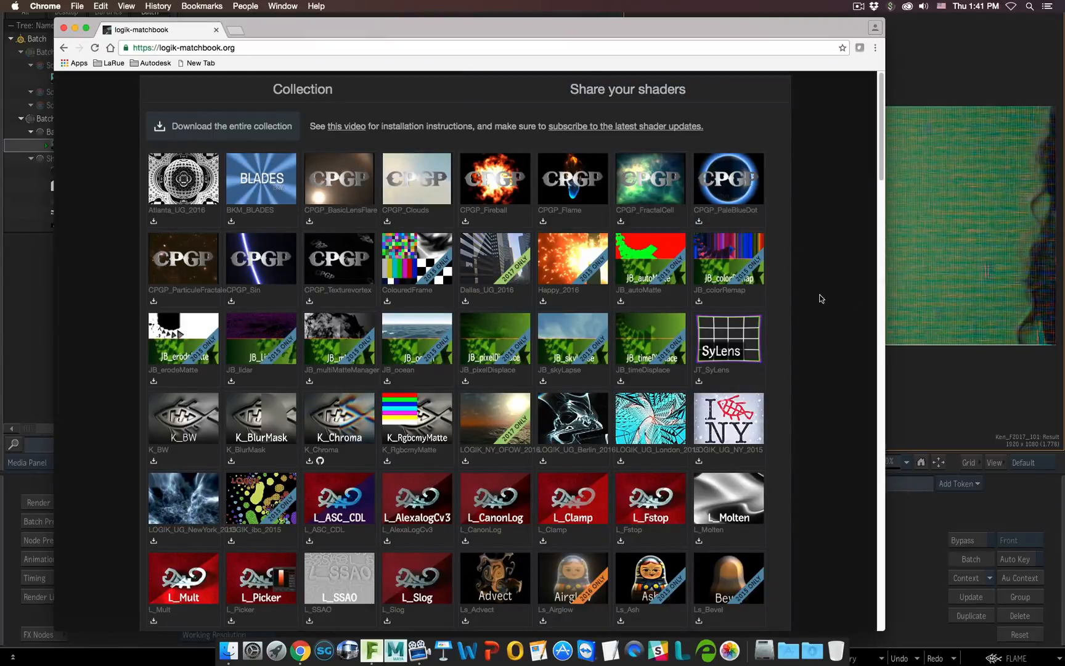
pyautogui.moveTo(837, 293)
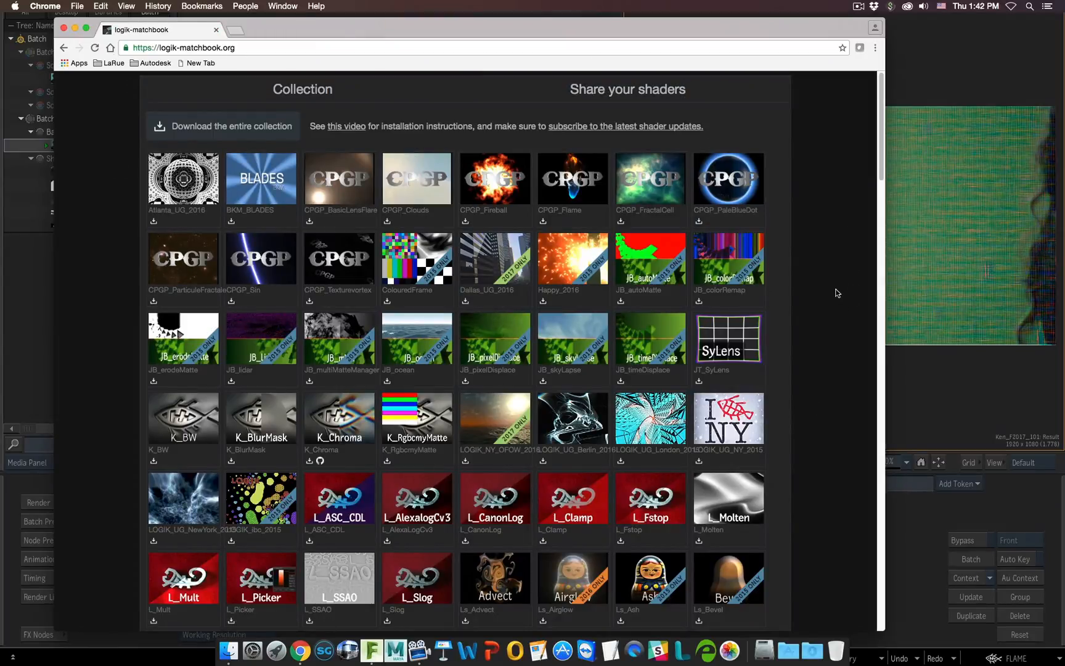